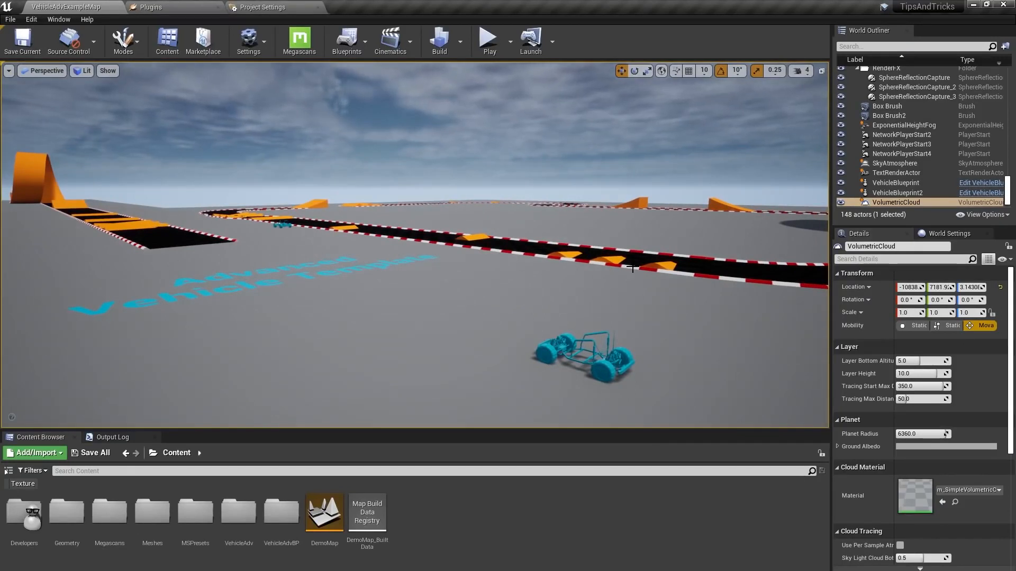
pyautogui.moveTo(549, 303)
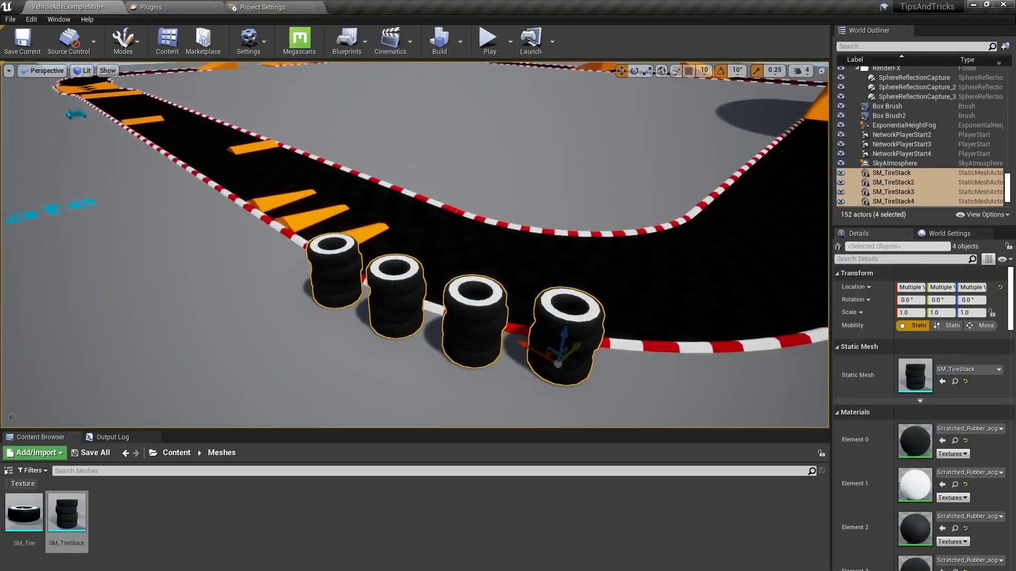
# Delete the four SM_TireStack actors beside the track curve, leaving the bare track
pyautogui.click(886, 106)
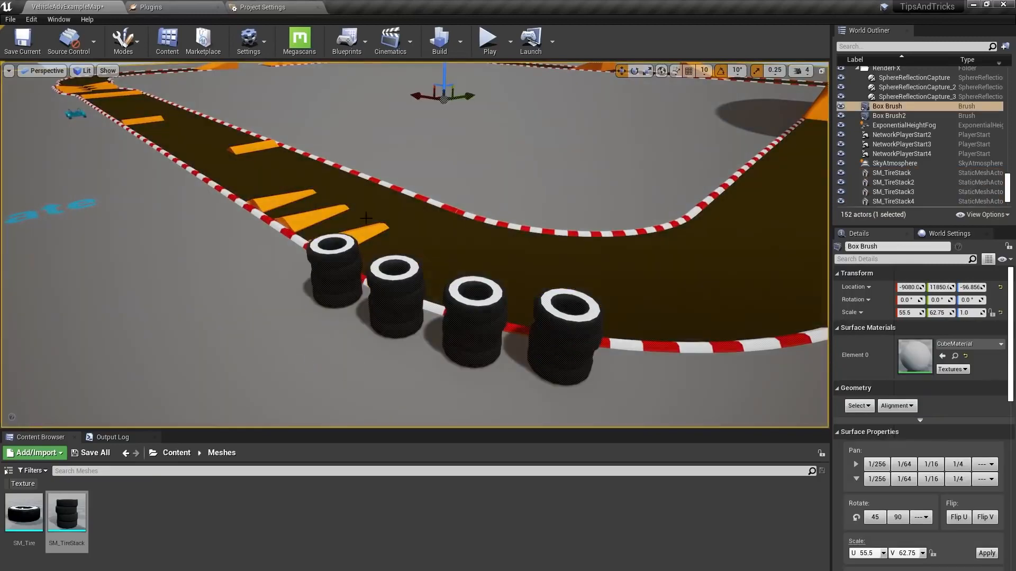
pyautogui.click(283, 343)
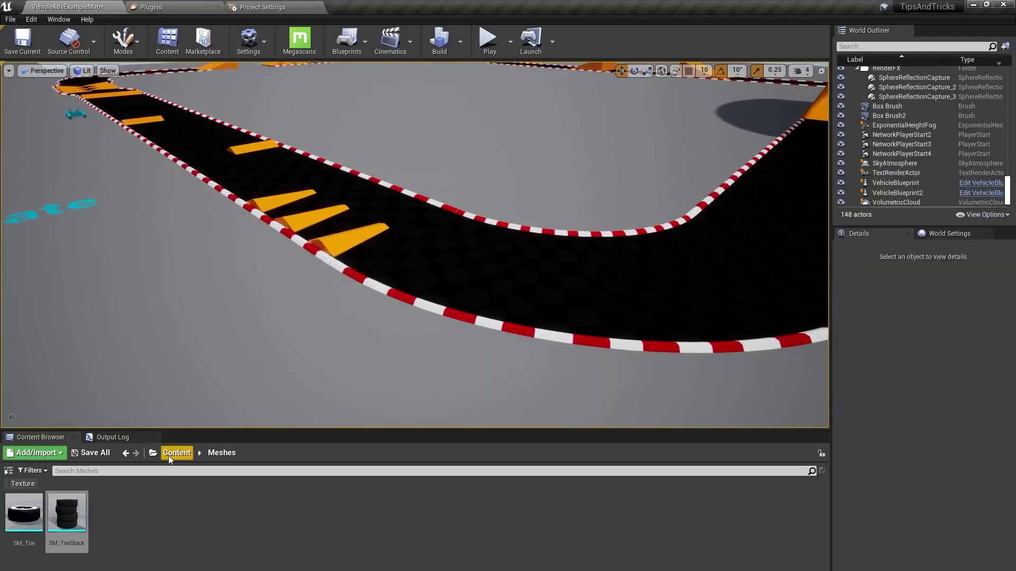
# Create a Blueprint Actor class named BP_SplineLayoutTool in the Content folder
pyautogui.click(177, 453)
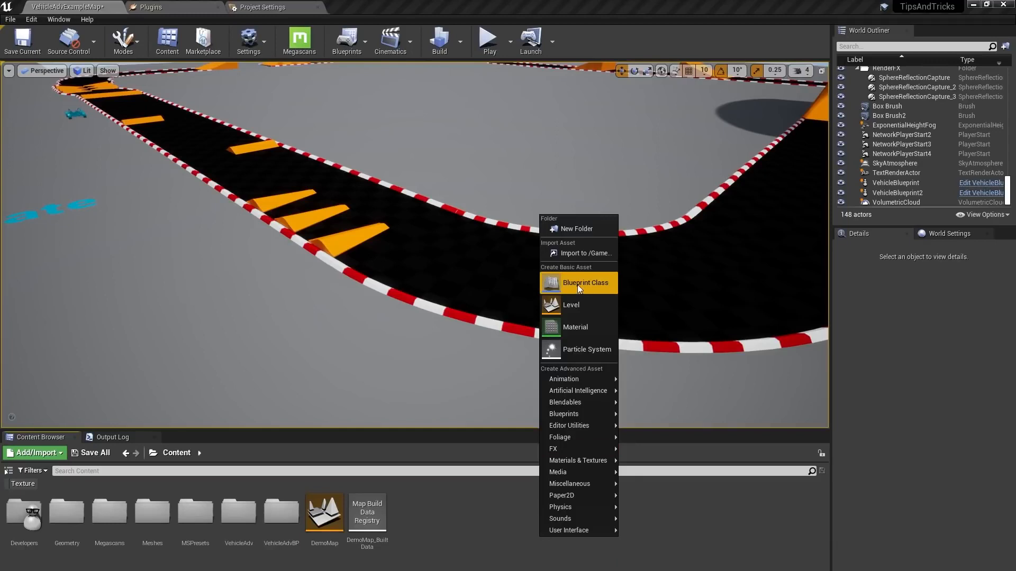
pyautogui.click(579, 283)
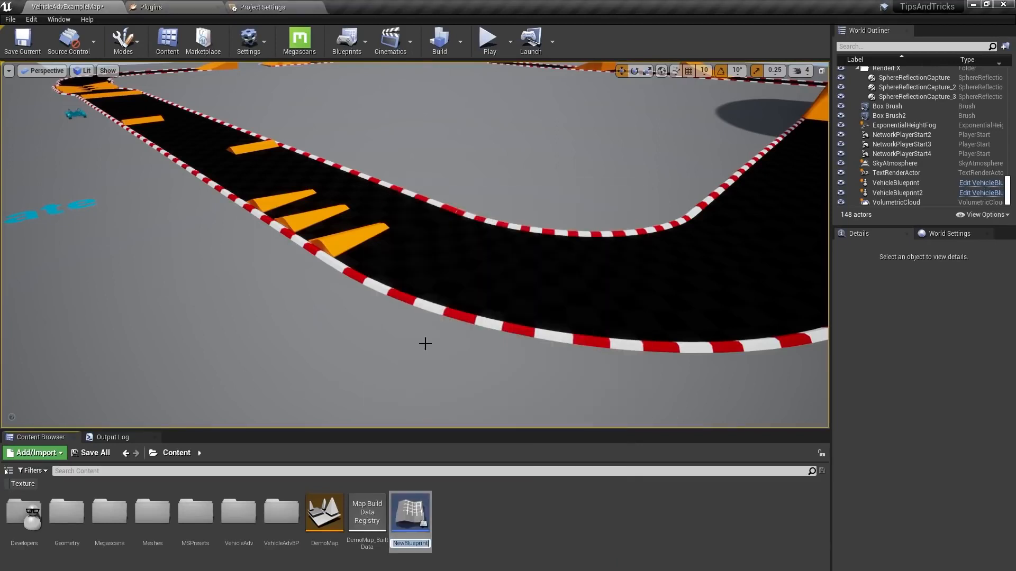
pyautogui.write('BP_SplineLayoutTool')
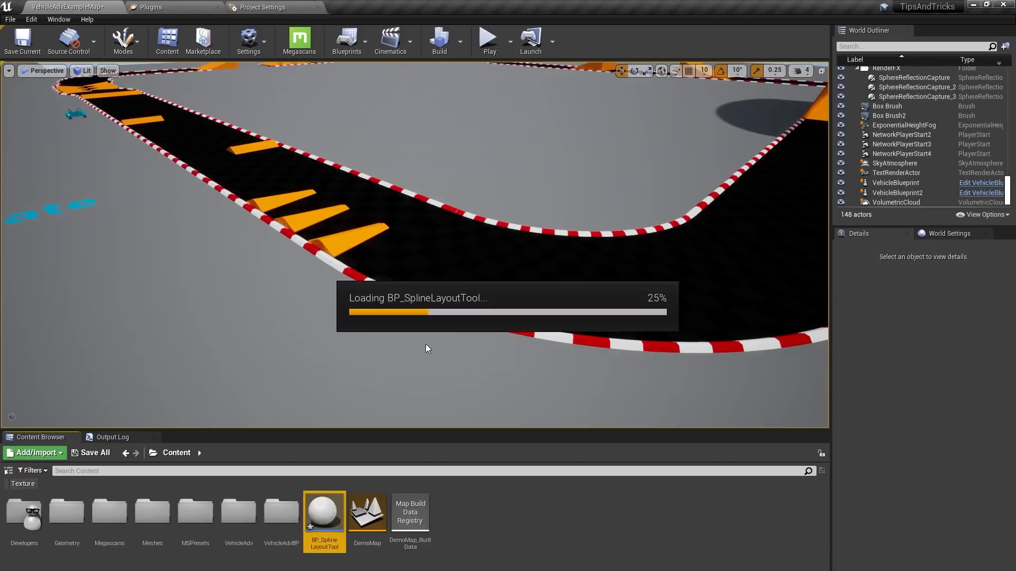
# Add a Spline component to BP_SplineLayoutTool and compile the blueprint
pyautogui.doubleClick(325, 517)
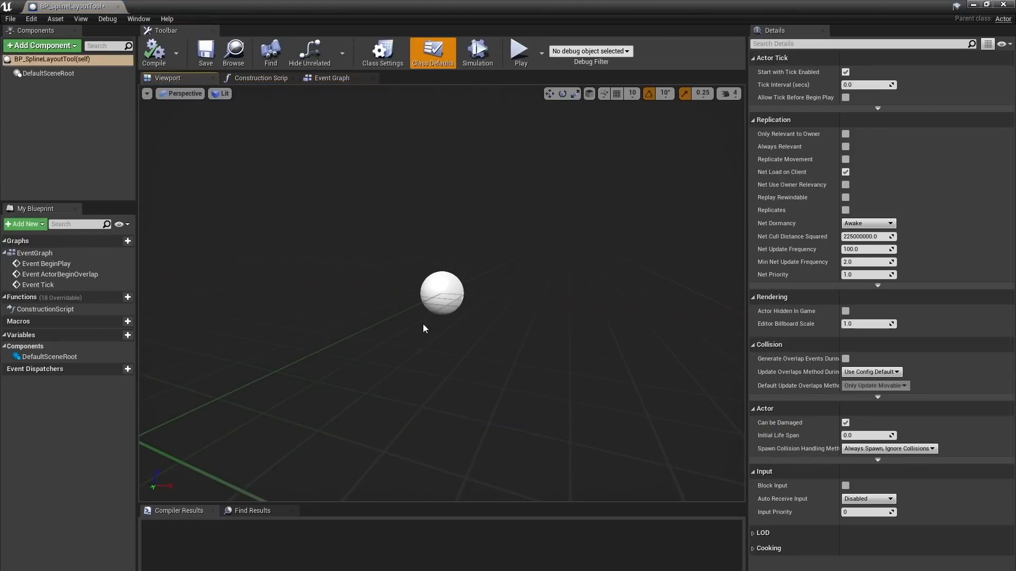
pyautogui.click(41, 45)
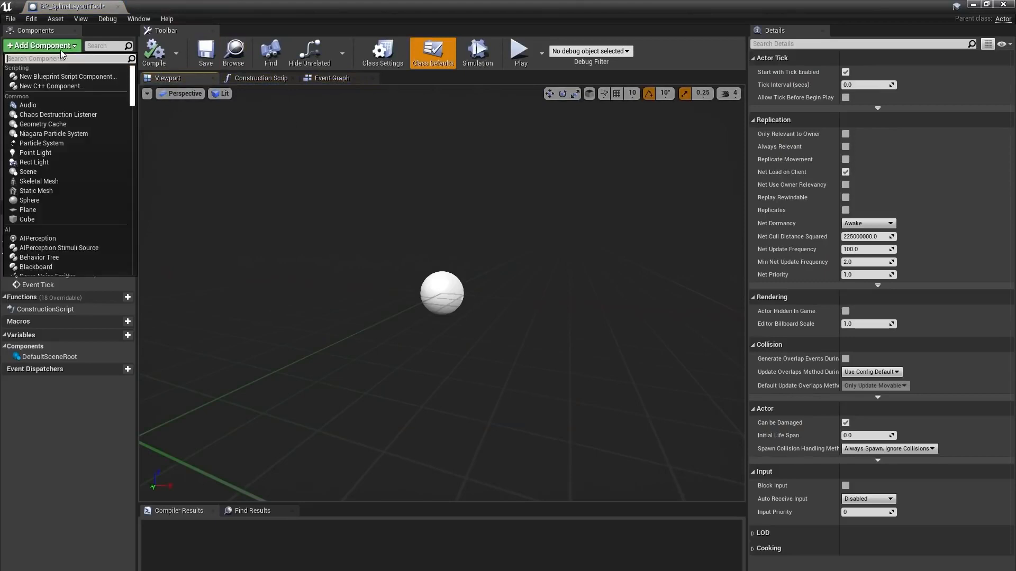
pyautogui.write('spline')
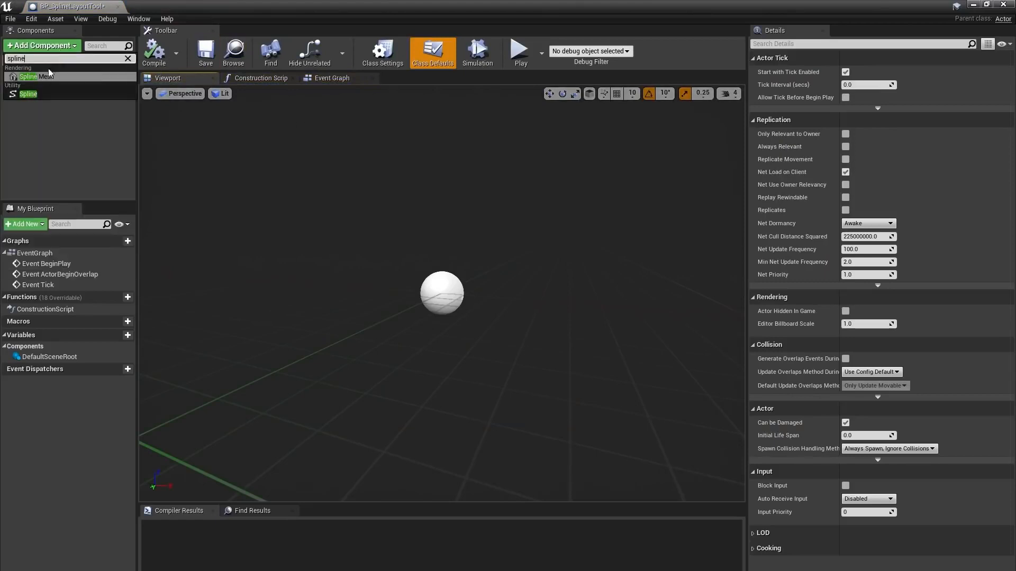
pyautogui.click(27, 93)
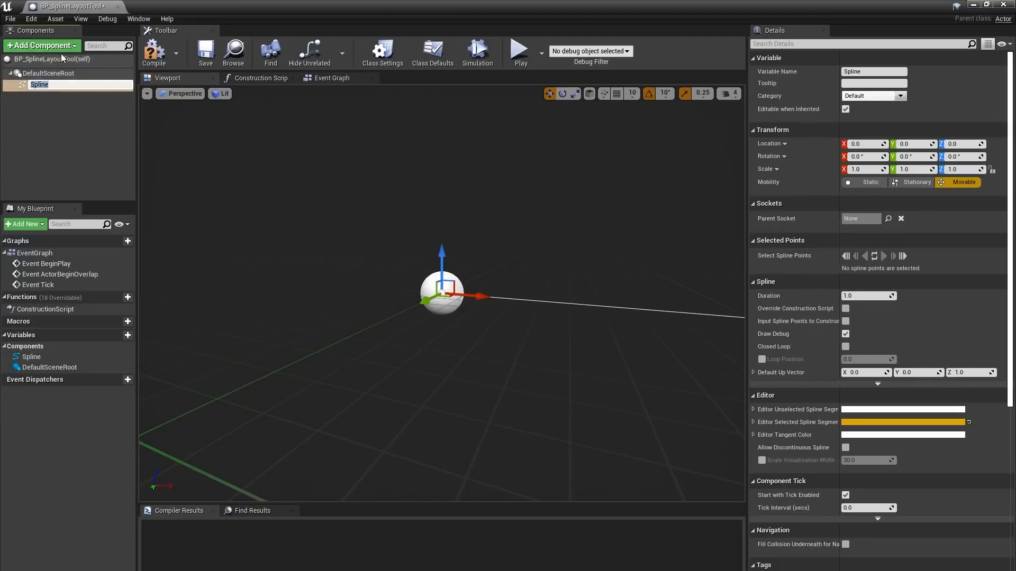
pyautogui.click(155, 50)
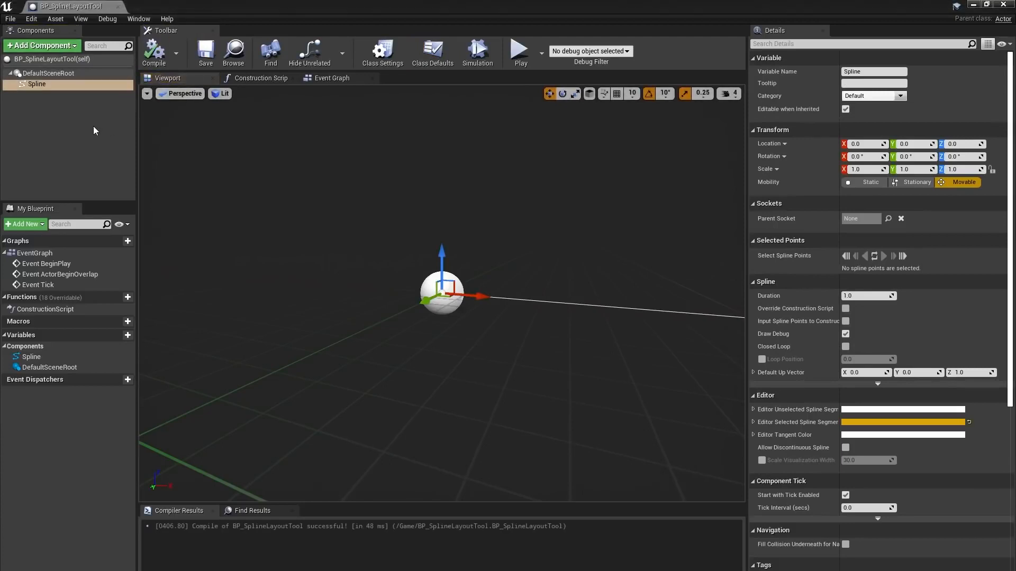
pyautogui.moveTo(85, 140)
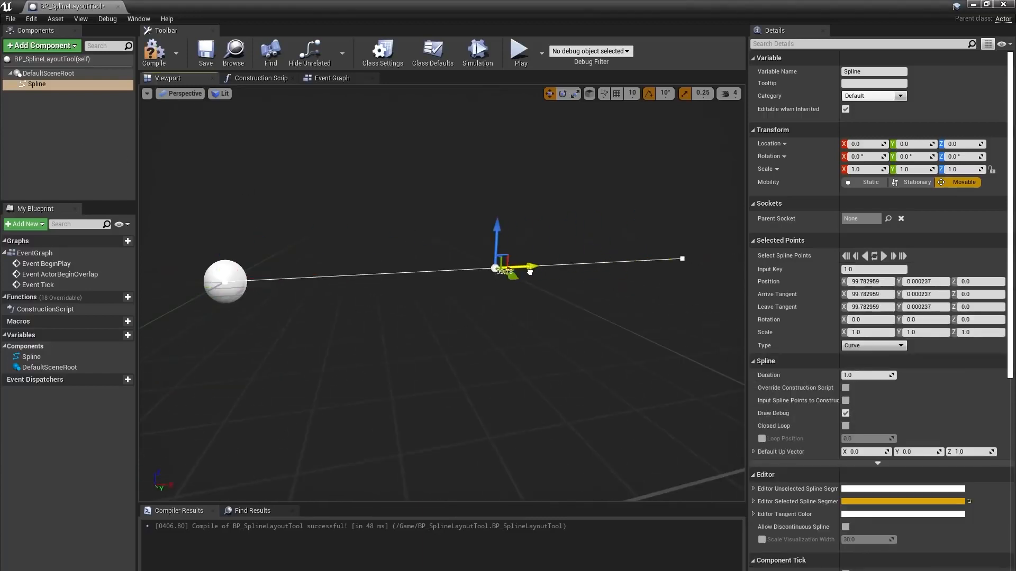
# Drag out two extra spline points in the viewport to bend the spline as a test
pyautogui.moveTo(506, 265); pyautogui.dragTo(613, 289)
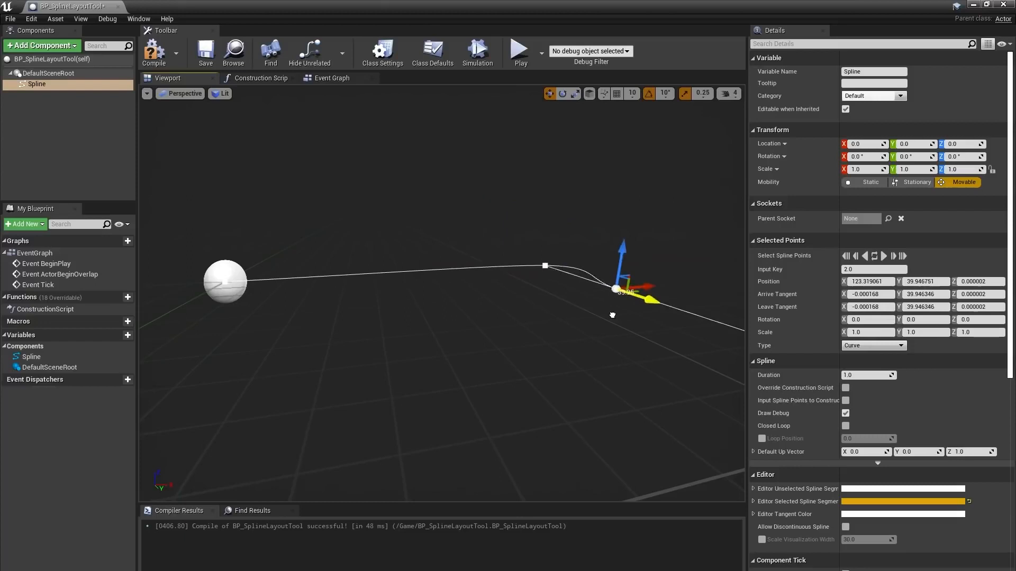
pyautogui.moveTo(614, 288); pyautogui.dragTo(414, 222)
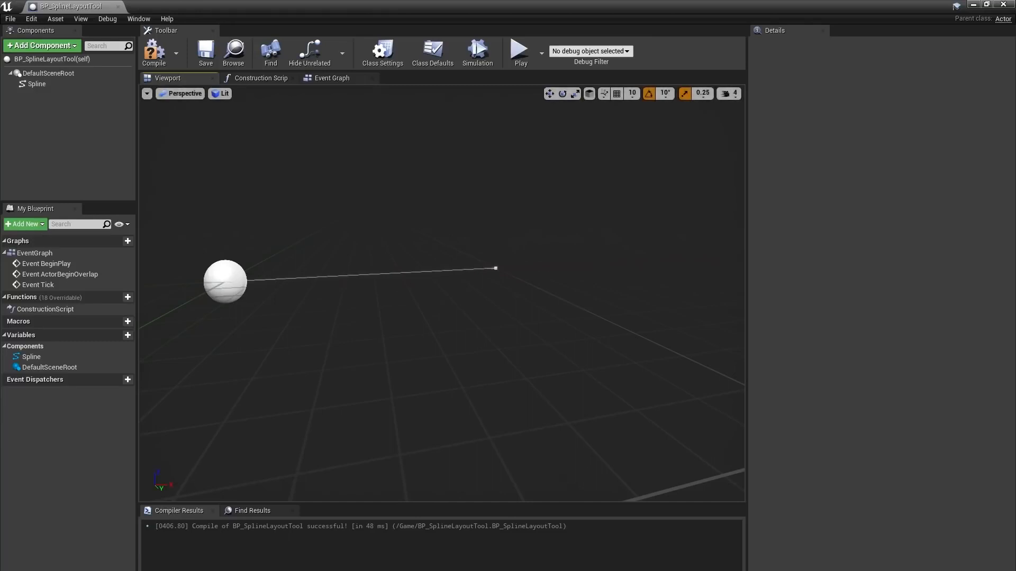
# Add an Instanced Static Mesh component beside the Spline and compile again
pyautogui.click(260, 78)
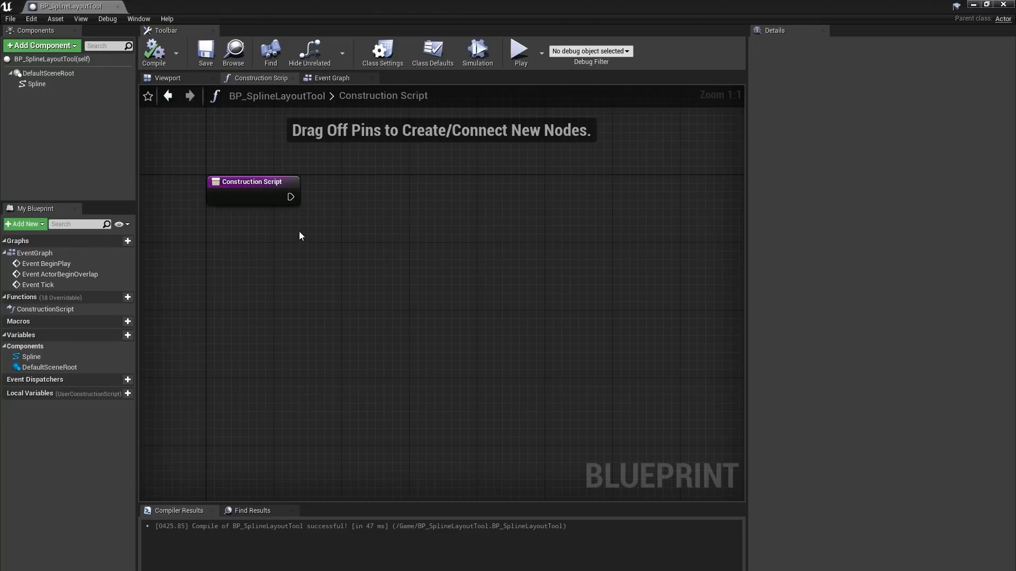
pyautogui.moveTo(309, 233)
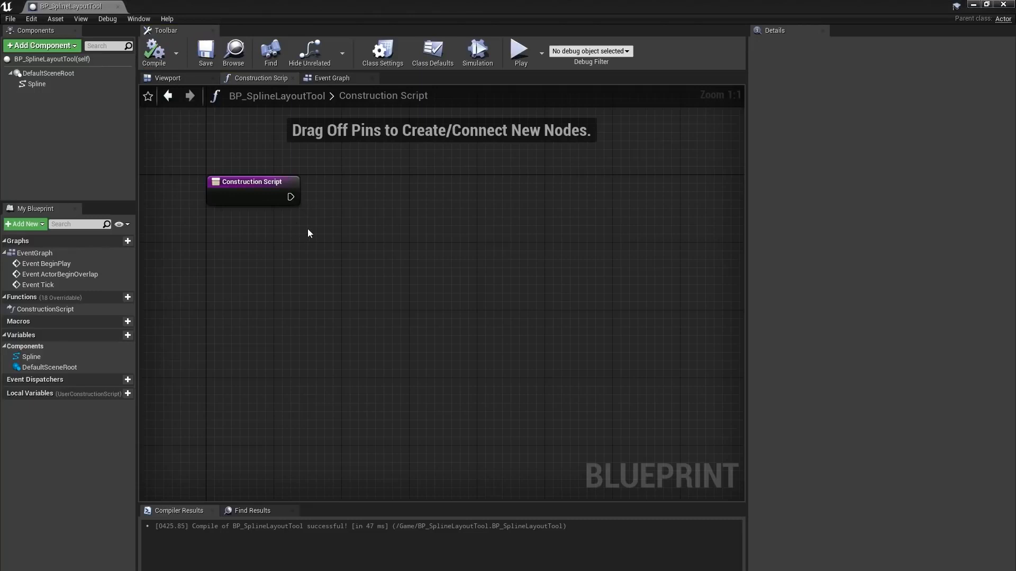
pyautogui.moveTo(292, 211)
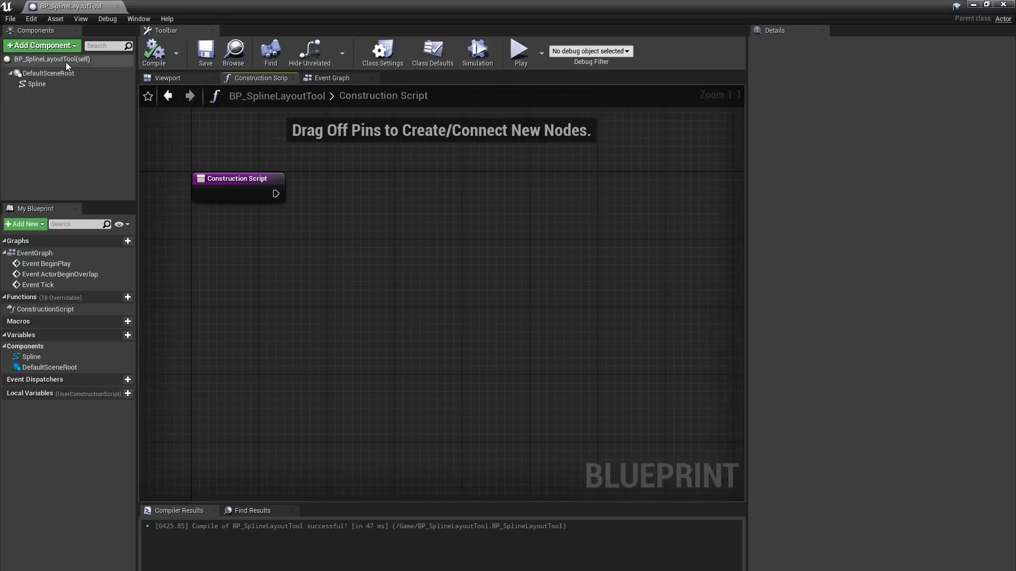
pyautogui.moveTo(72, 47)
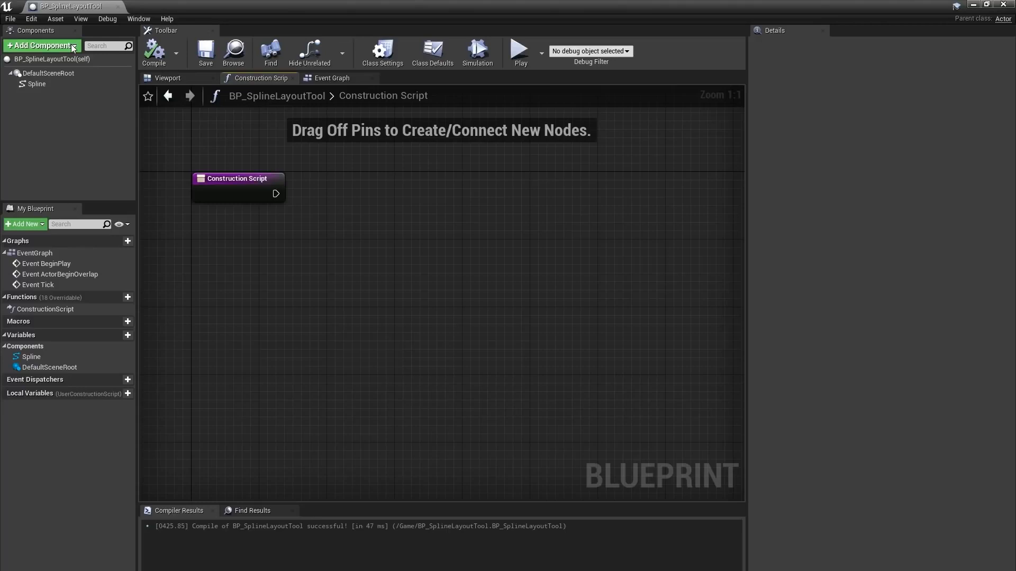
pyautogui.click(43, 45)
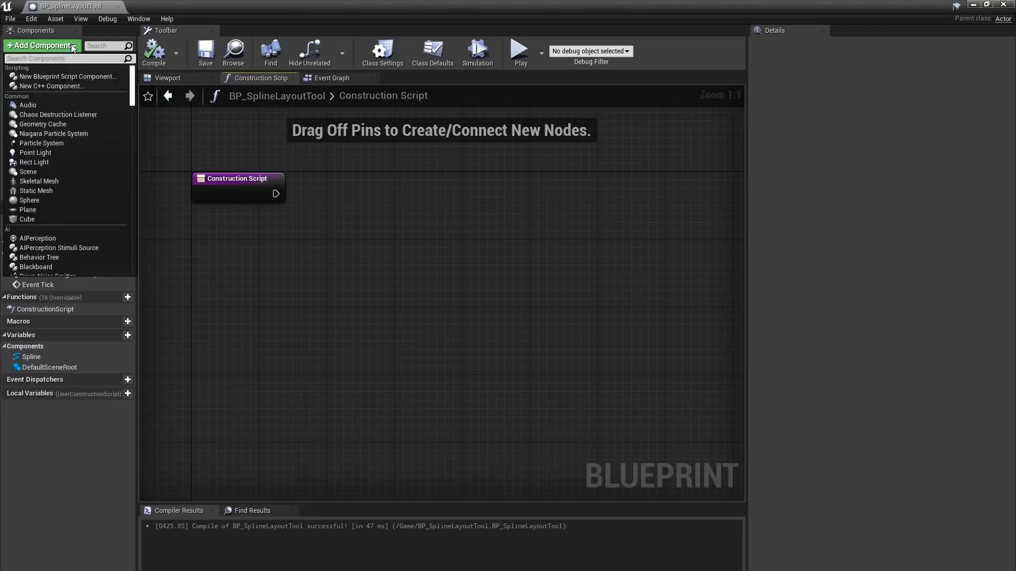
pyautogui.write('instanced')
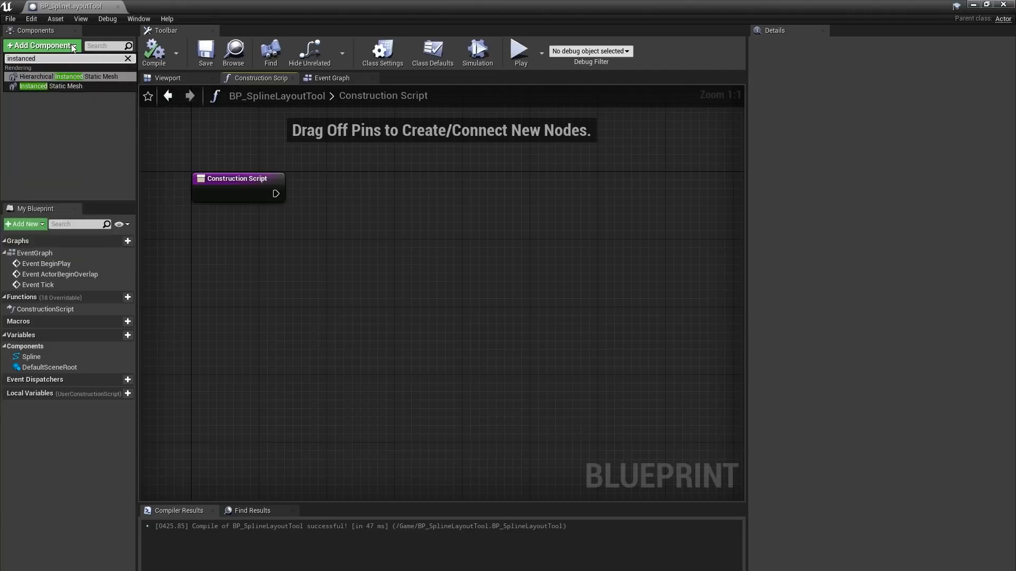
pyautogui.click(65, 86)
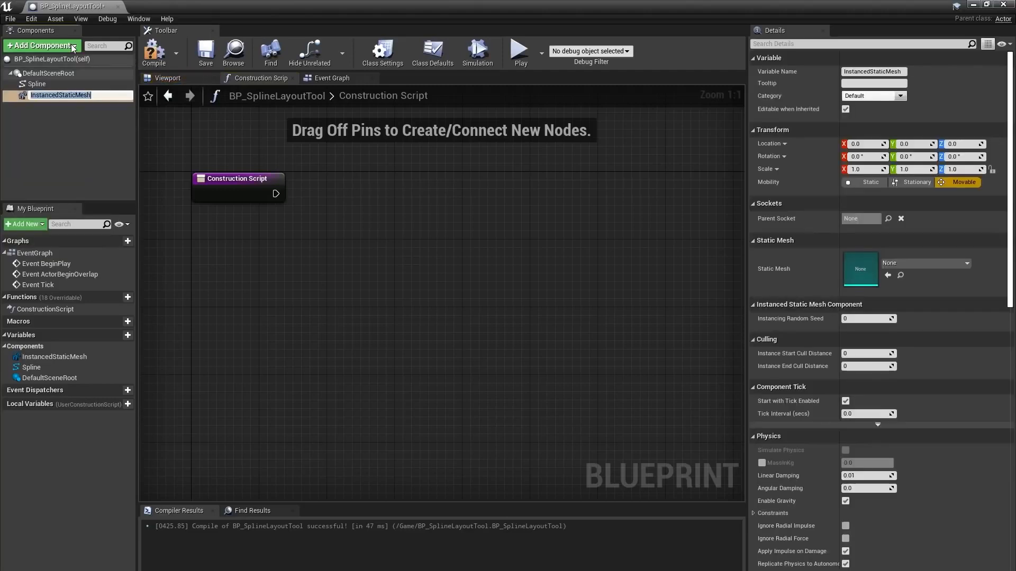
pyautogui.click(205, 50)
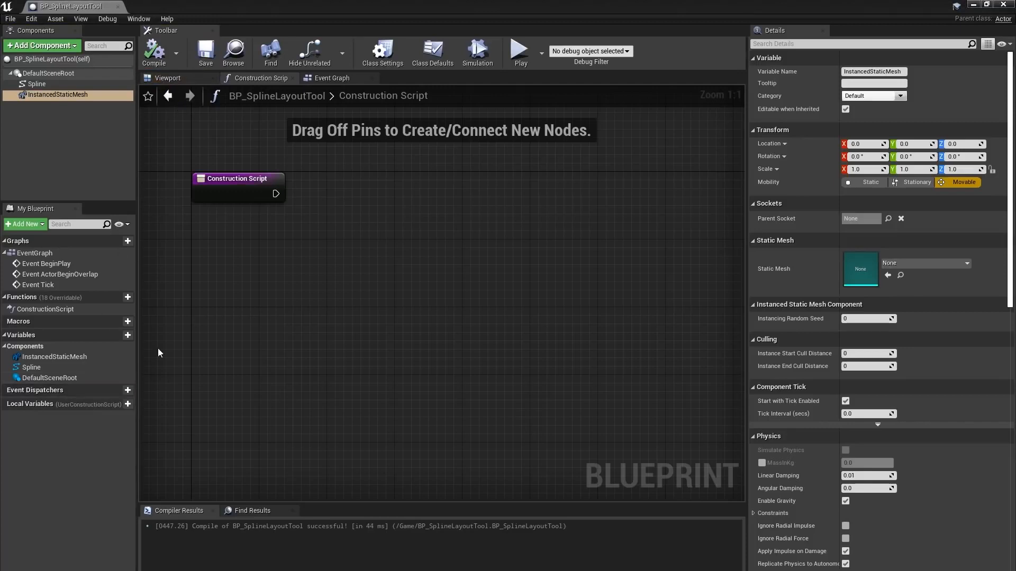
pyautogui.moveTo(64, 358)
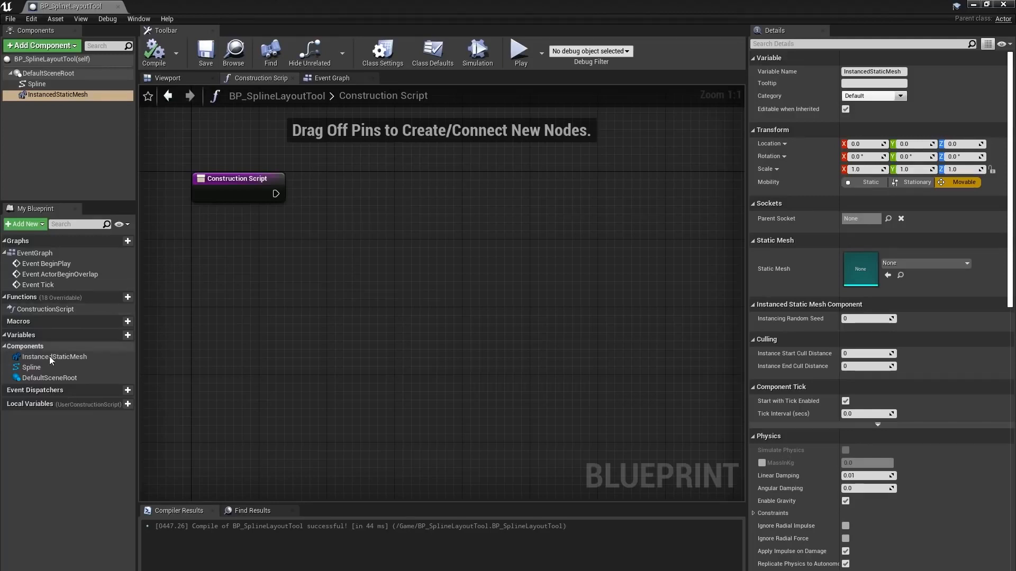
pyautogui.moveTo(814, 288)
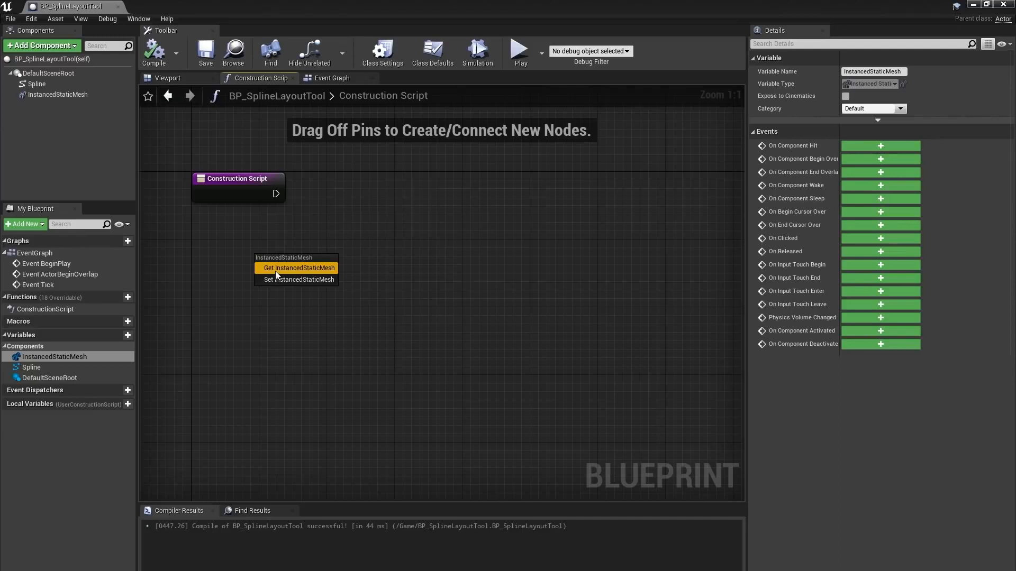
# Set the InstancedStaticMesh's static mesh from the Construction Script via a Set Static Mesh node
pyautogui.click(298, 268)
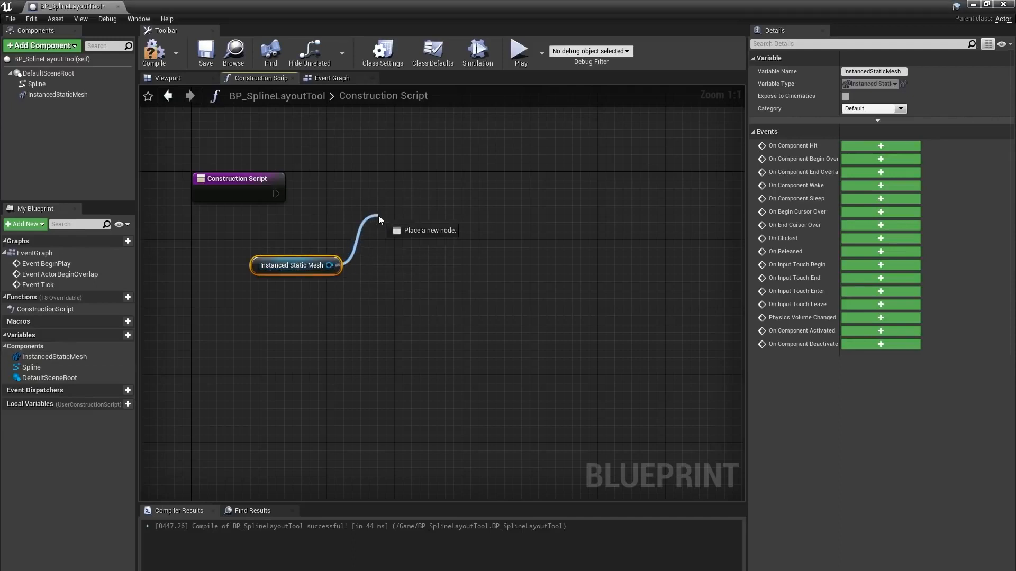
pyautogui.write('set st')
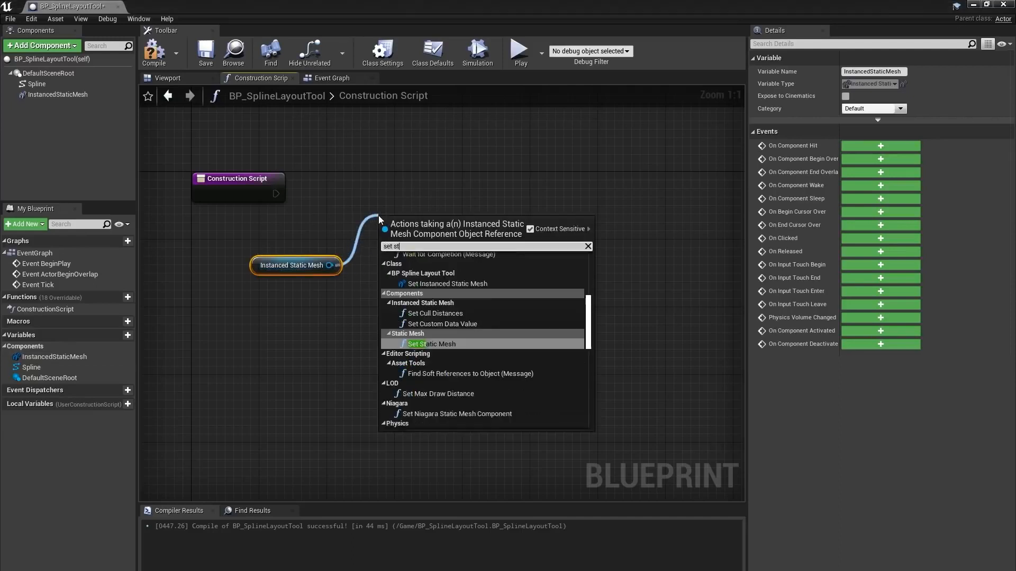
pyautogui.click(430, 344)
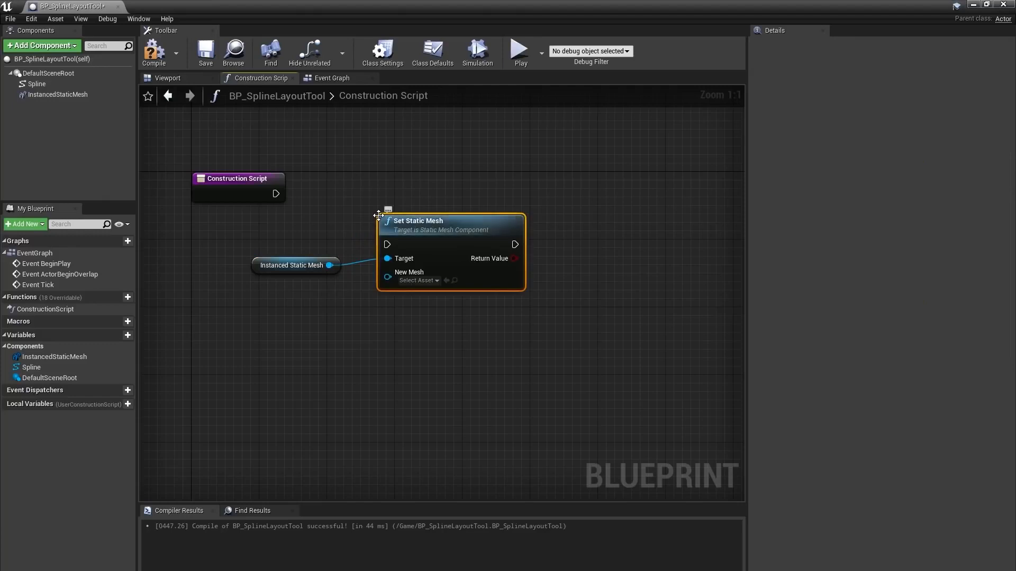
pyautogui.moveTo(451, 220); pyautogui.dragTo(484, 170)
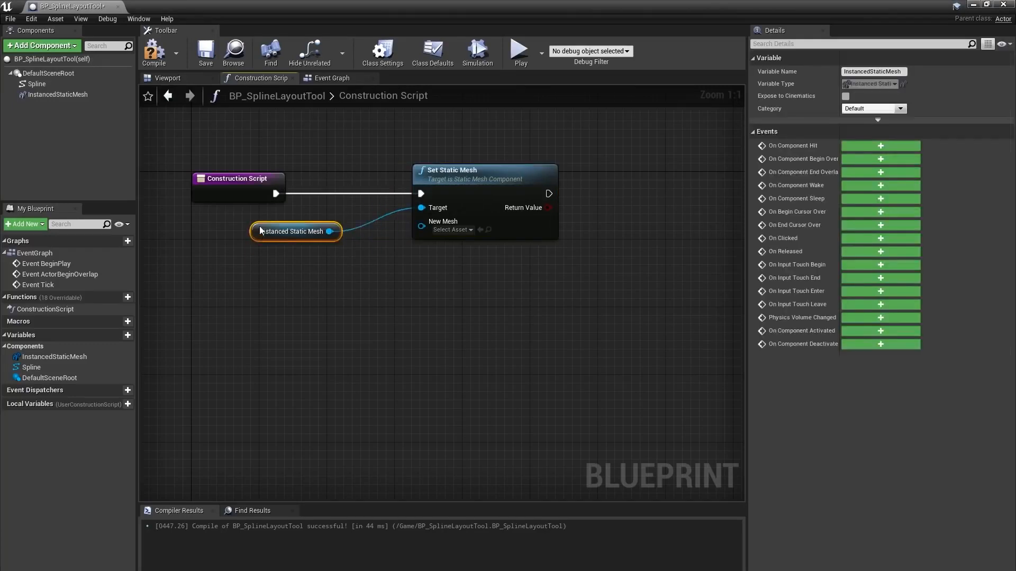
# Promote the New Mesh input to an instance-editable variable named PlacedMesh
pyautogui.rightClick(421, 226)
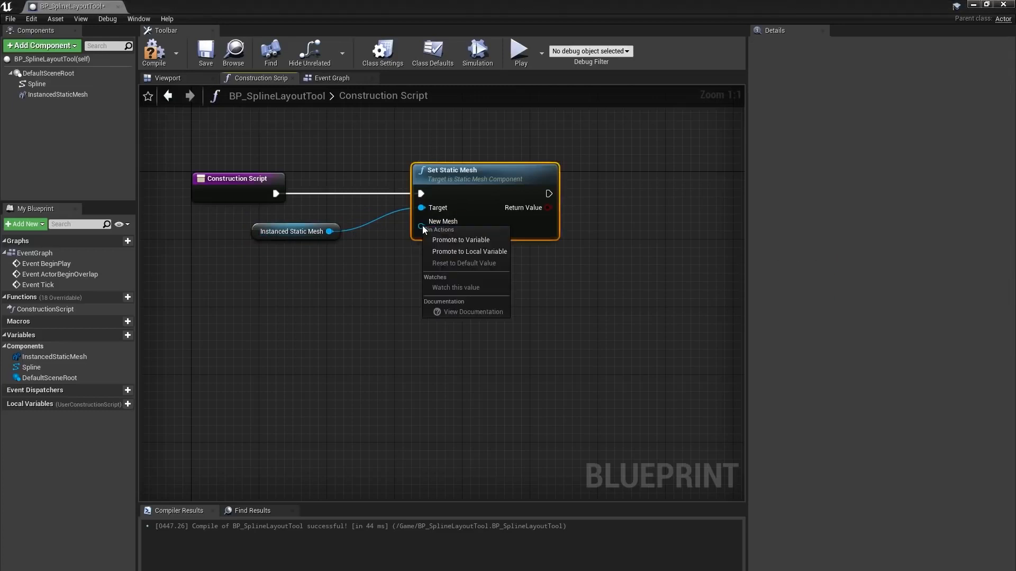
pyautogui.moveTo(436, 229)
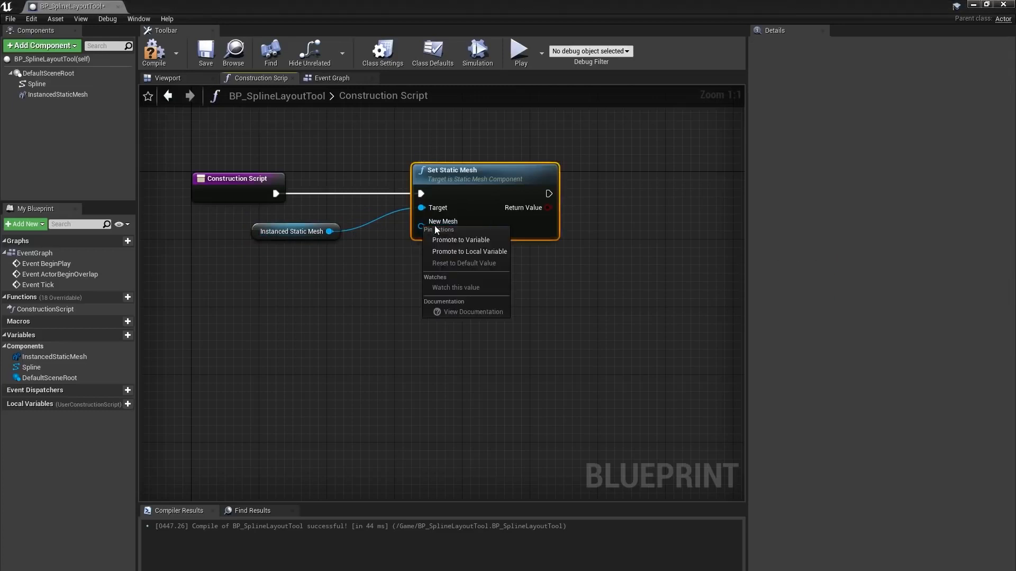
pyautogui.click(461, 240)
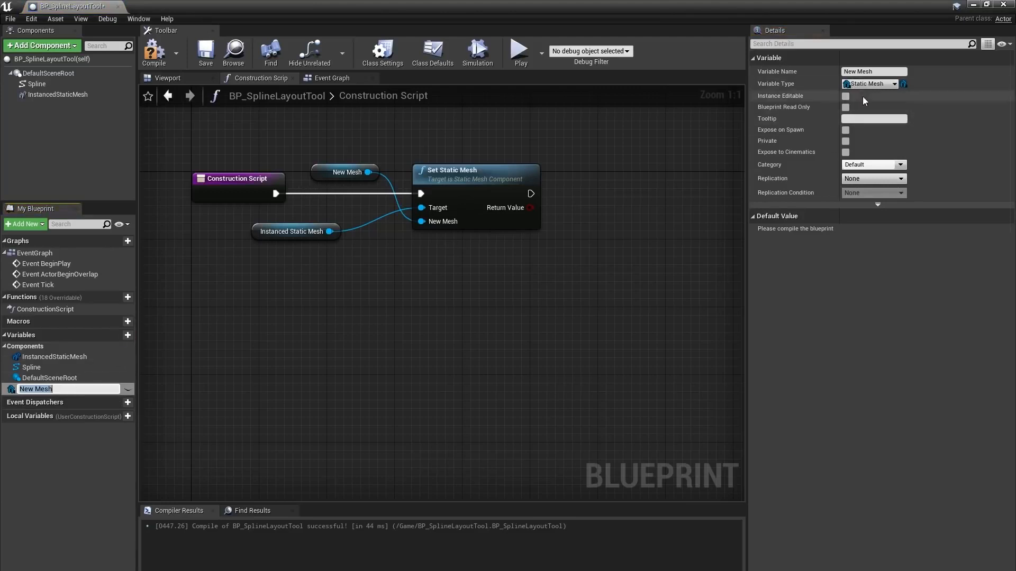
pyautogui.write('Placed')
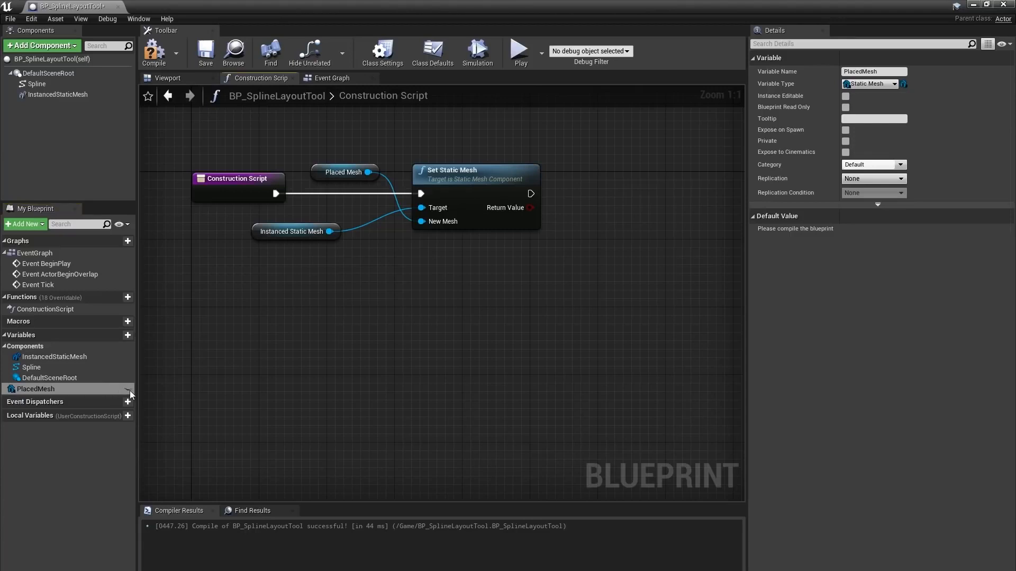
pyautogui.click(844, 95)
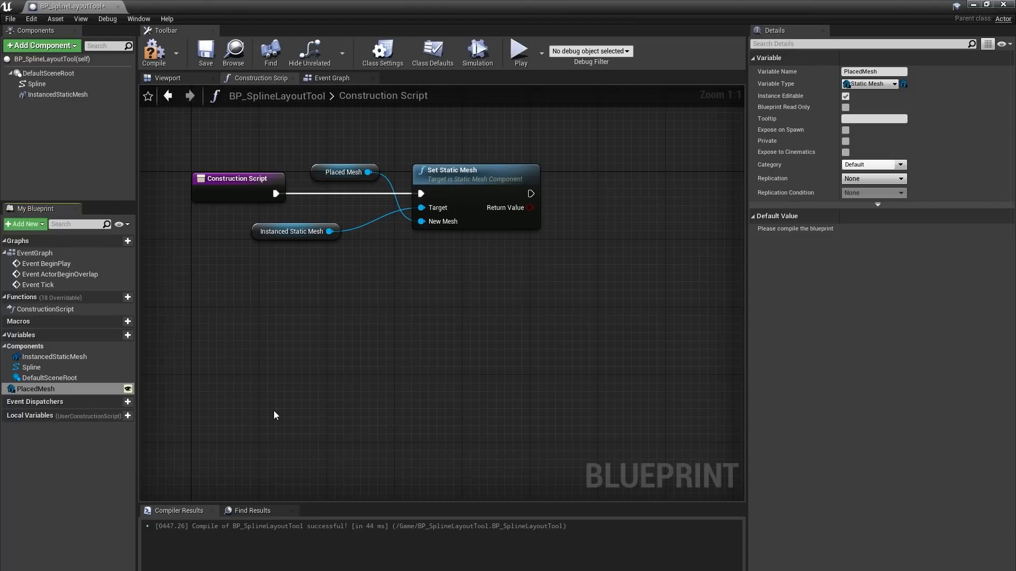
pyautogui.moveTo(343, 171); pyautogui.dragTo(336, 265)
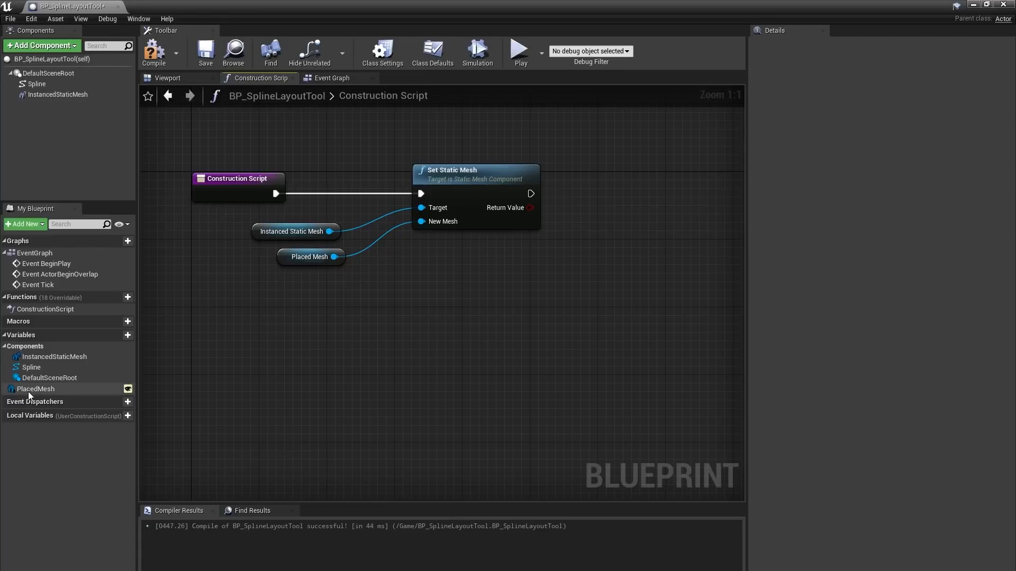
# Compile and set PlacedMesh's default value to the SM_TireStack mesh
pyautogui.click(36, 389)
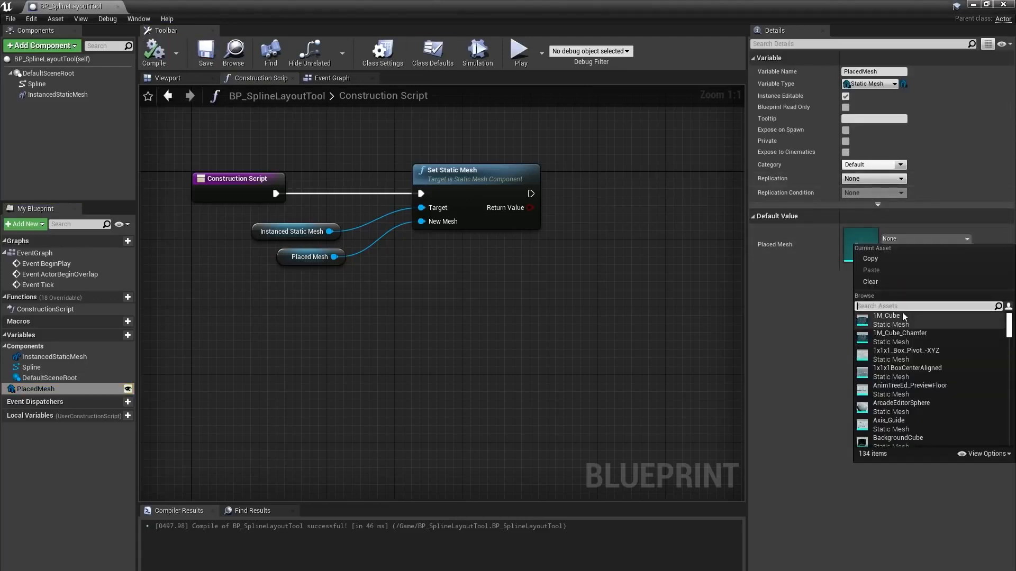
pyautogui.write('tire')
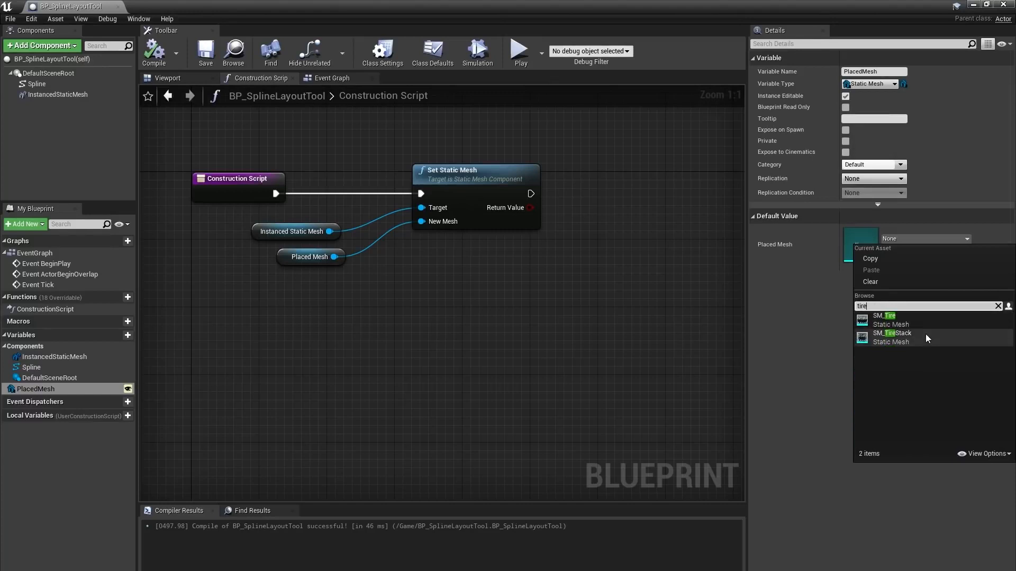
pyautogui.click(890, 337)
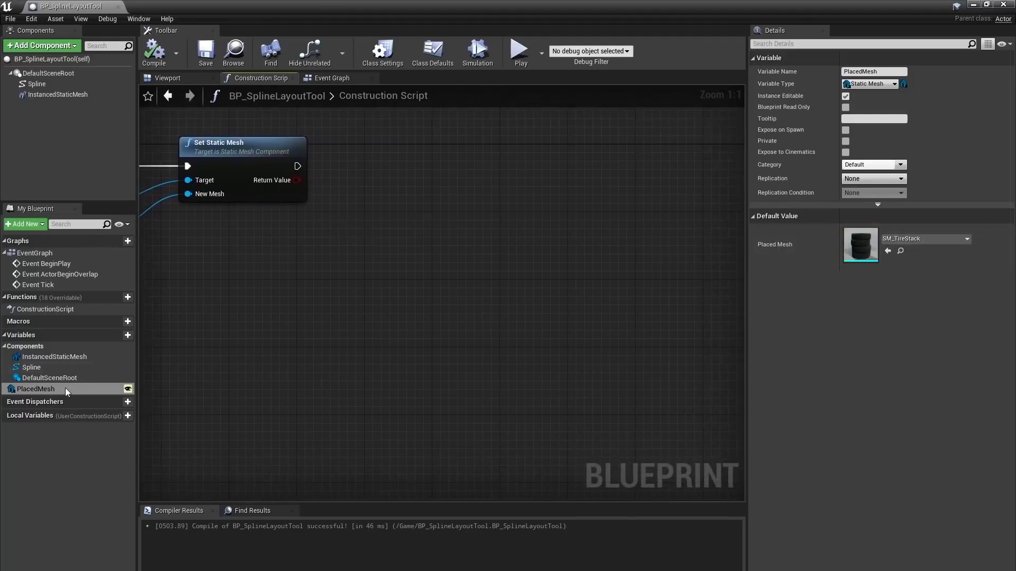
# Get PlacedMesh's bounding box, subtract Min from Max and break the size into X, Y, Z
pyautogui.moveTo(36, 388); pyautogui.dragTo(382, 232)
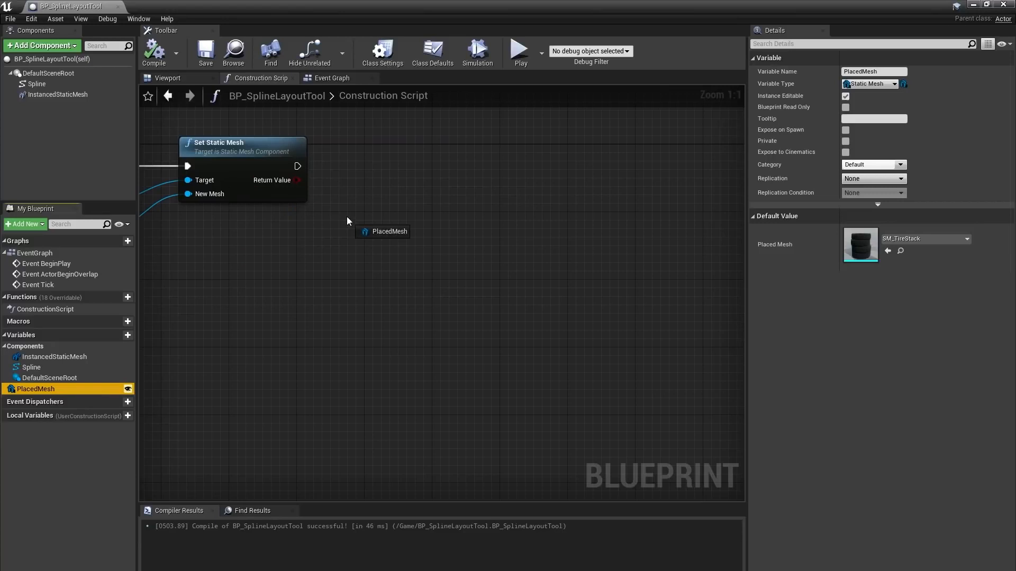
pyautogui.click(382, 231)
pyautogui.write('bo')
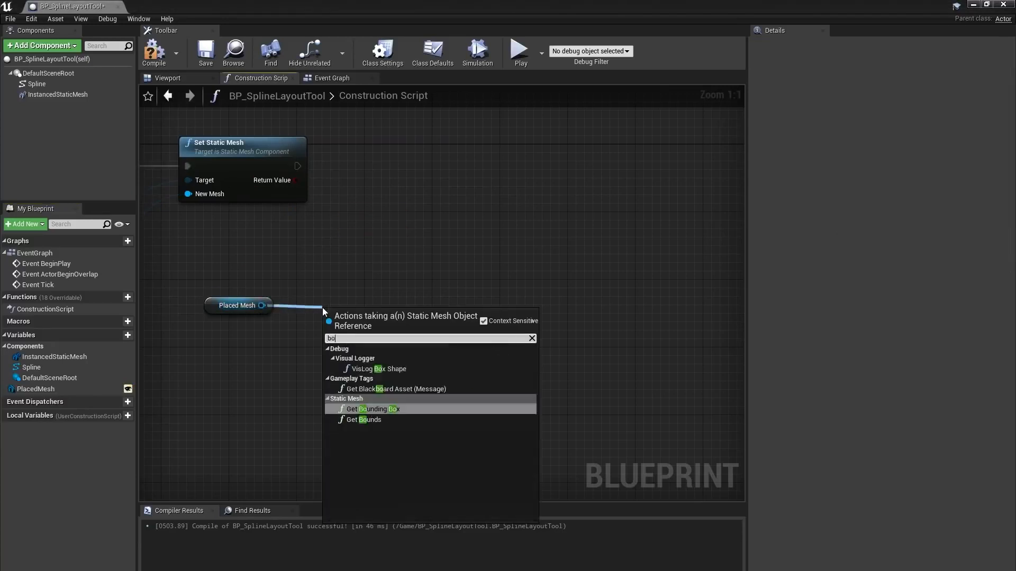
pyautogui.click(372, 409)
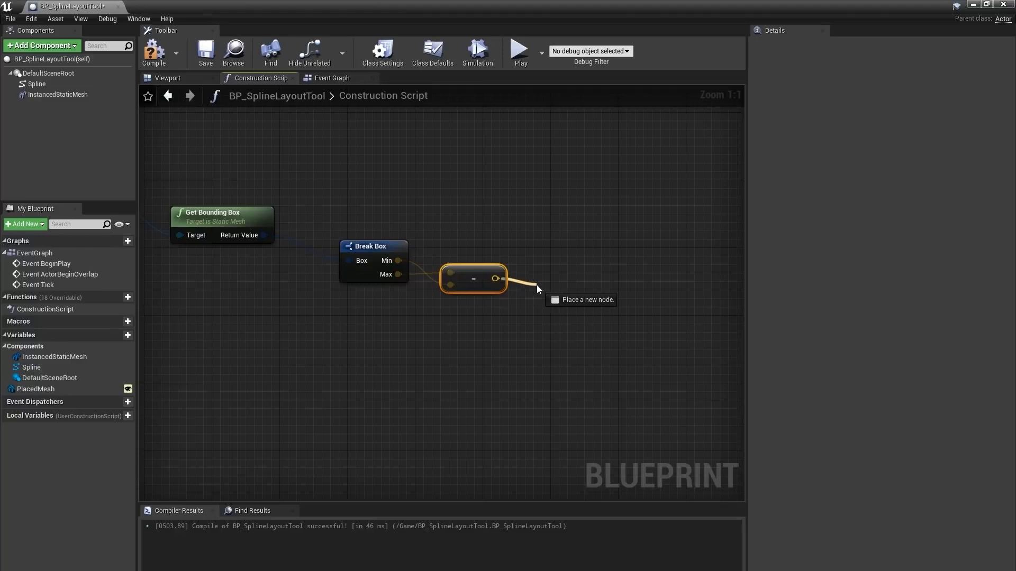
pyautogui.click(580, 300)
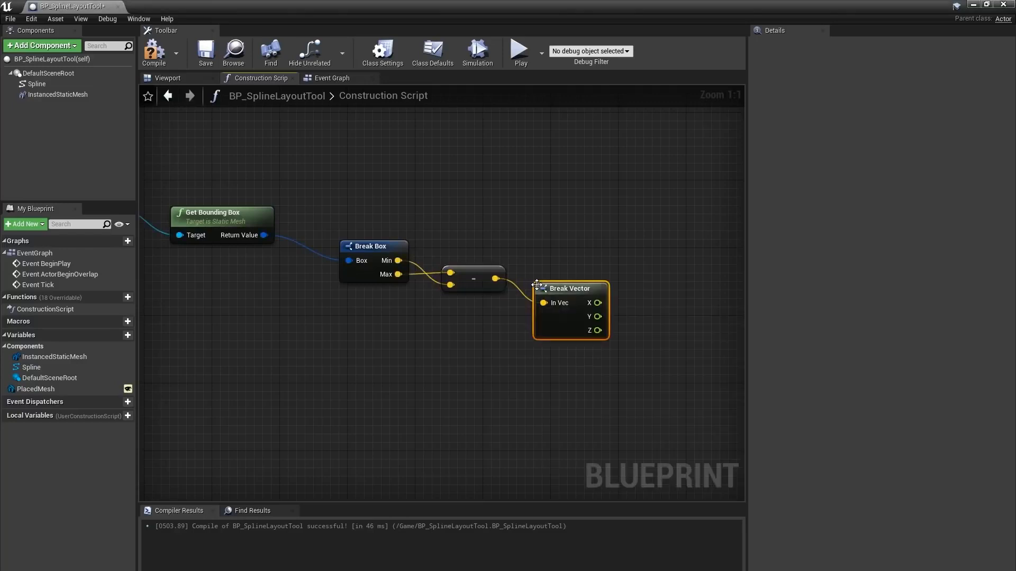
pyautogui.moveTo(404, 222)
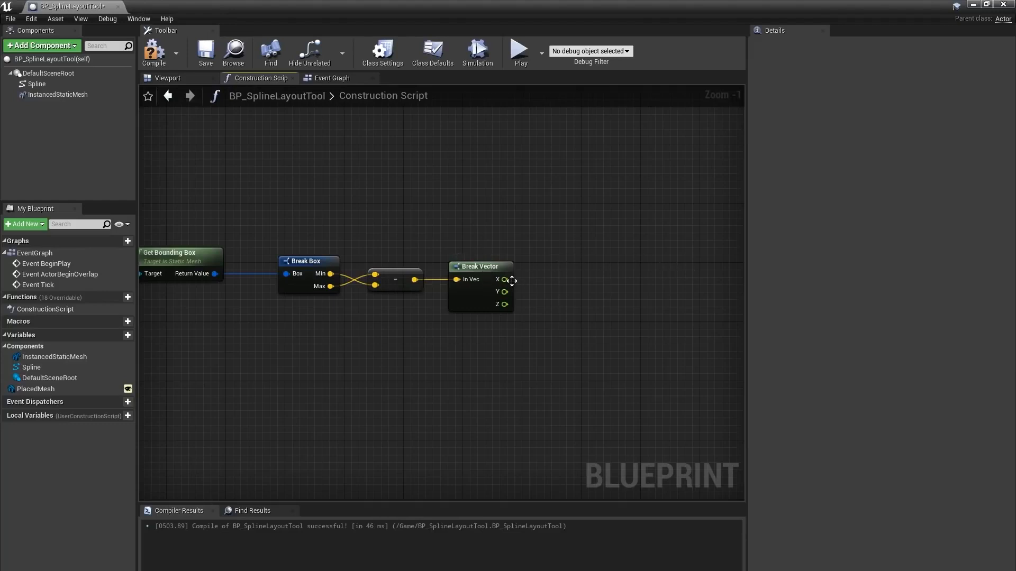
pyautogui.moveTo(641, 309)
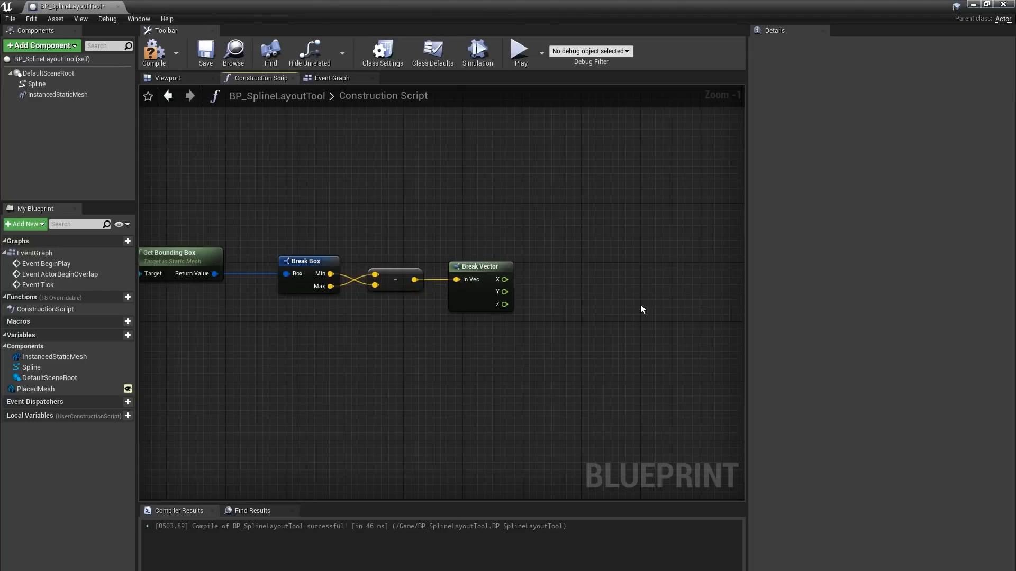
pyautogui.moveTo(192, 337)
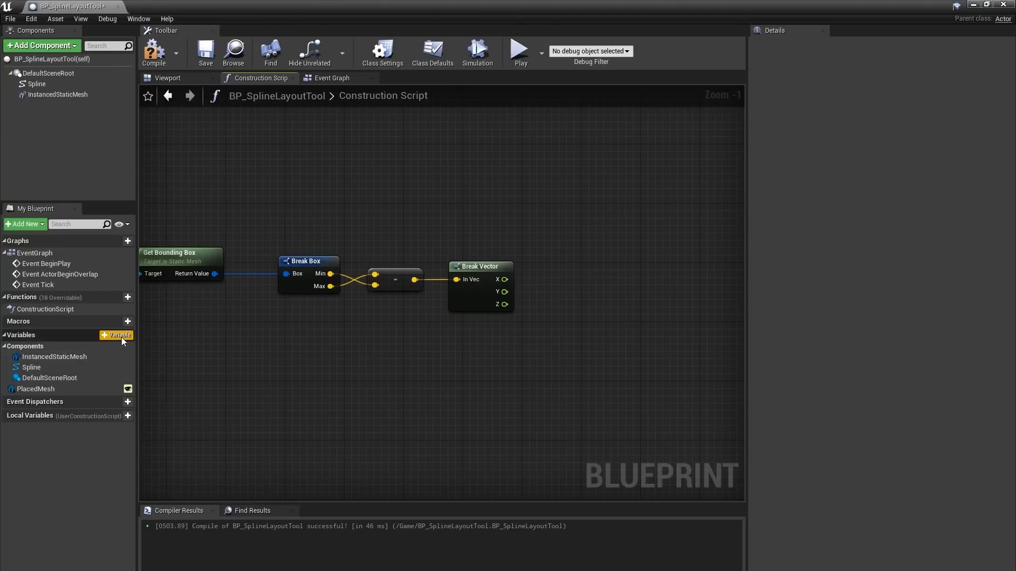
# Create a float blueprint variable named Offset
pyautogui.click(117, 334)
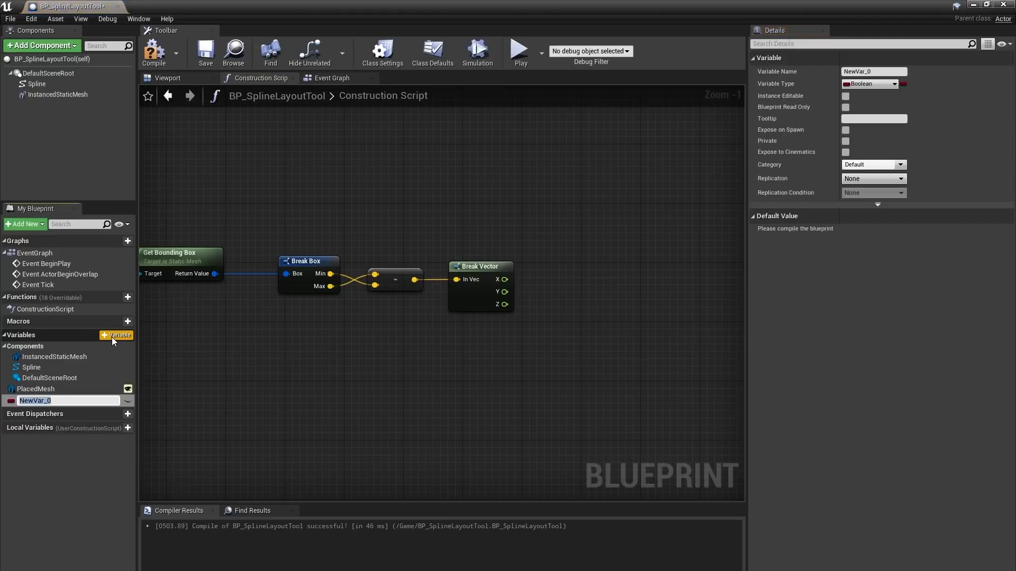
pyautogui.write('Off')
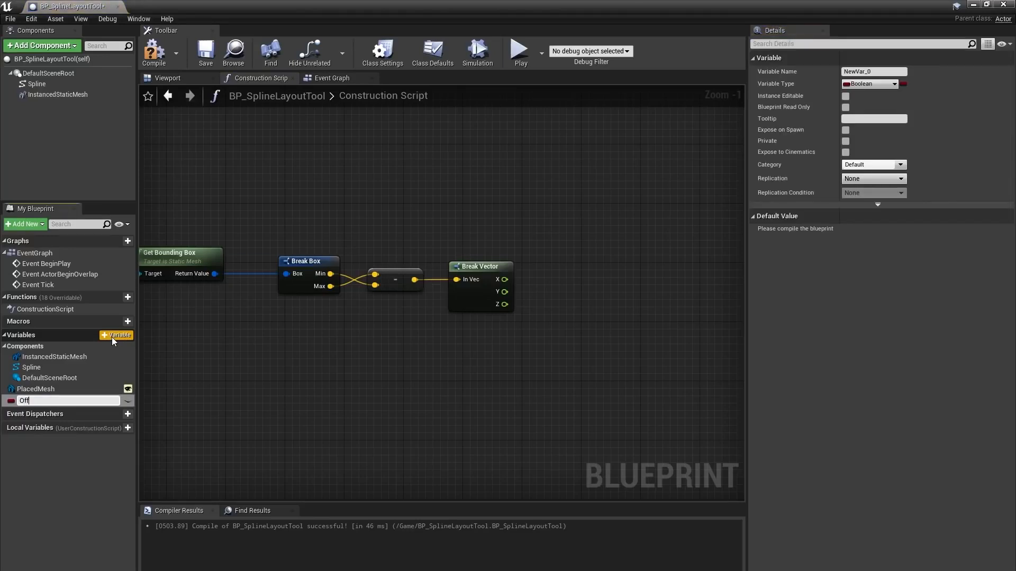
pyautogui.write('Offset')
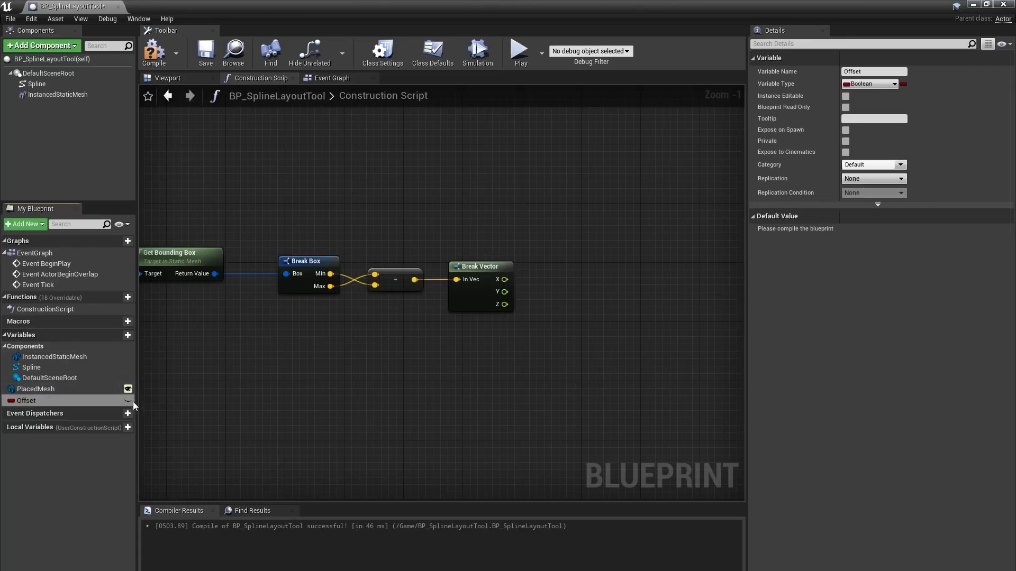
pyautogui.click(844, 95)
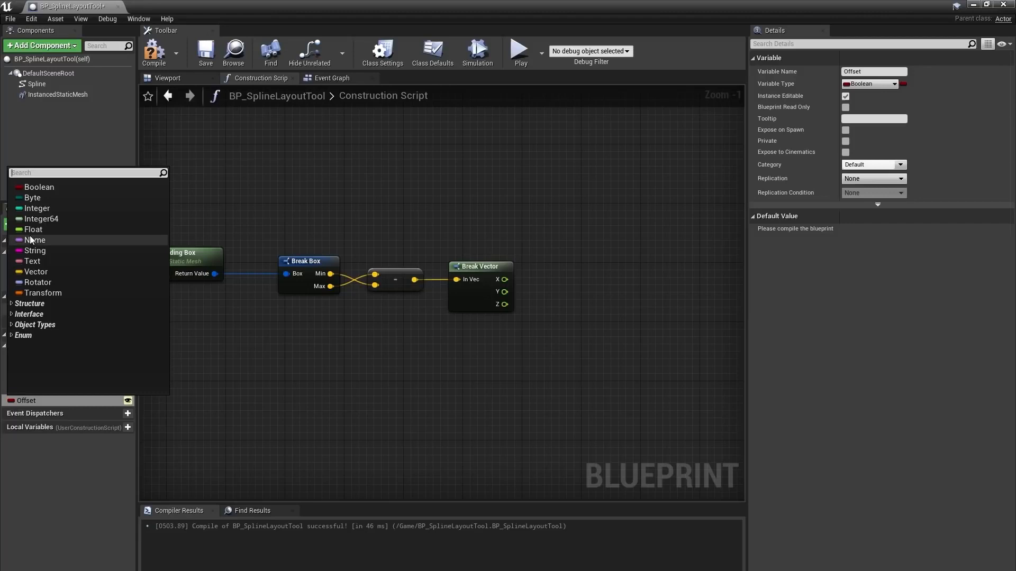
pyautogui.click(32, 228)
pyautogui.write('+')
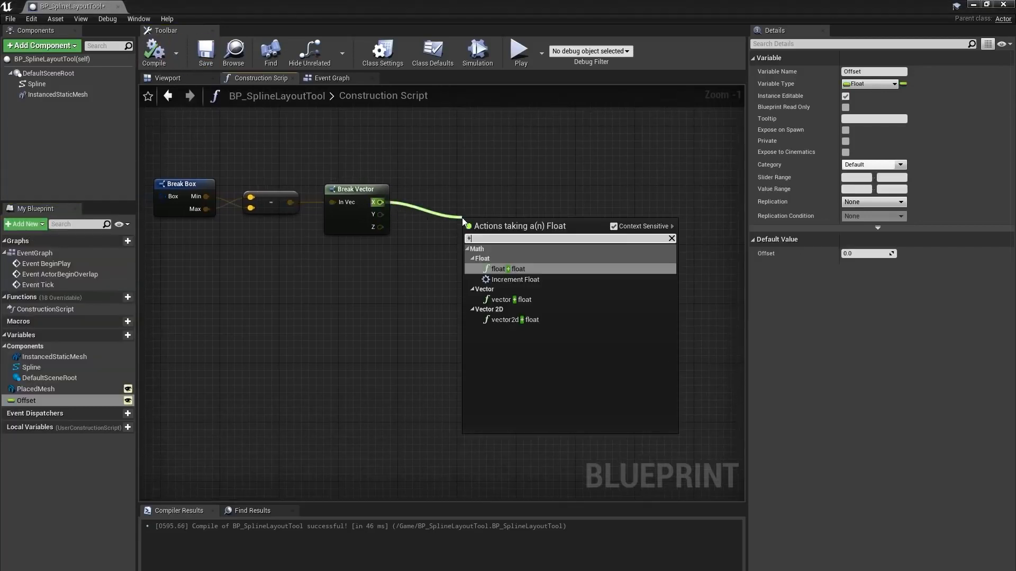
# Add the bounding box's X size to Offset with a float addition node
pyautogui.click(498, 268)
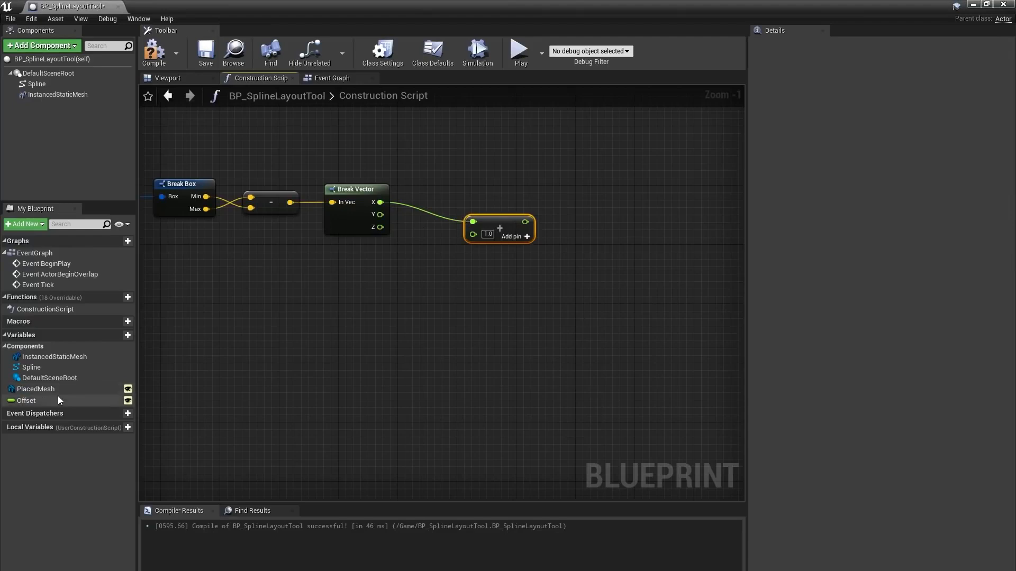
pyautogui.moveTo(26, 400); pyautogui.dragTo(412, 244)
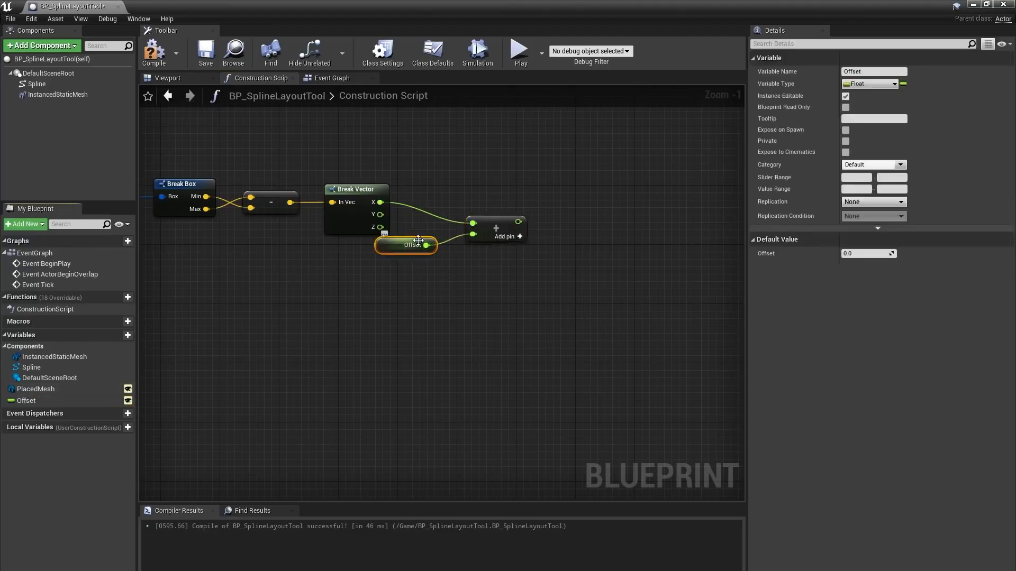
pyautogui.moveTo(412, 244); pyautogui.dragTo(375, 260)
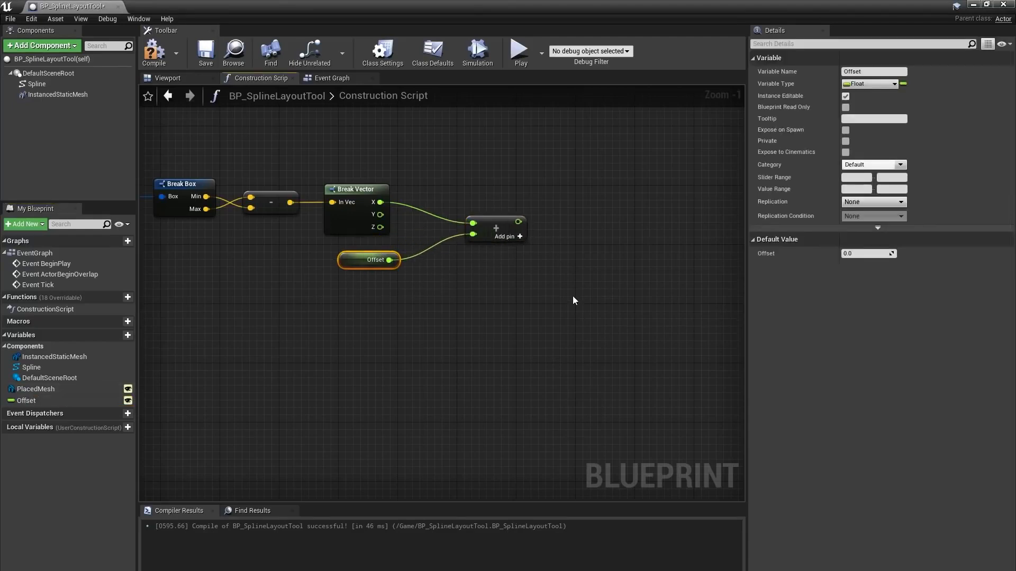
pyautogui.moveTo(570, 298); pyautogui.dragTo(457, 356)
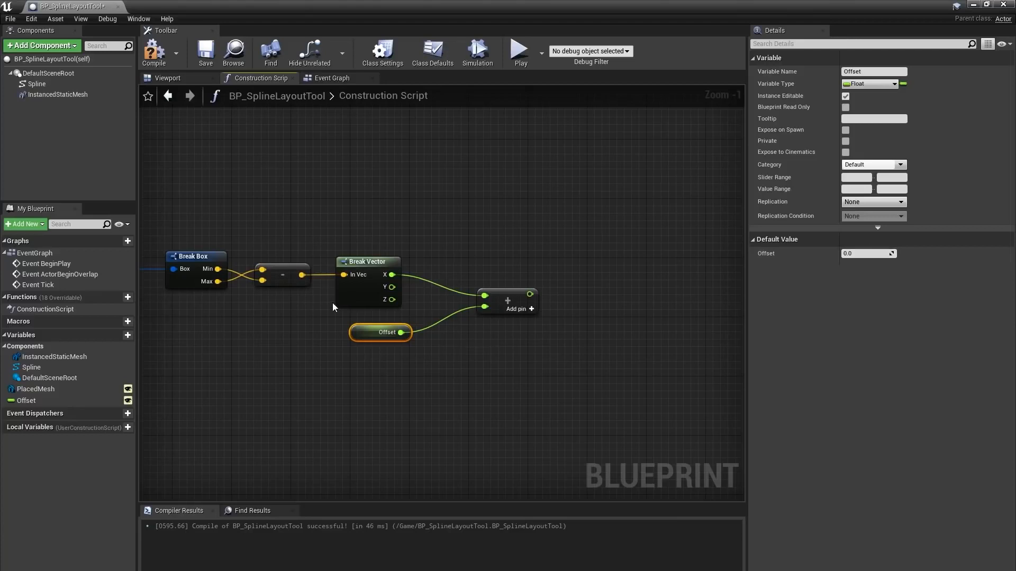
# Compile and give Offset a default value of 5.0
pyautogui.click(154, 48)
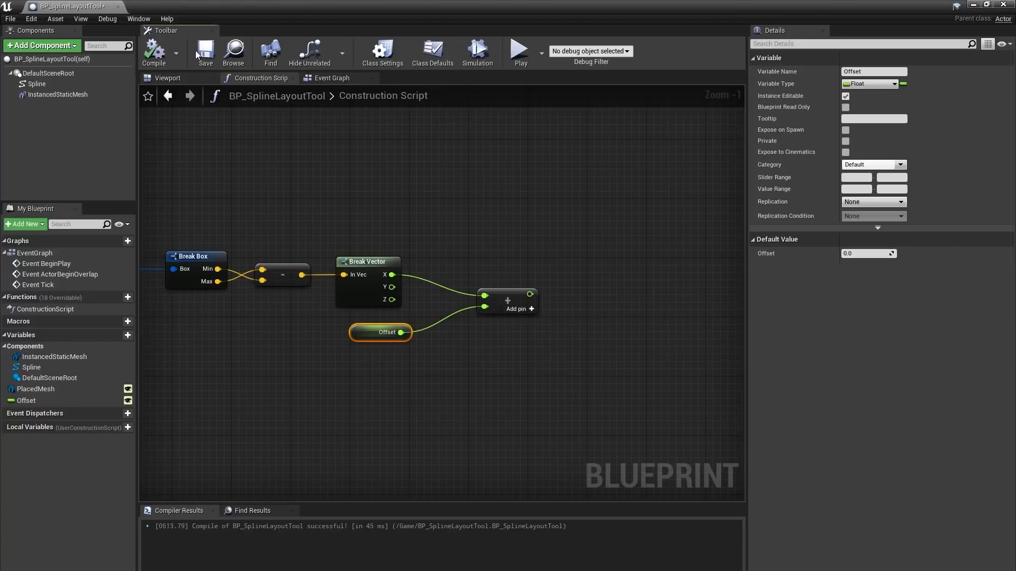
pyautogui.click(866, 254)
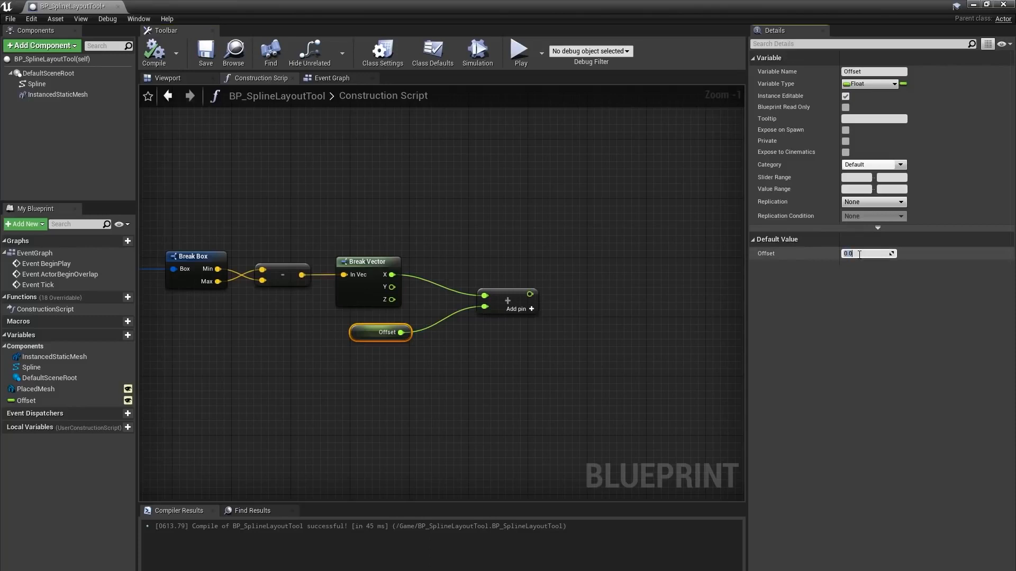
pyautogui.write('5.0')
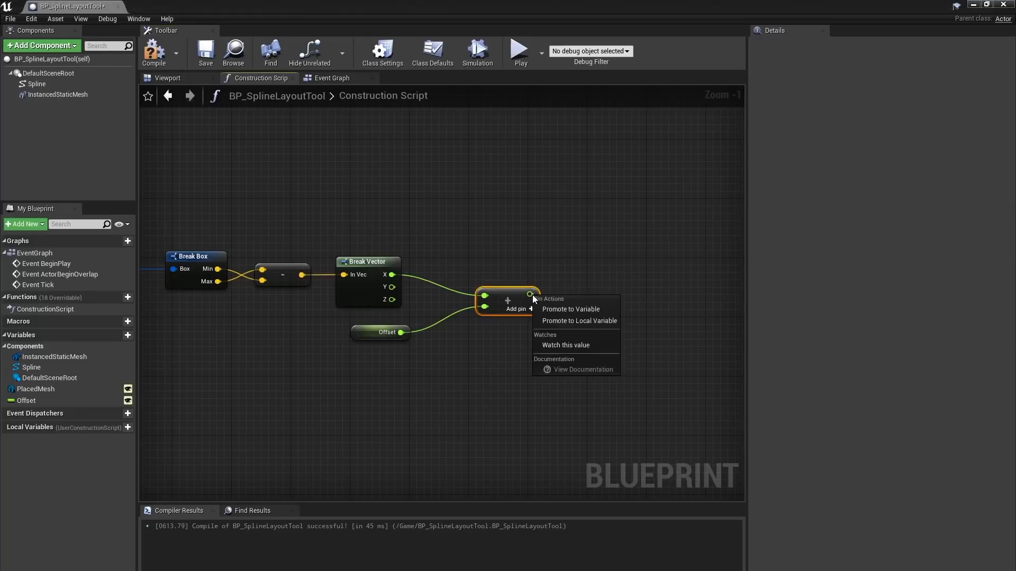
pyautogui.moveTo(580, 309)
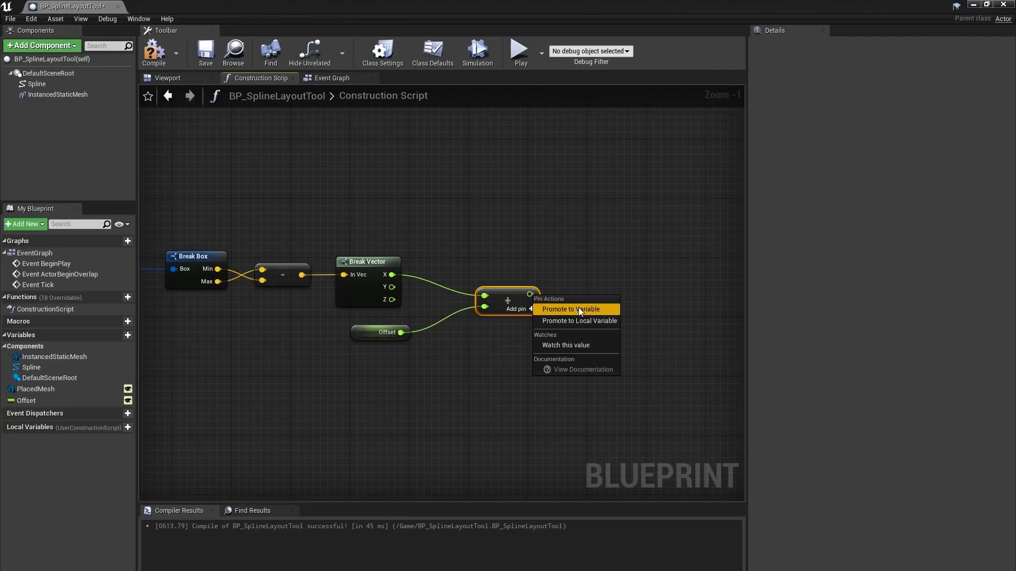
# Promote the addition result to a new float variable renamed Spacing
pyautogui.click(571, 308)
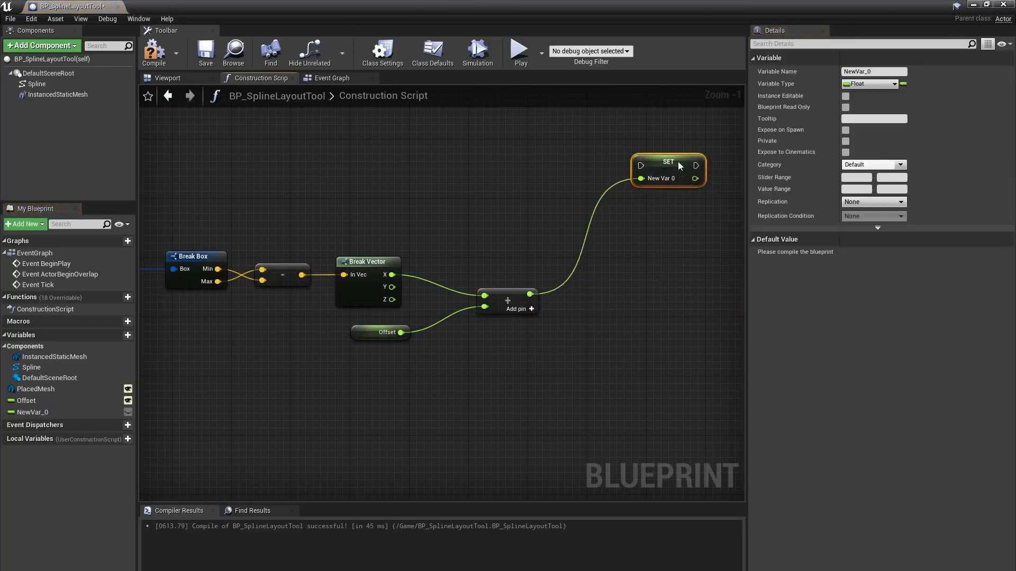
pyautogui.doubleClick(30, 412)
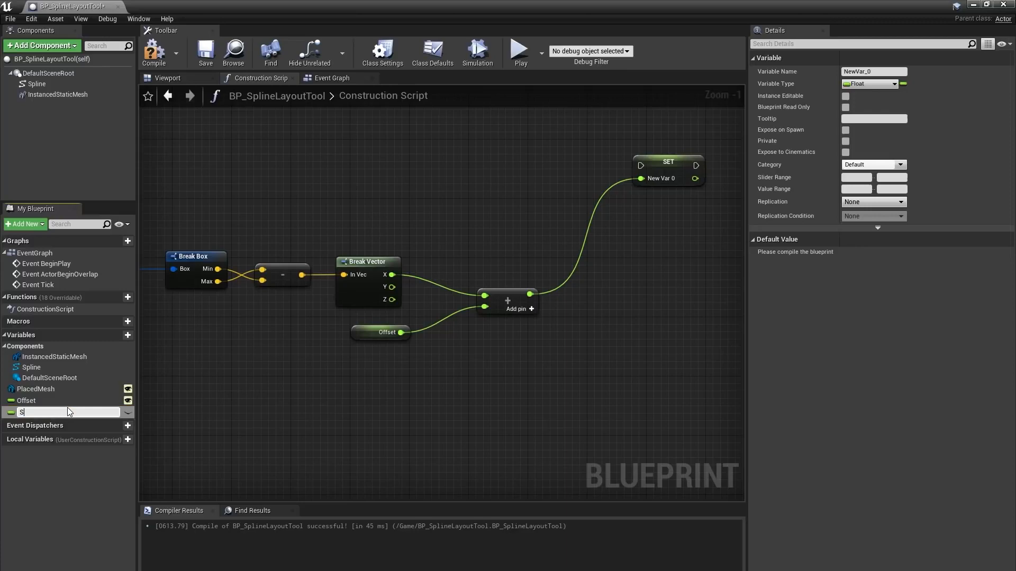
pyautogui.write('Spacing')
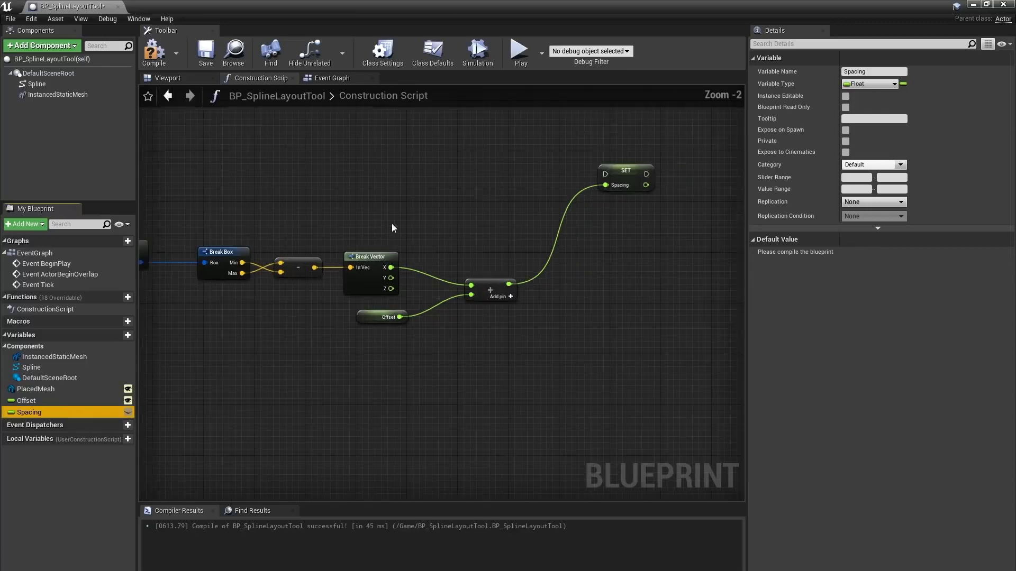
pyautogui.scroll(-3)
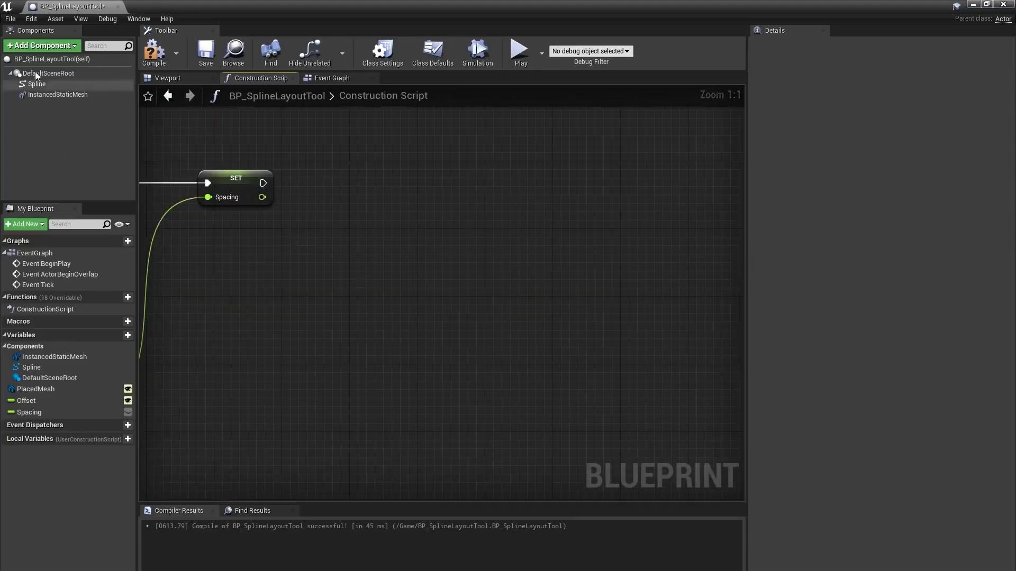
# Get the Spline component's total length and divide it by Spacing, flooring the result
pyautogui.moveTo(30, 367); pyautogui.dragTo(299, 313)
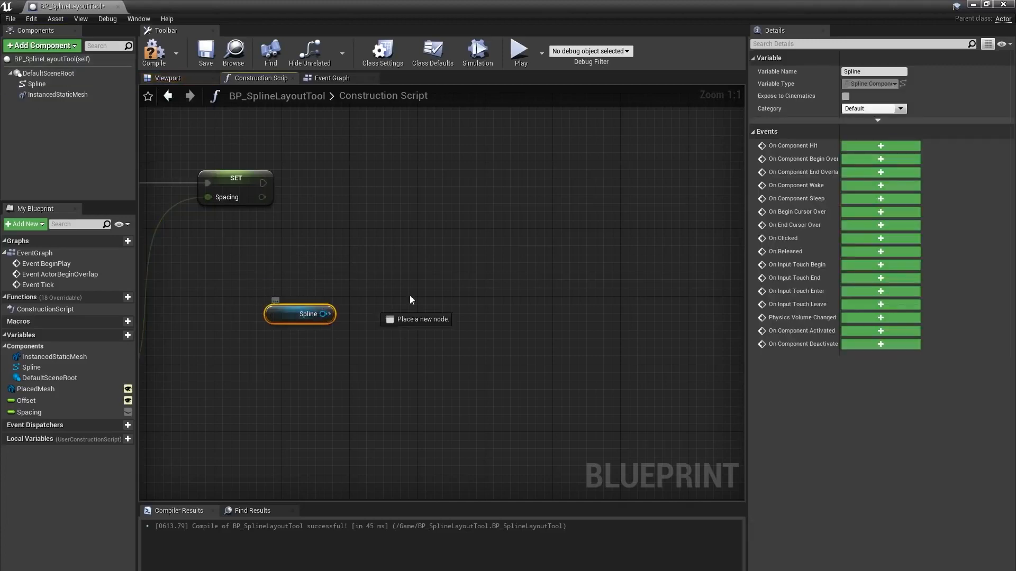
pyautogui.moveTo(331, 313); pyautogui.dragTo(460, 285)
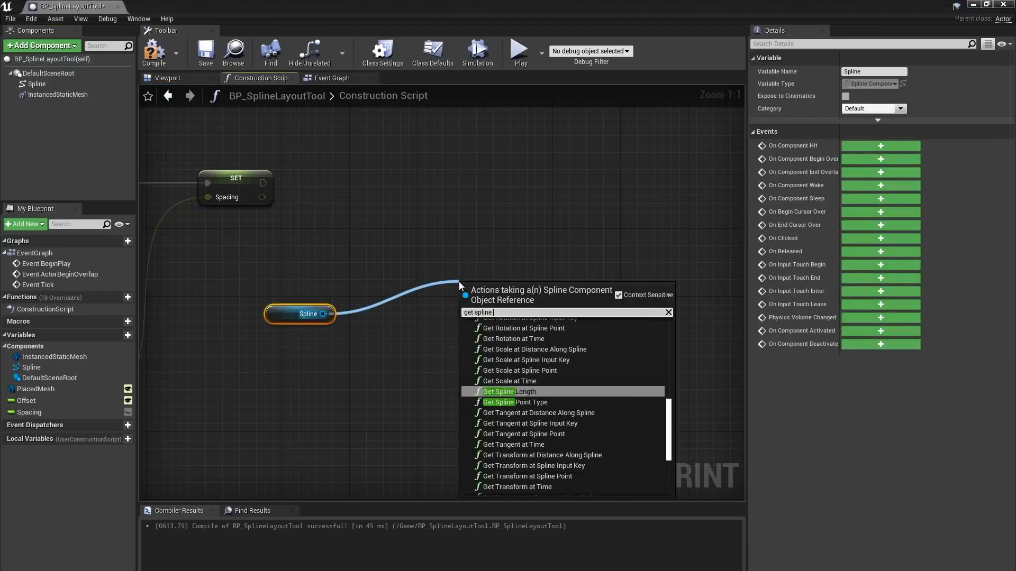
pyautogui.click(506, 392)
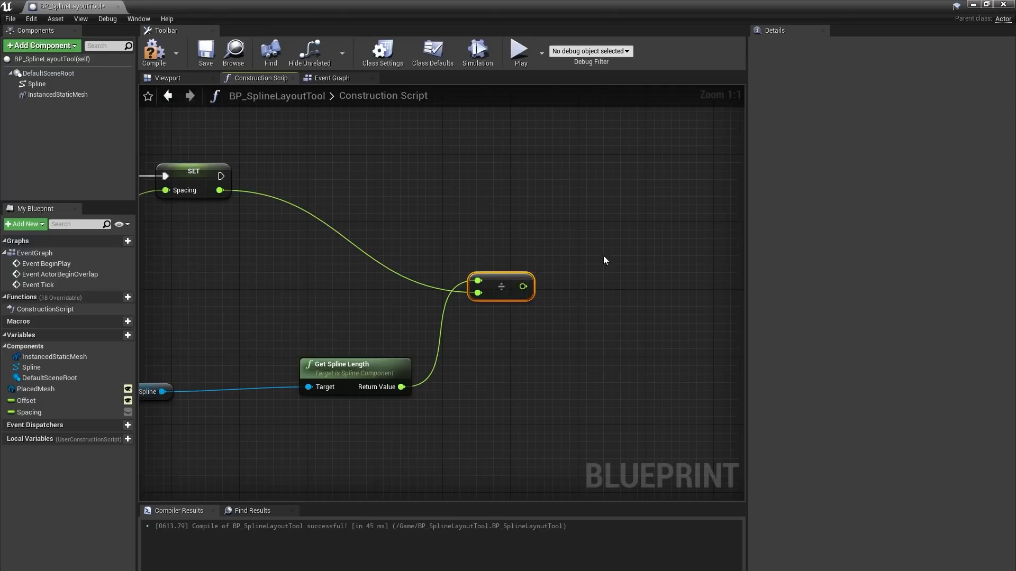
pyautogui.moveTo(595, 374)
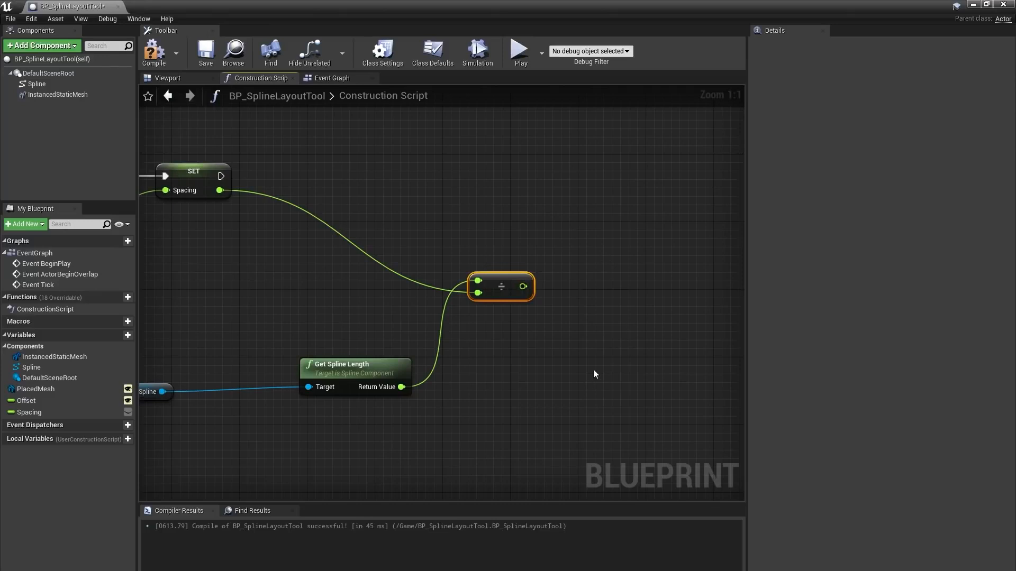
pyautogui.moveTo(569, 197)
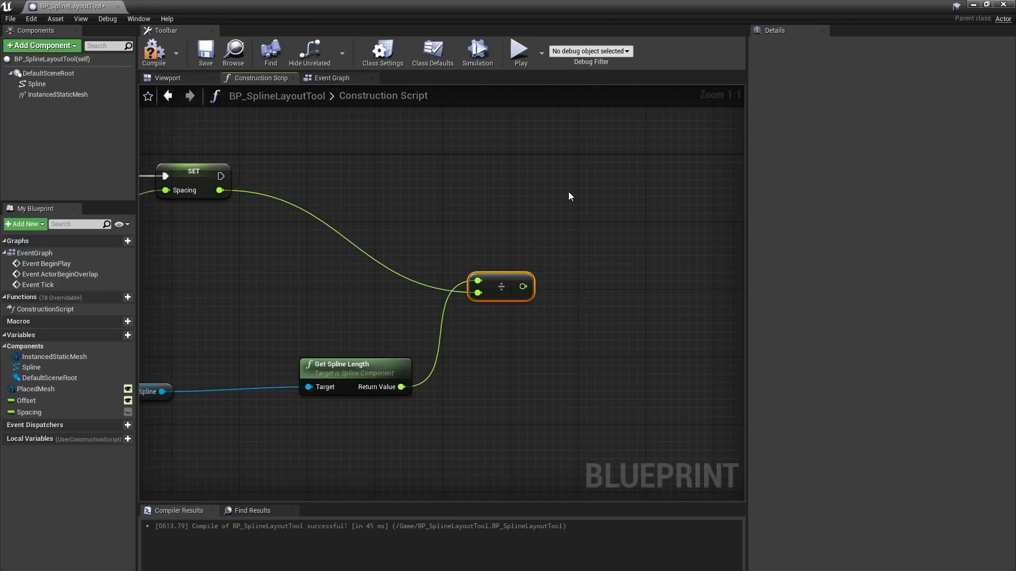
pyautogui.moveTo(565, 421)
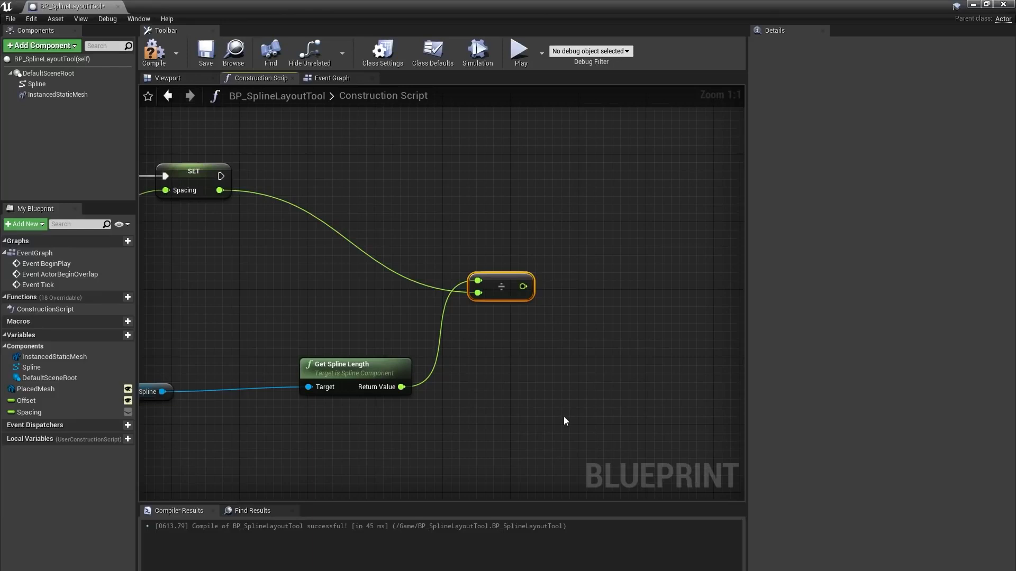
pyautogui.moveTo(643, 375)
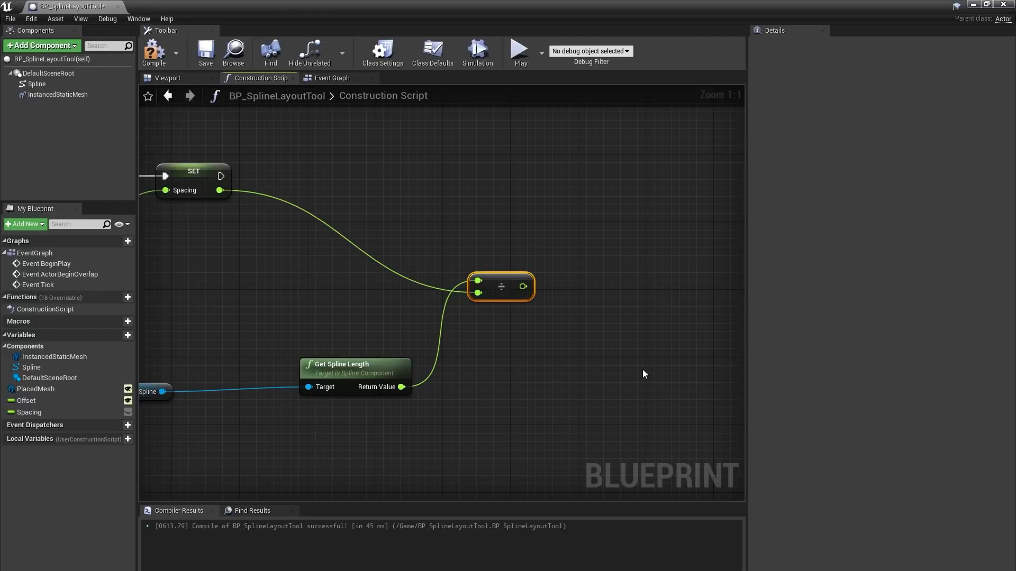
pyautogui.click(168, 78)
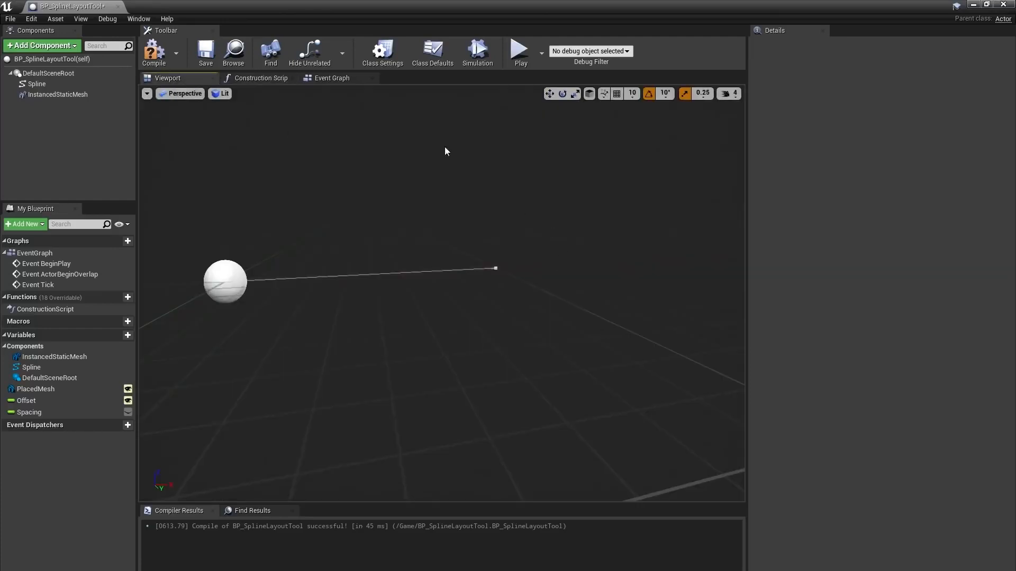
pyautogui.click(260, 78)
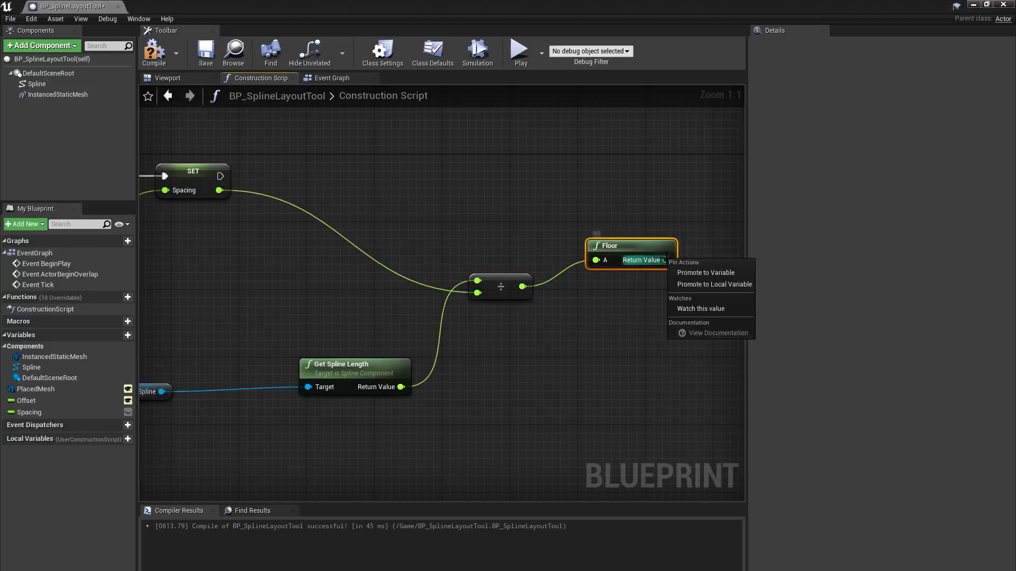
# Store the floored count in a local integer variable named NumberOfInstances
pyautogui.click(714, 284)
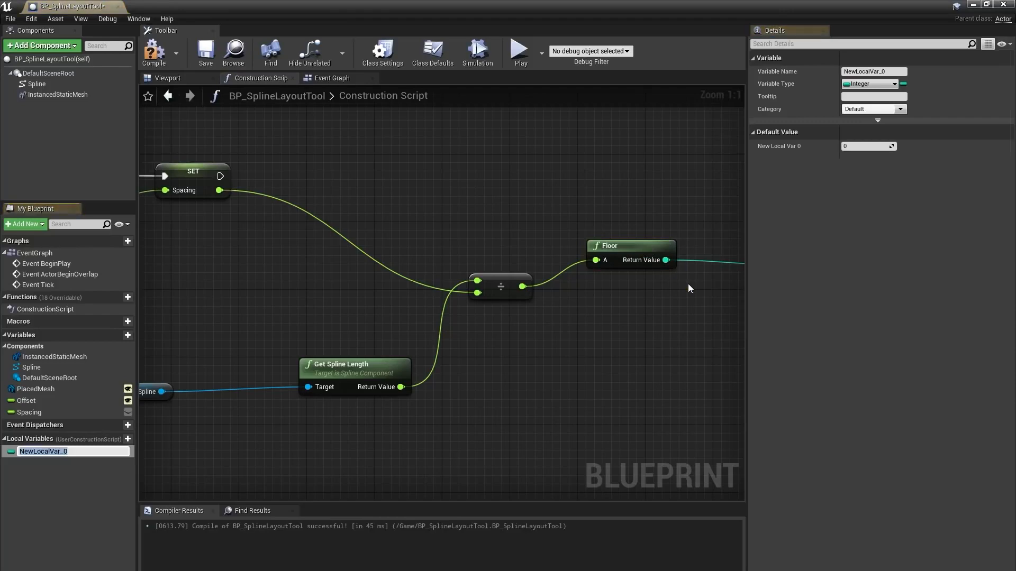
pyautogui.write('NumberOfInstances')
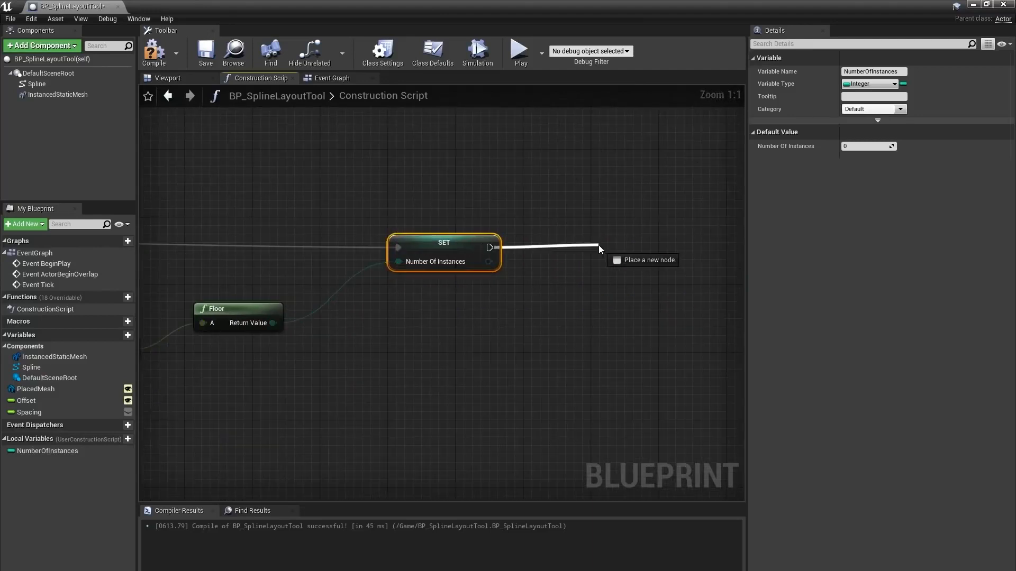
# Add a For Loop up to NumberOfInstances with its index multiplied by Spacing feeding a spline distance location
pyautogui.write('for loop')
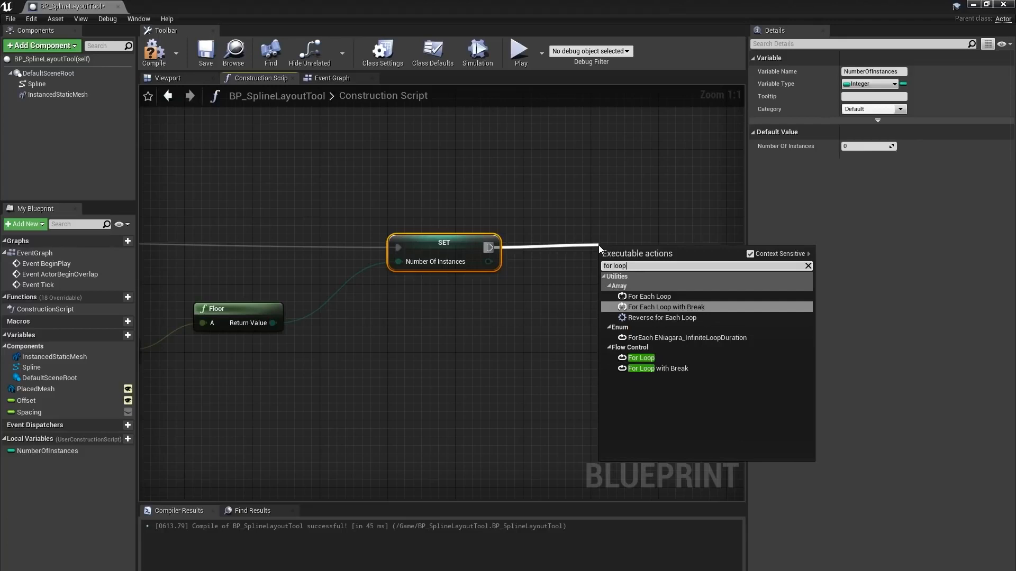
pyautogui.click(640, 358)
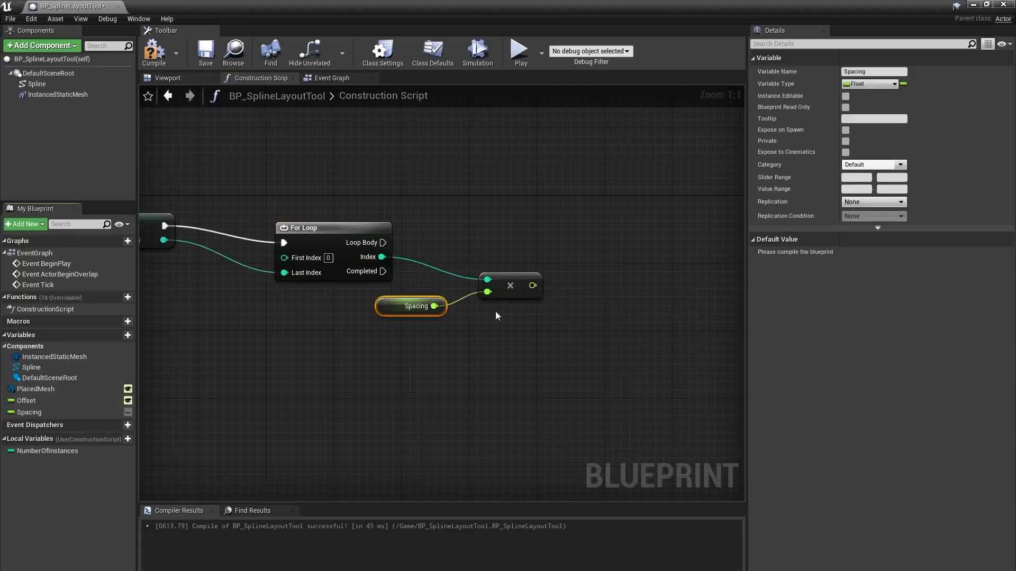
pyautogui.moveTo(590, 294)
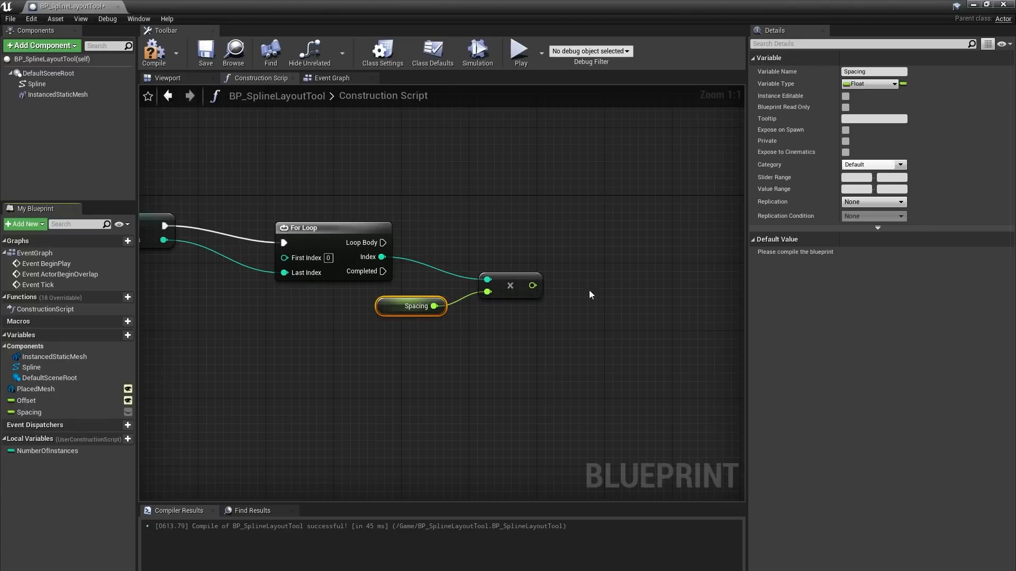
pyautogui.click(34, 84)
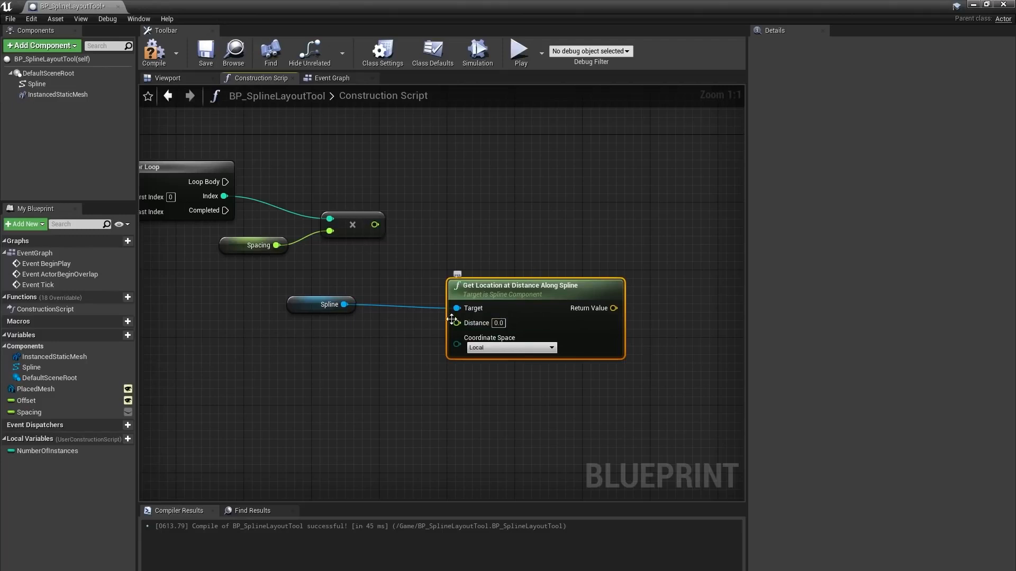
# Build a Make Transform from the spline location output
pyautogui.moveTo(375, 225); pyautogui.dragTo(457, 323)
pyautogui.write('make trans')
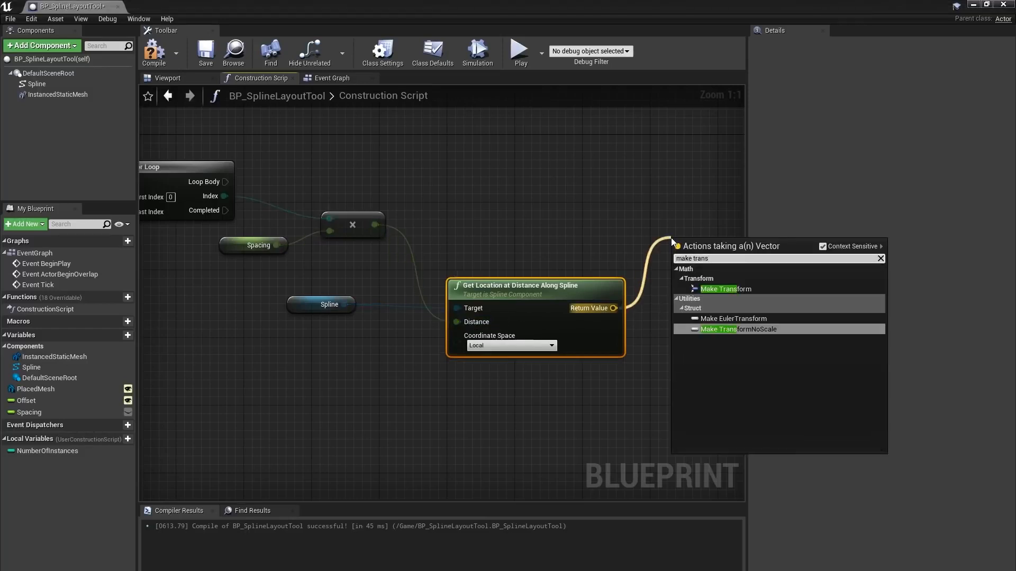
pyautogui.click(719, 289)
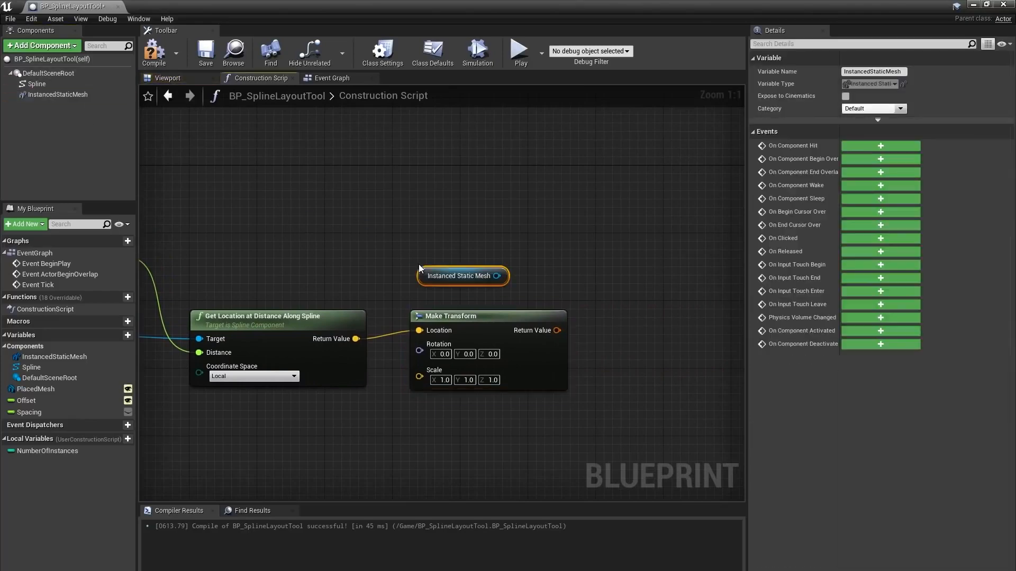
# Add an Add Instance node off the instanced static mesh reference and position it
pyautogui.moveTo(500, 275); pyautogui.dragTo(557, 223)
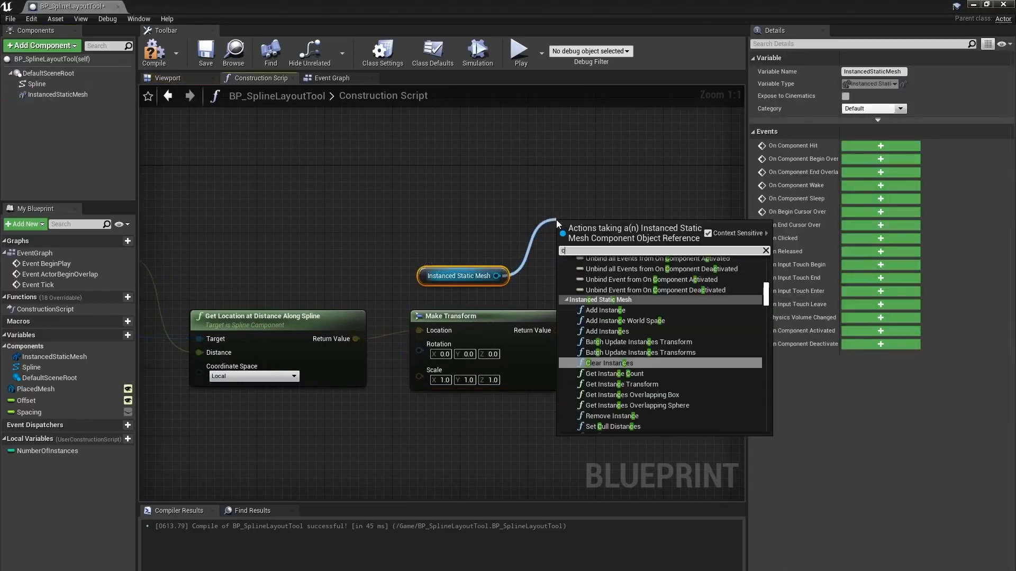
pyautogui.write('add instance')
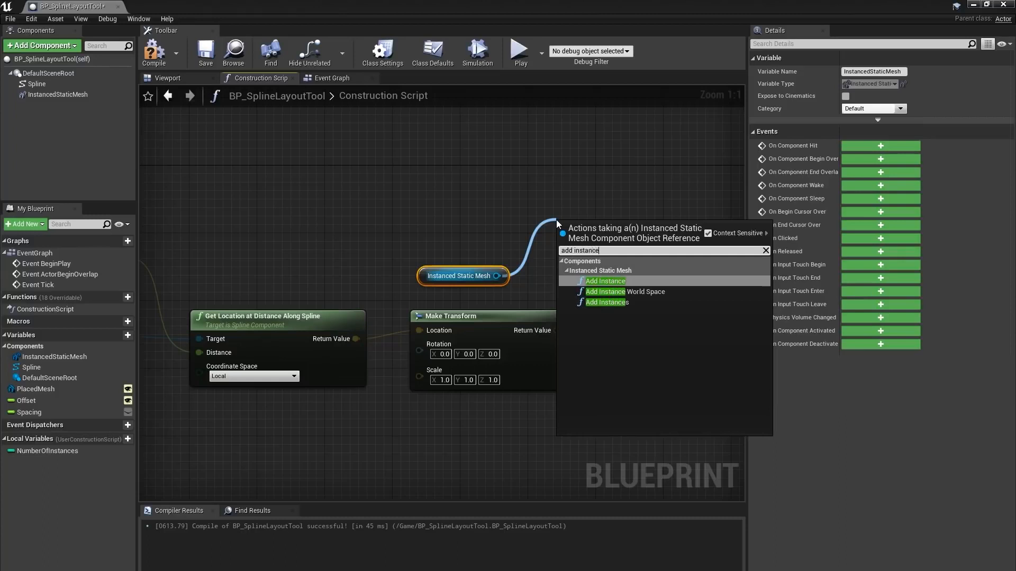
pyautogui.click(605, 281)
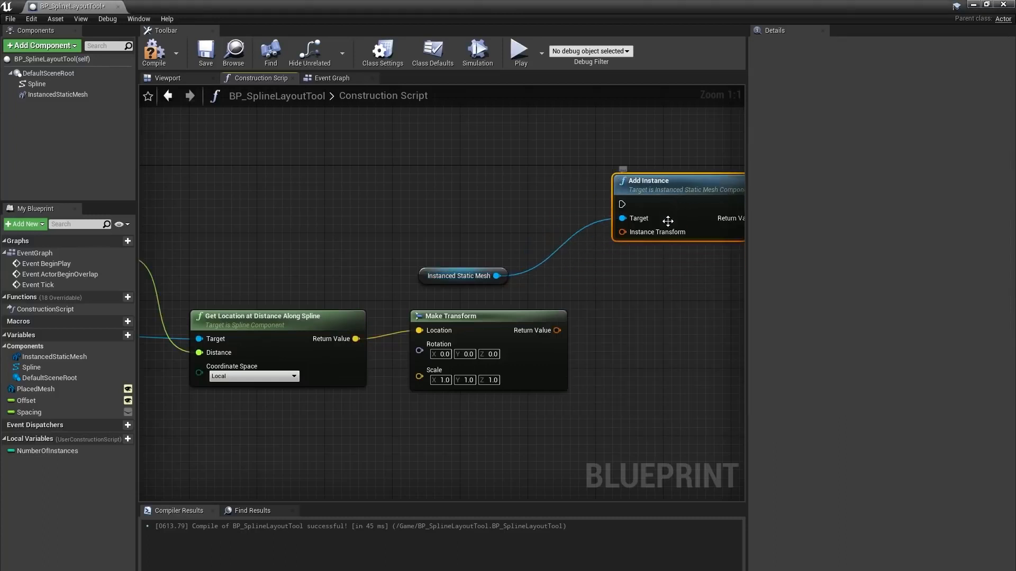
pyautogui.moveTo(561, 330); pyautogui.dragTo(621, 232)
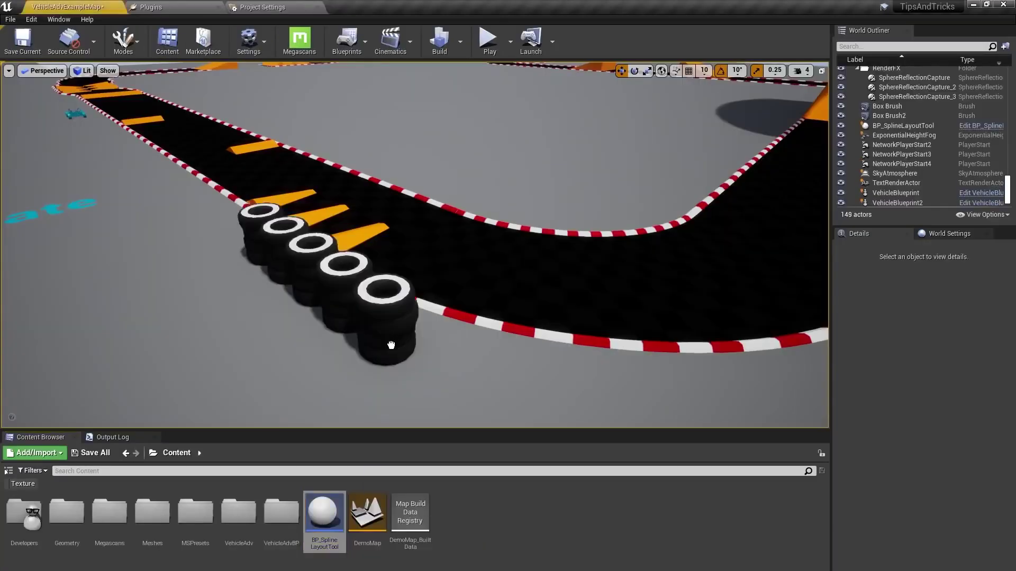
# Select the tire stack layout actor back in the race track level
pyautogui.click(908, 125)
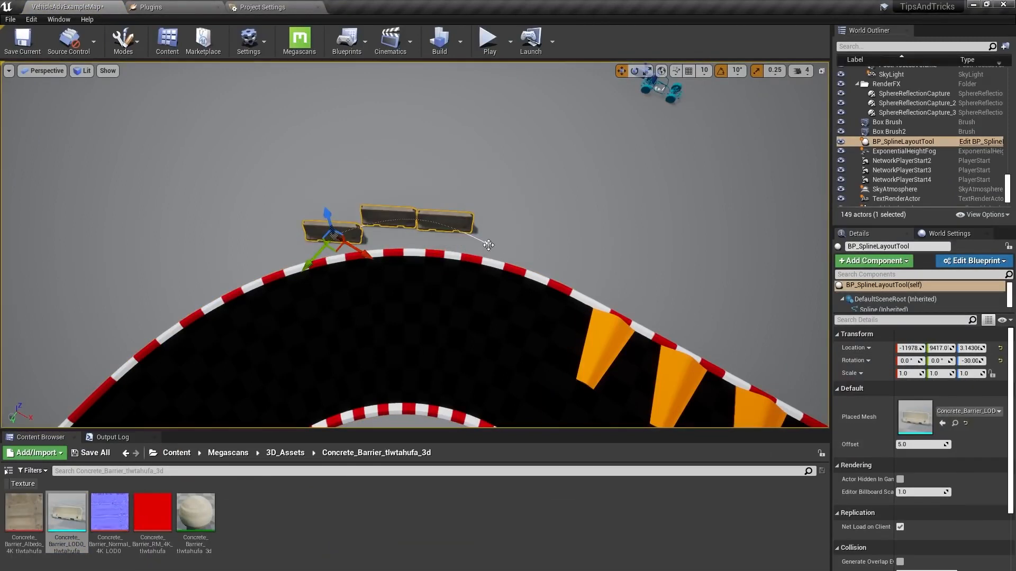
# Drag the spline end points outward so more concrete barriers line the track edge
pyautogui.moveTo(489, 244); pyautogui.dragTo(678, 244)
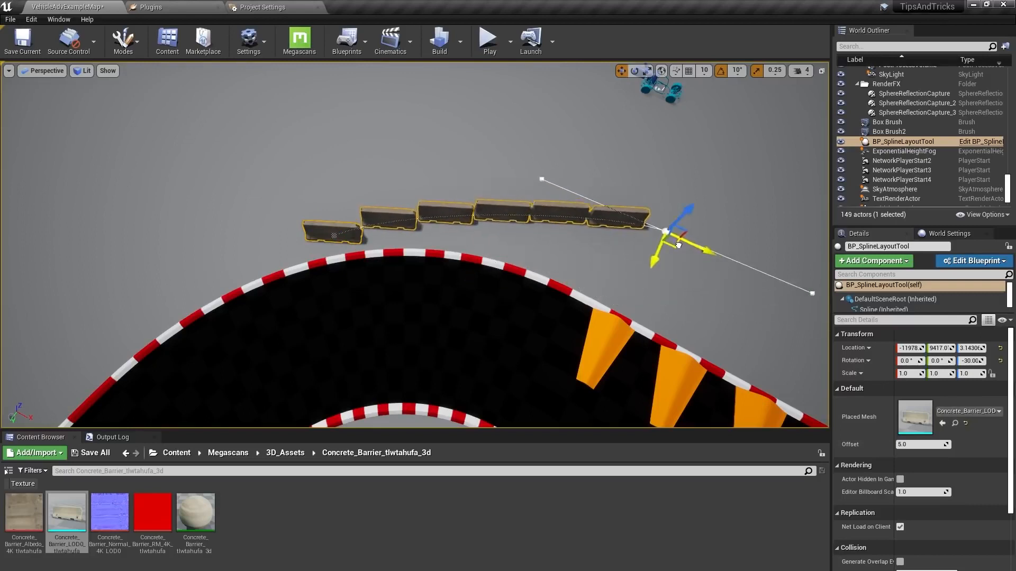
pyautogui.moveTo(665, 232); pyautogui.dragTo(700, 314)
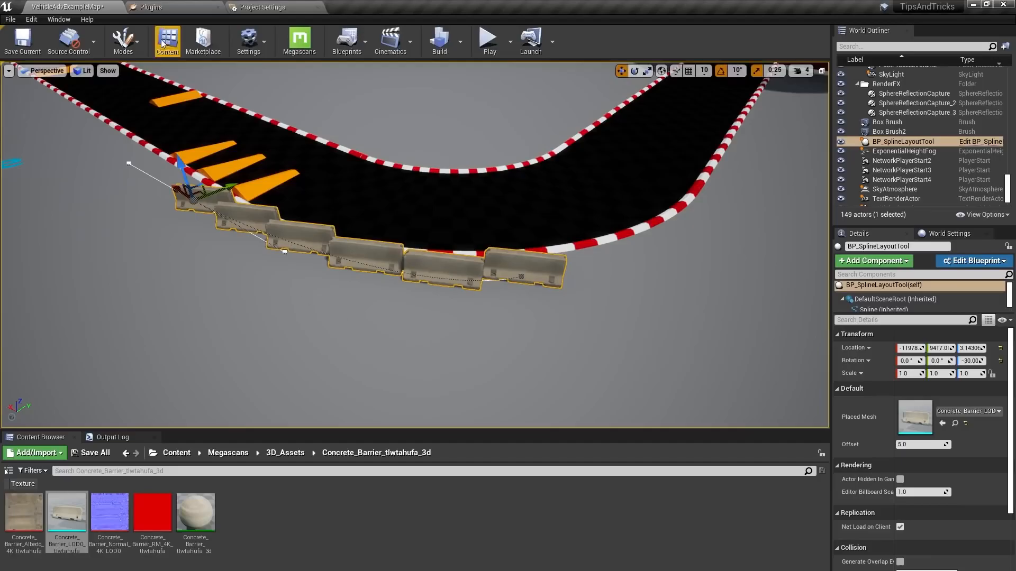
pyautogui.click(973, 260)
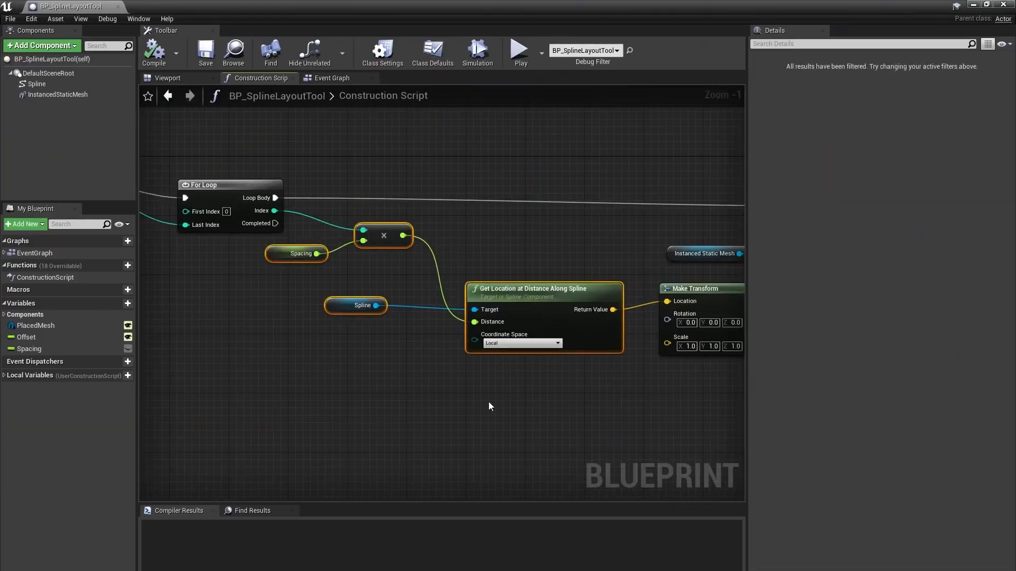
pyautogui.moveTo(427, 437)
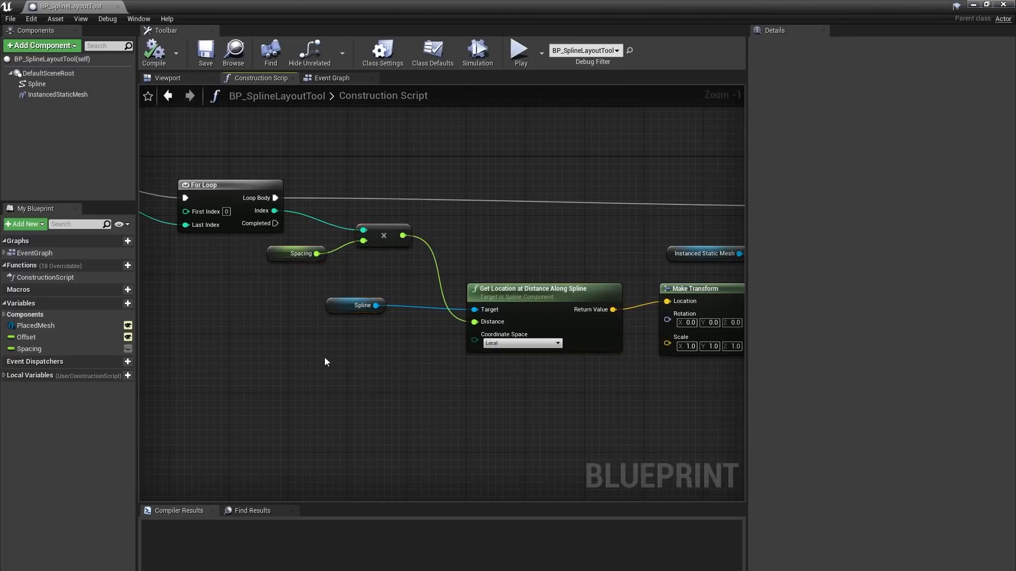
pyautogui.moveTo(286, 345)
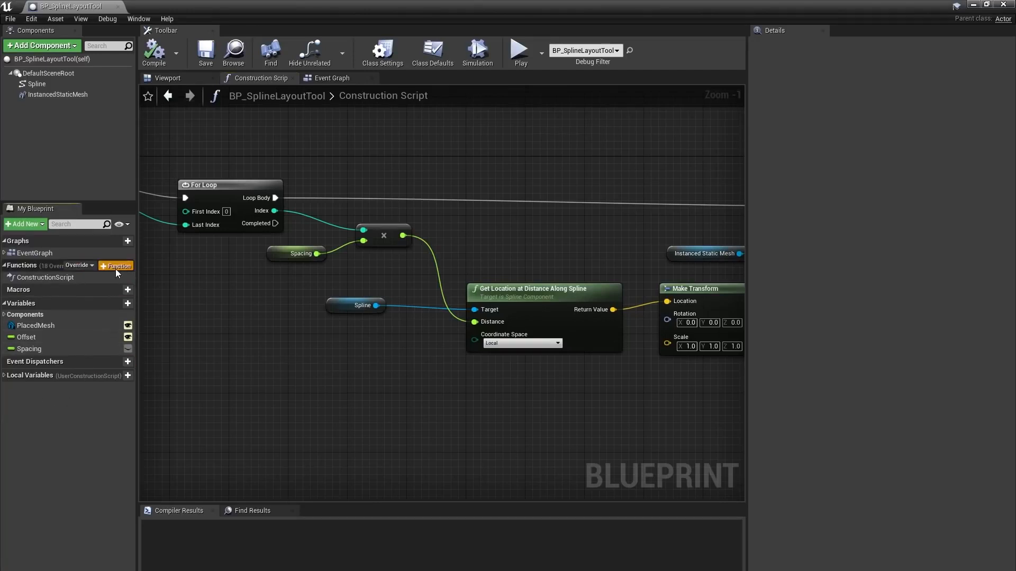
# Create a new blueprint function named GetLocationAtIndex
pyautogui.click(116, 266)
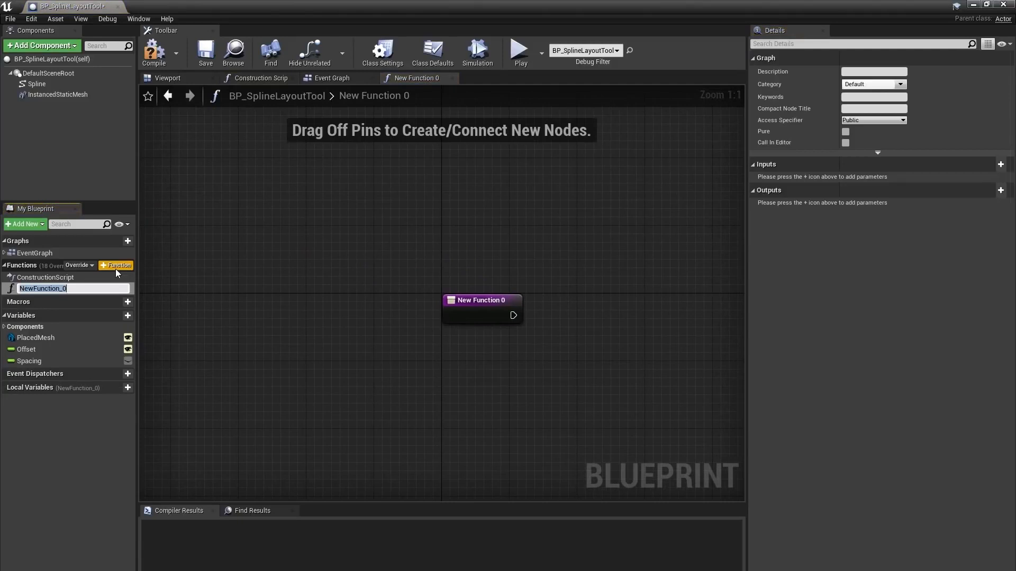
pyautogui.write('GetLocationAtInde')
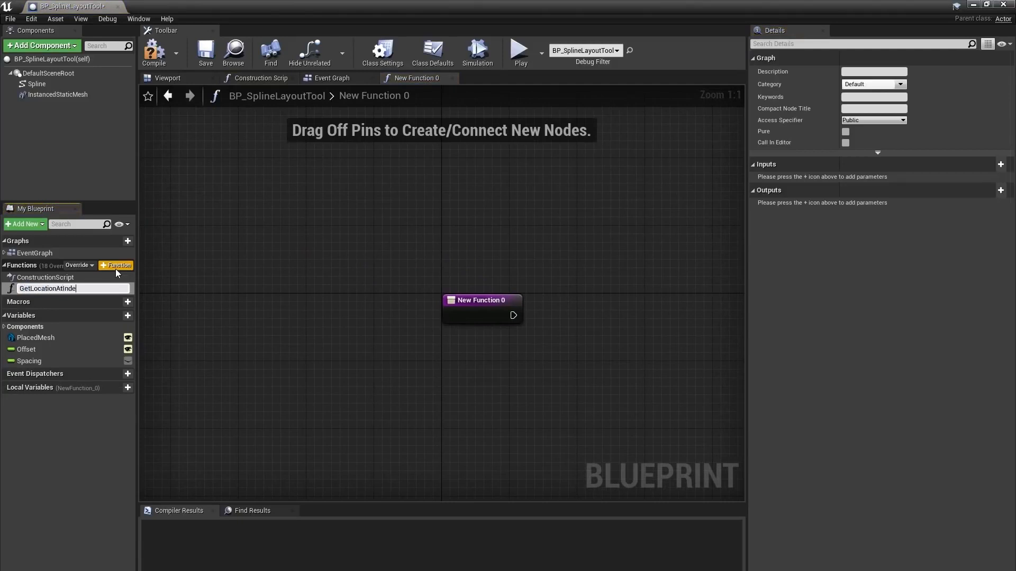
pyautogui.click(257, 79)
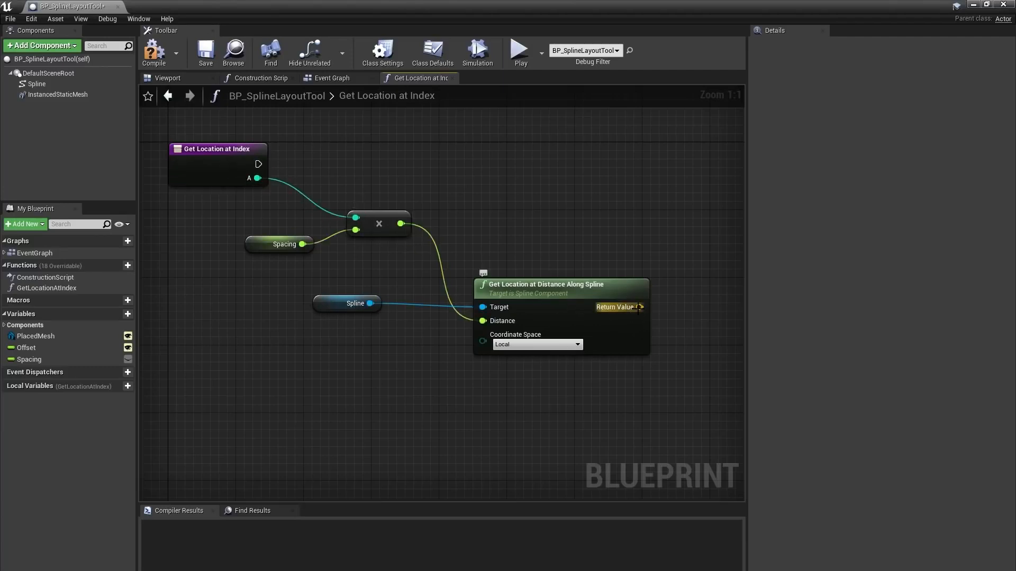
# Route the spline location into a Return Node for GetLocationAtIndex and compile
pyautogui.moveTo(638, 307); pyautogui.dragTo(568, 134)
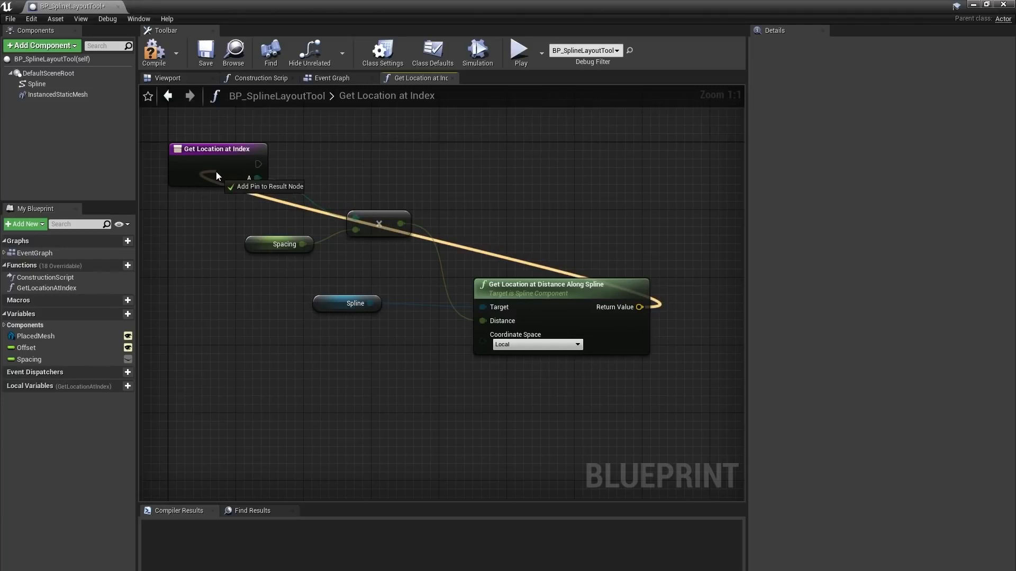
pyautogui.click(269, 187)
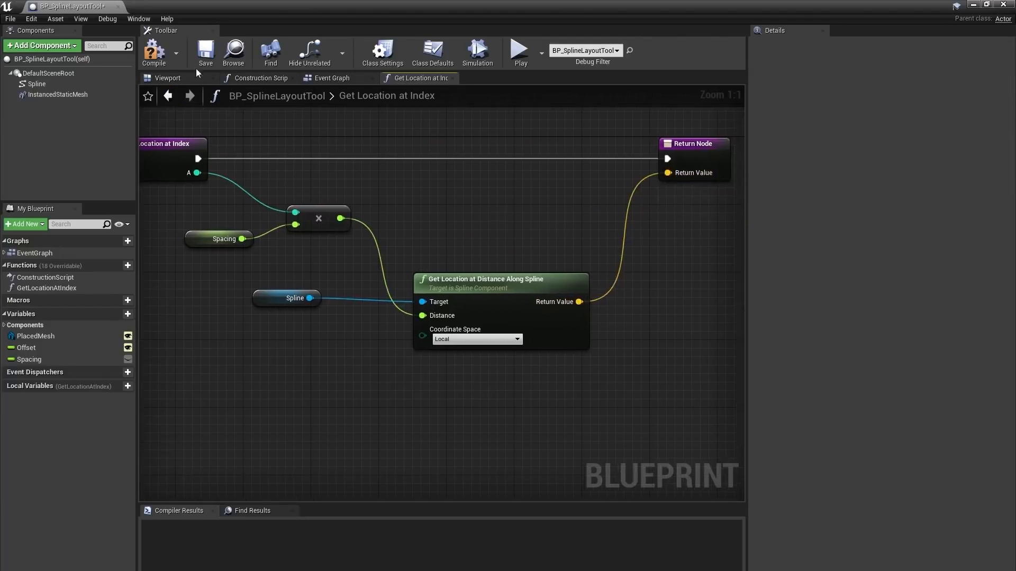
pyautogui.click(154, 51)
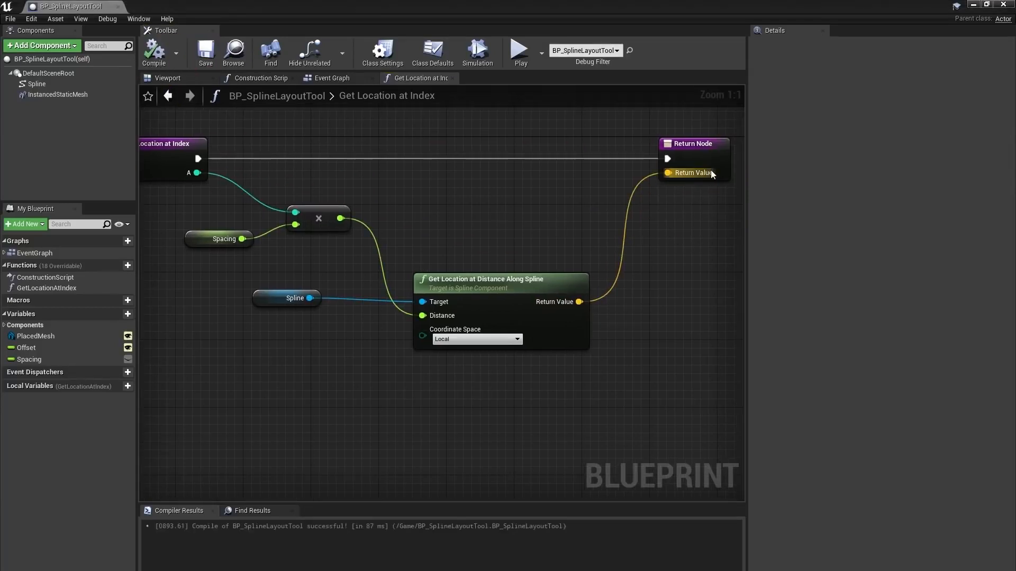
pyautogui.moveTo(247, 84)
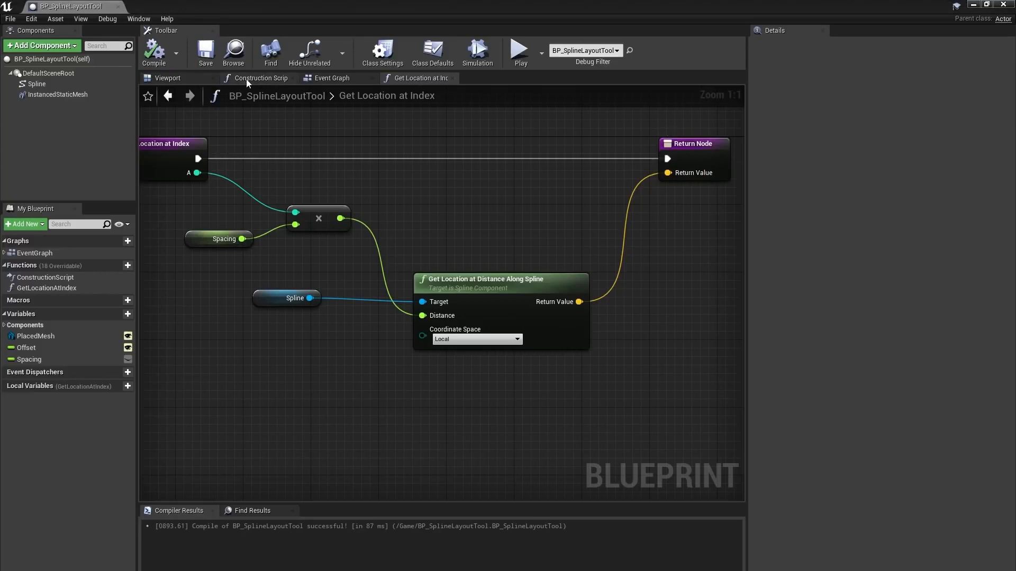
# Mark GetLocationAtIndex as Pure in its Details and recompile the construction script
pyautogui.click(257, 78)
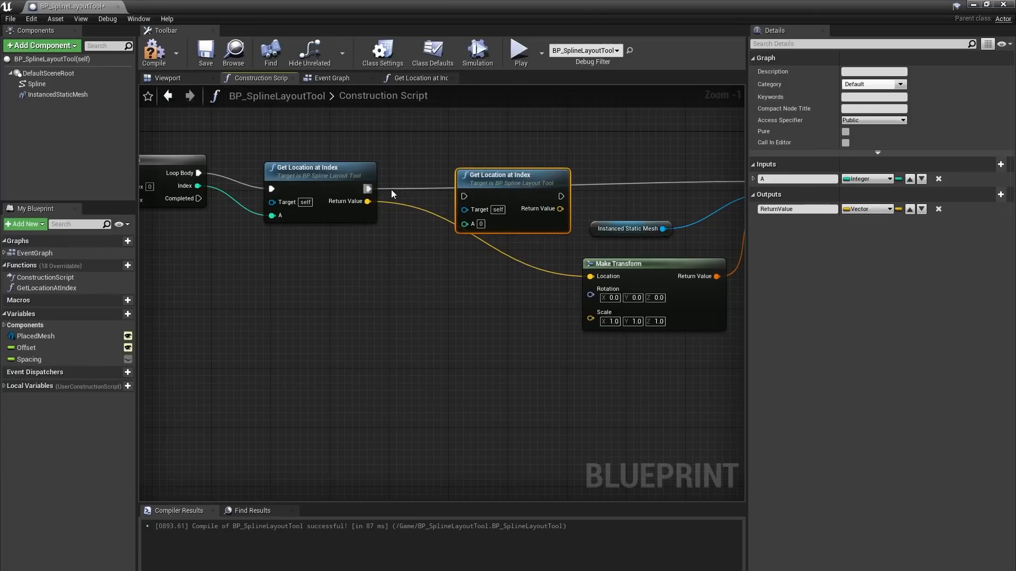
pyautogui.moveTo(346, 244)
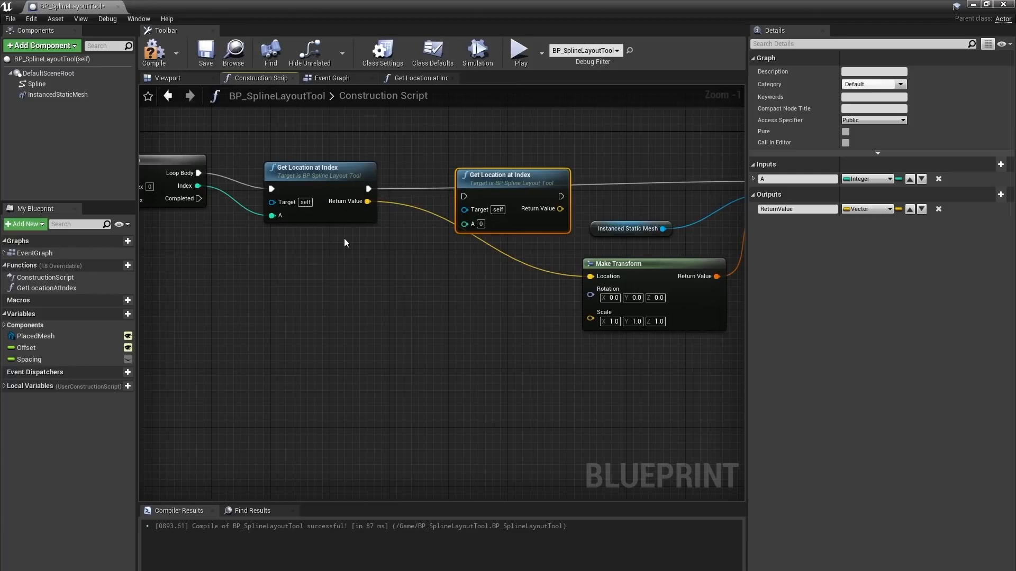
pyautogui.moveTo(948, 163)
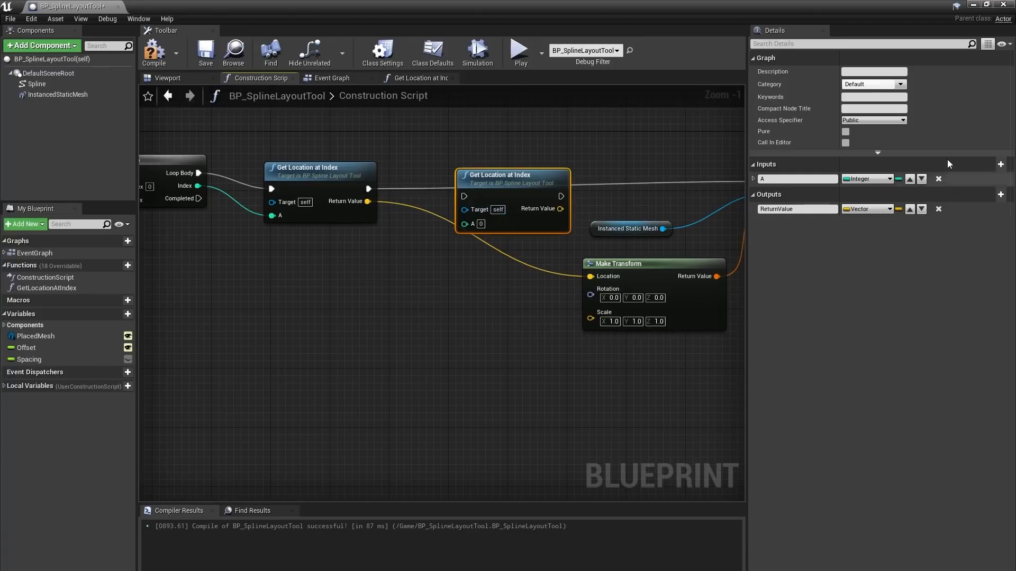
pyautogui.moveTo(785, 140)
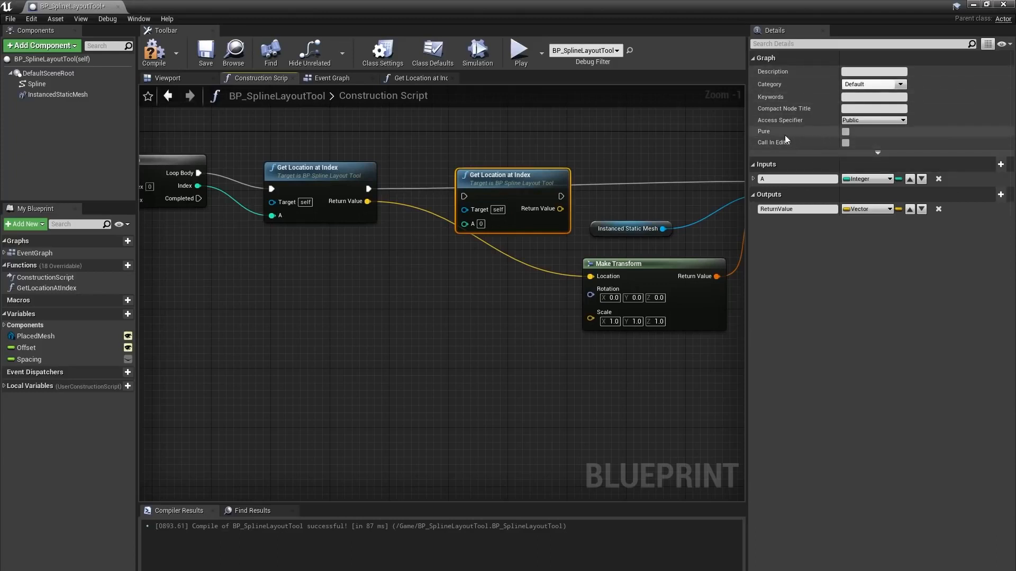
pyautogui.click(47, 288)
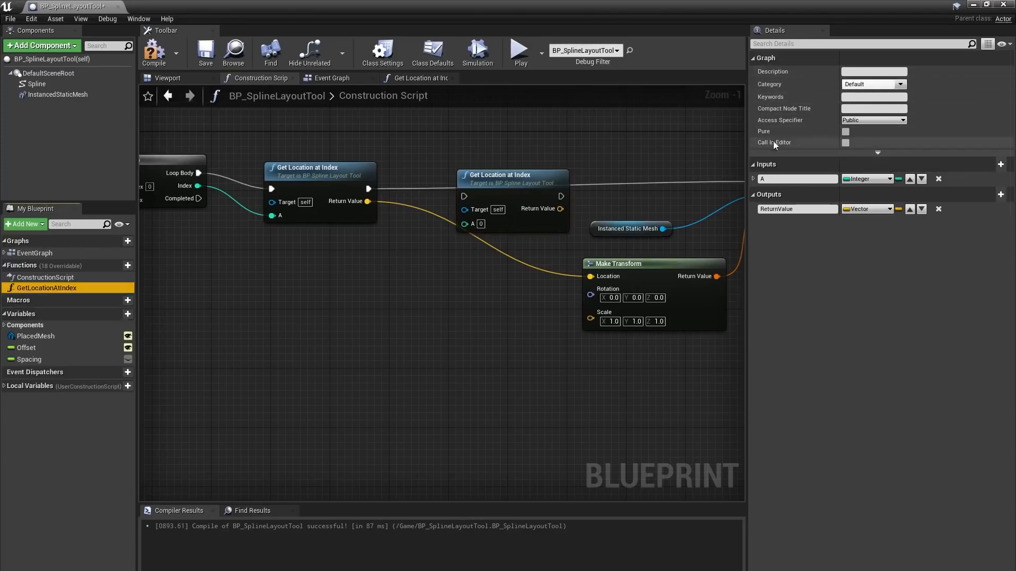
pyautogui.click(844, 132)
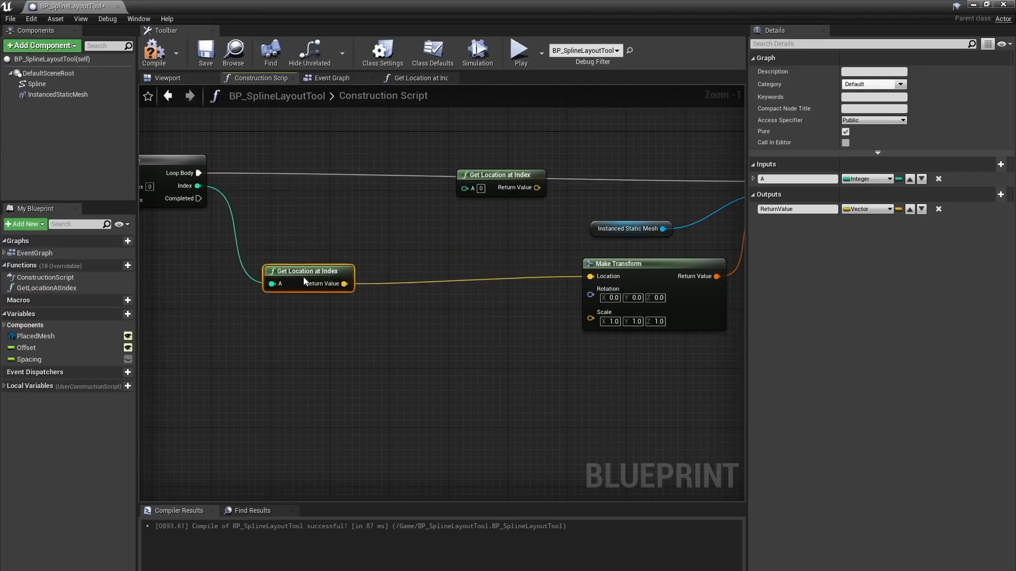
pyautogui.click(503, 215)
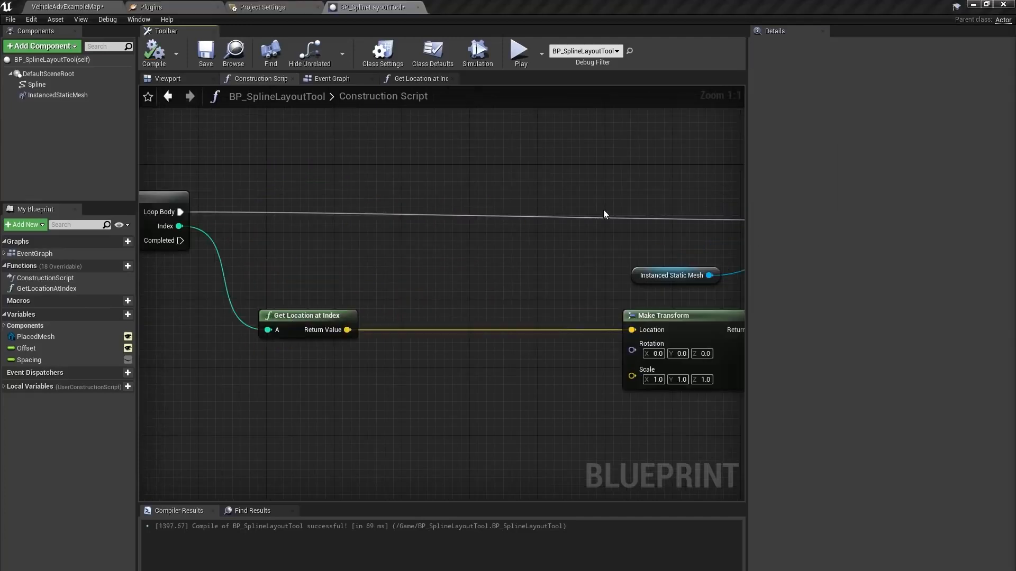
# Duplicate Get Location at Index and feed it the loop index plus one
pyautogui.click(308, 315)
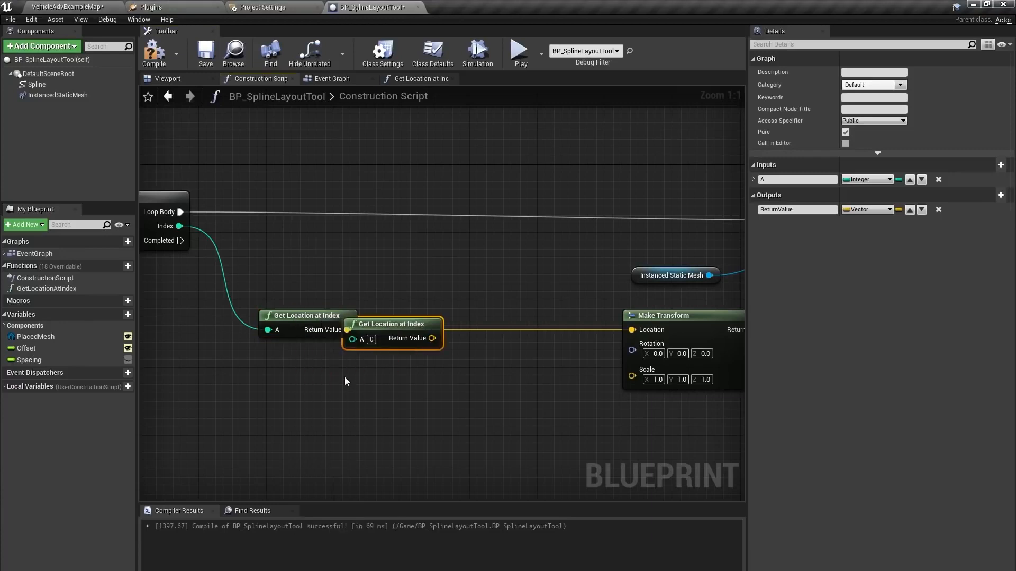
pyautogui.moveTo(392, 324); pyautogui.dragTo(308, 374)
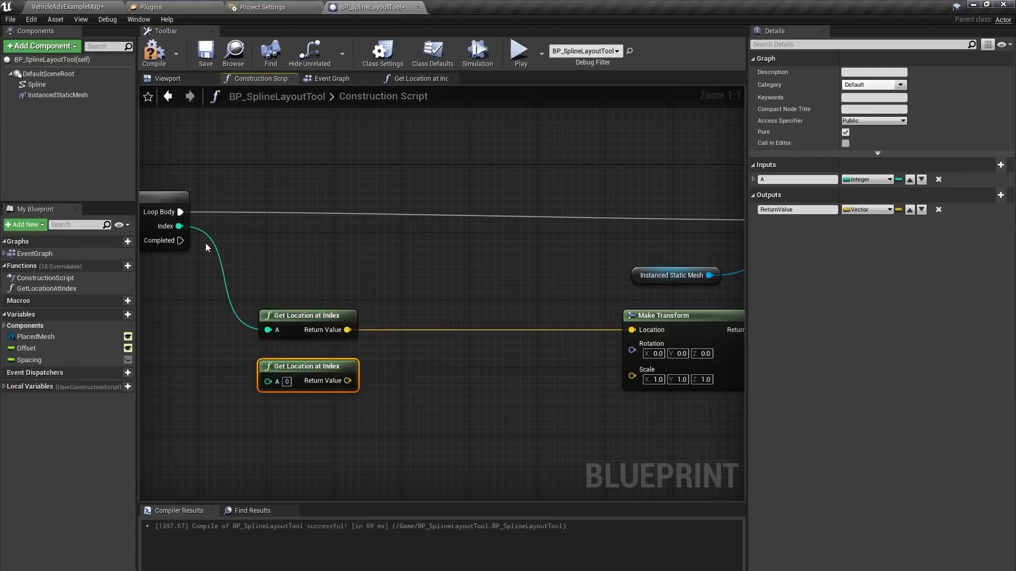
pyautogui.moveTo(180, 227); pyautogui.dragTo(192, 336)
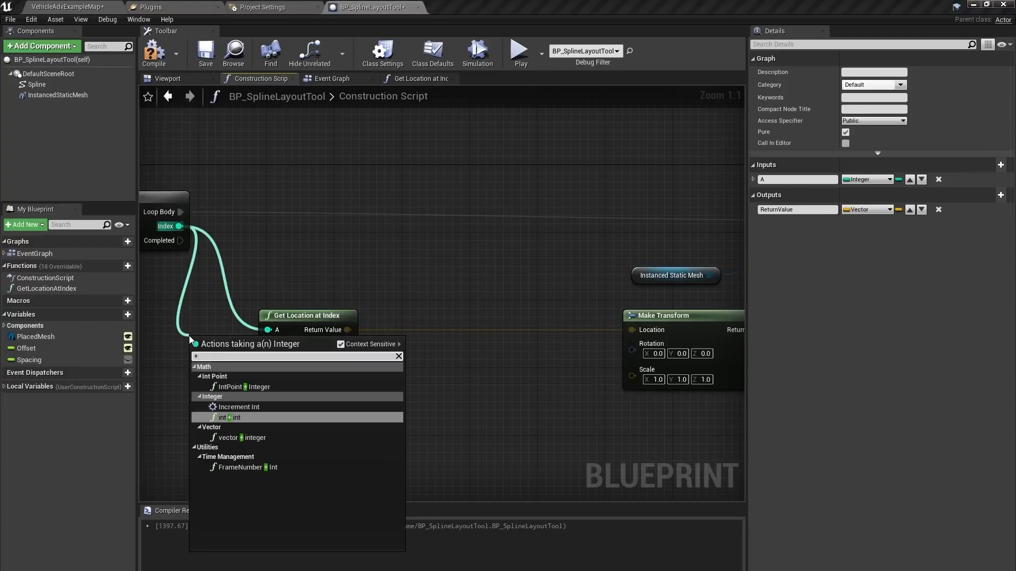
pyautogui.click(226, 418)
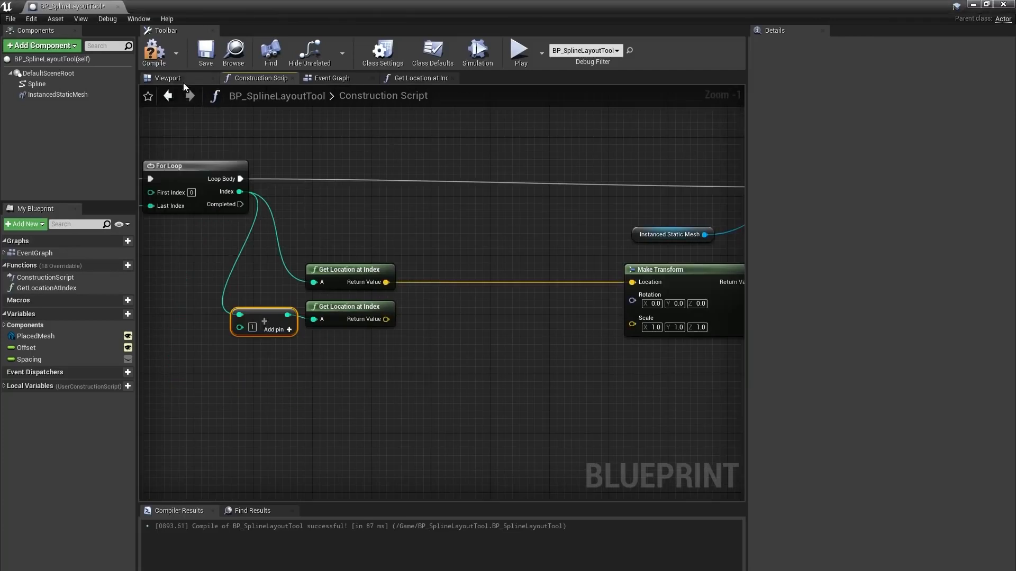
pyautogui.click(167, 79)
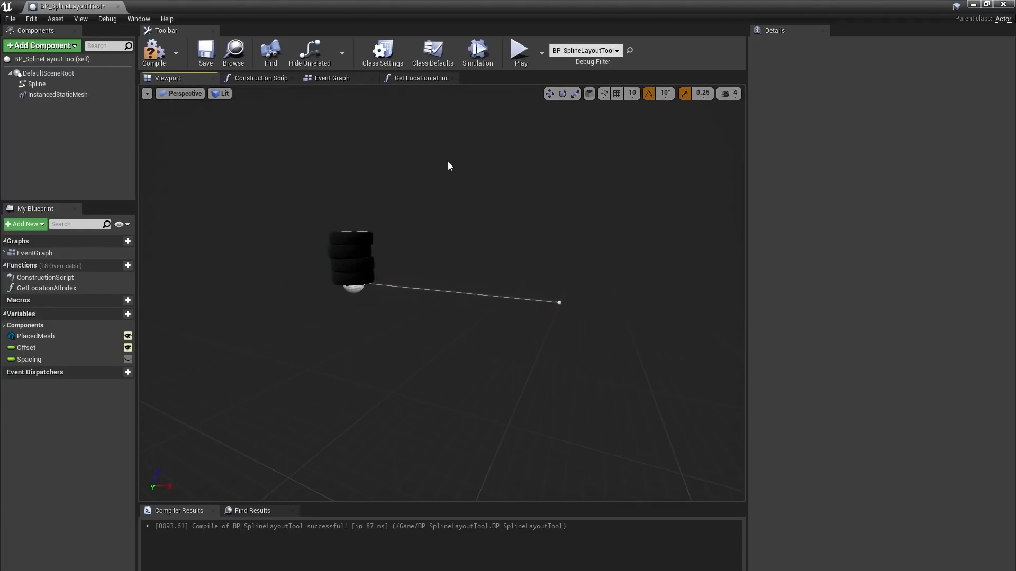
pyautogui.click(261, 78)
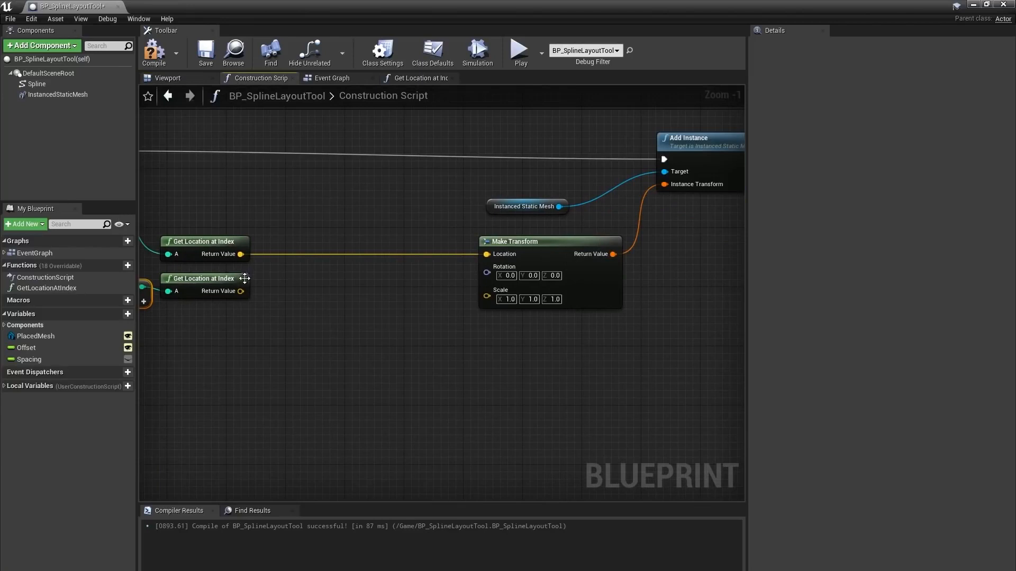
pyautogui.click(169, 79)
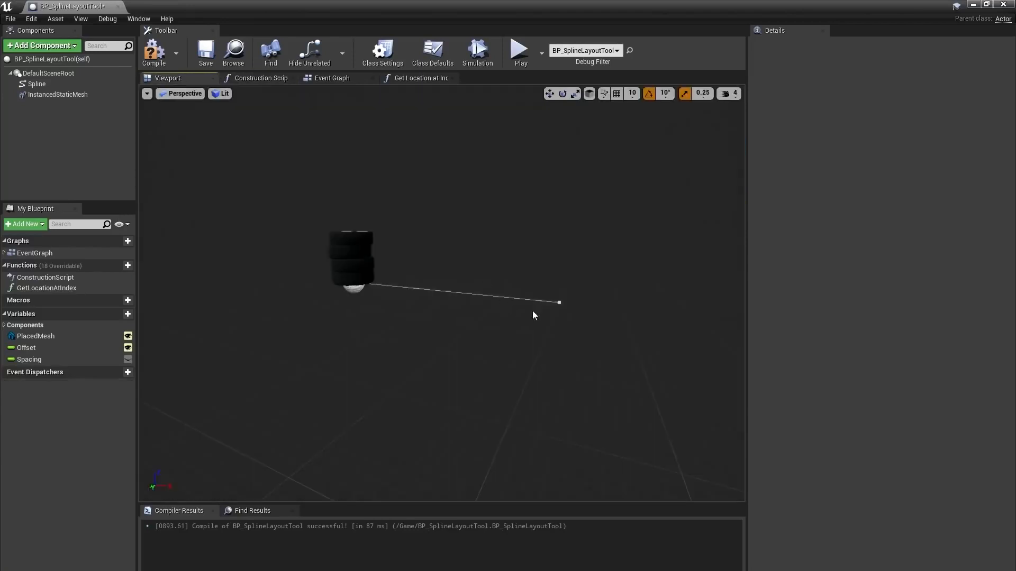
pyautogui.moveTo(567, 312)
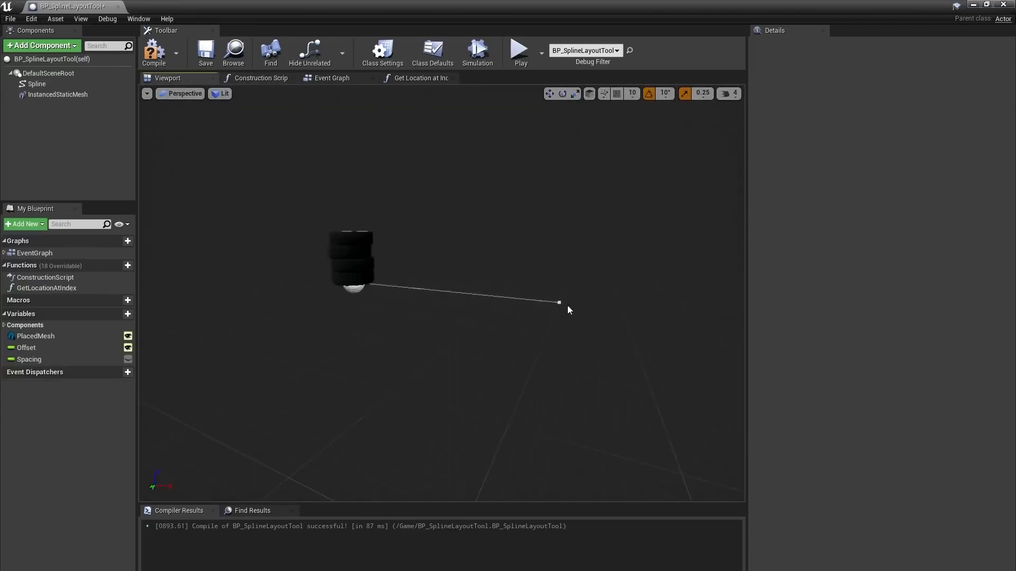
pyautogui.moveTo(264, 100)
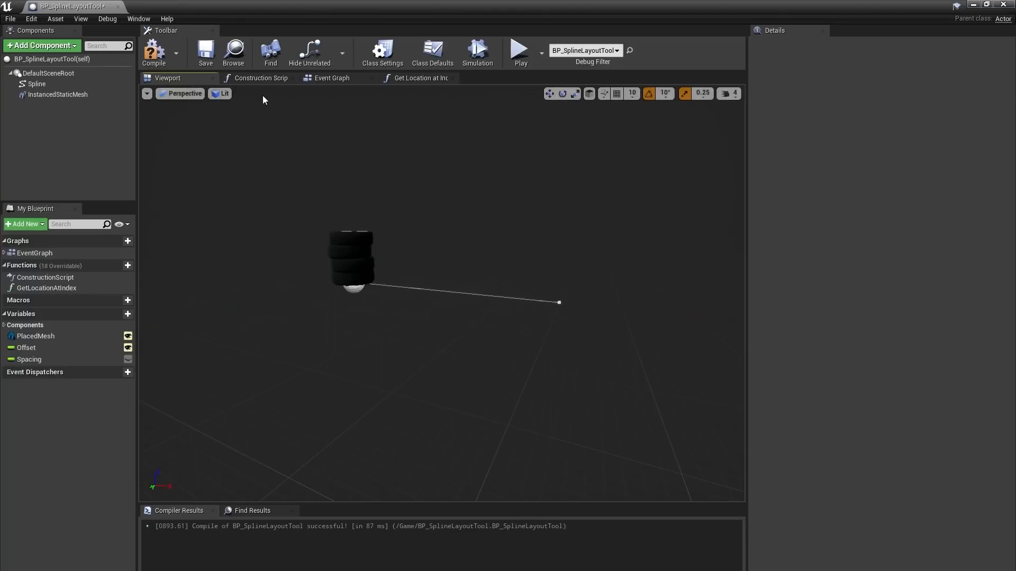
pyautogui.click(260, 79)
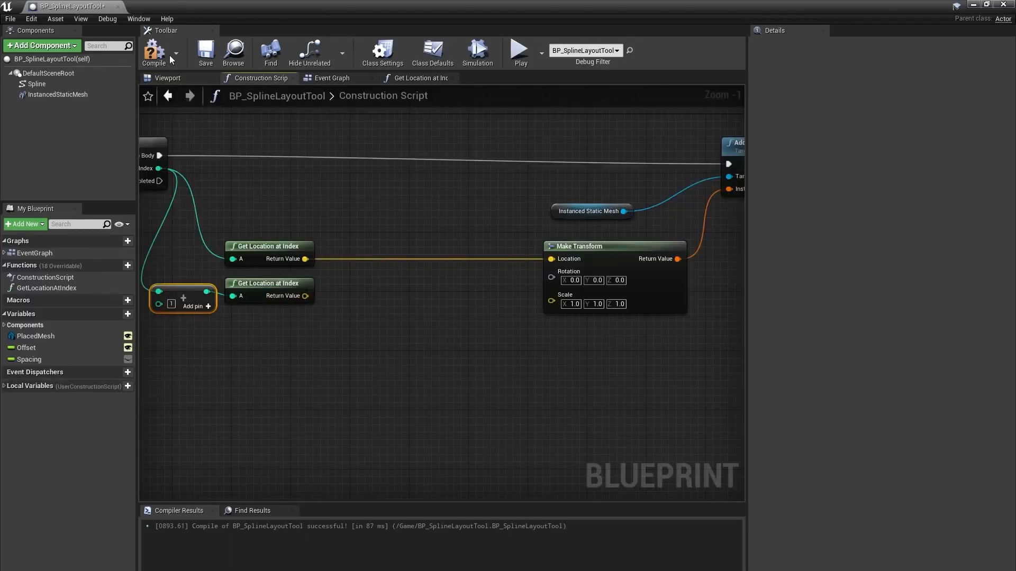
# Subtract the two index locations, convert the difference with Make Rot from X into Make Transform's rotation, and compile
pyautogui.click(154, 51)
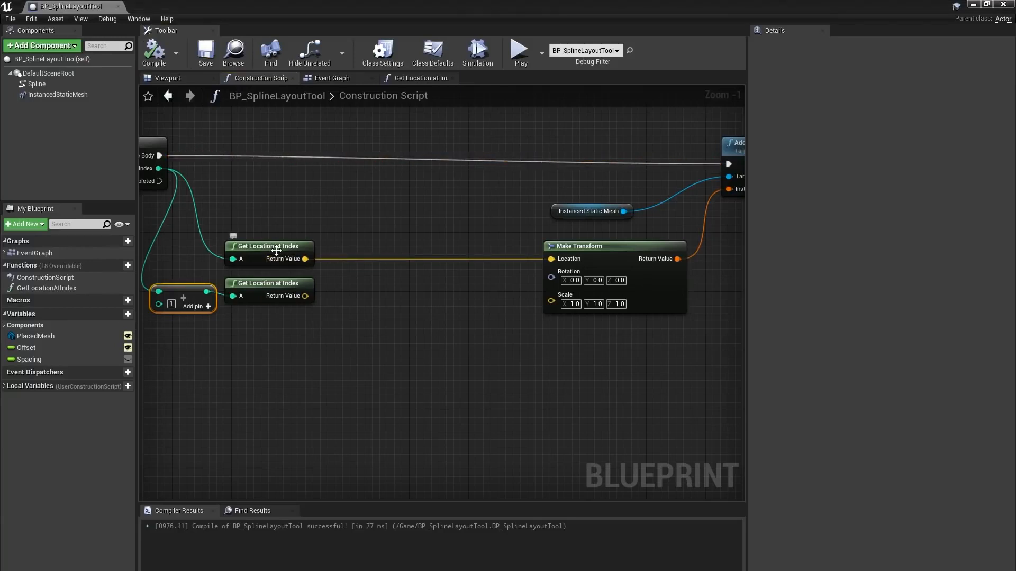
pyautogui.moveTo(310, 314)
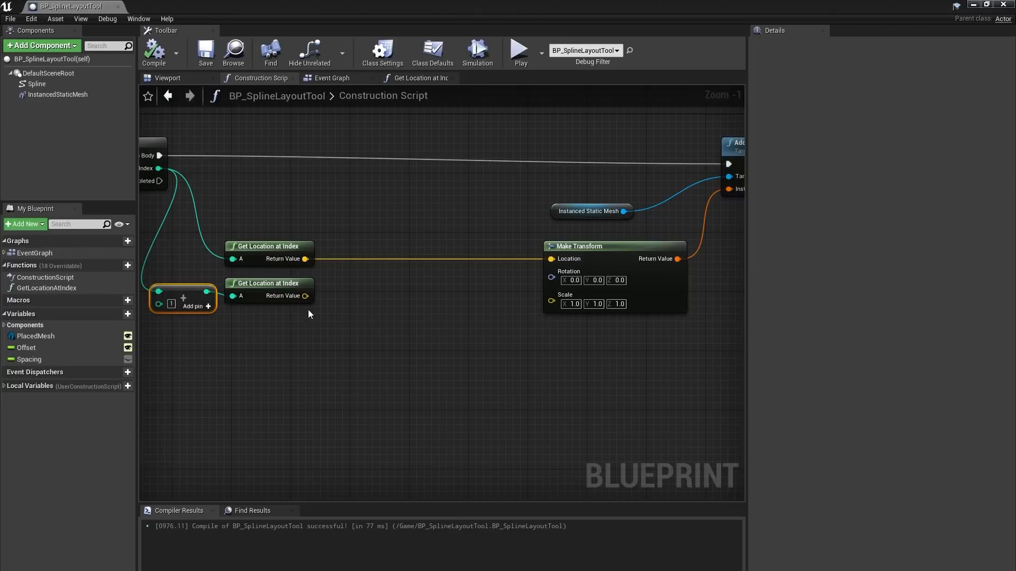
pyautogui.moveTo(328, 307)
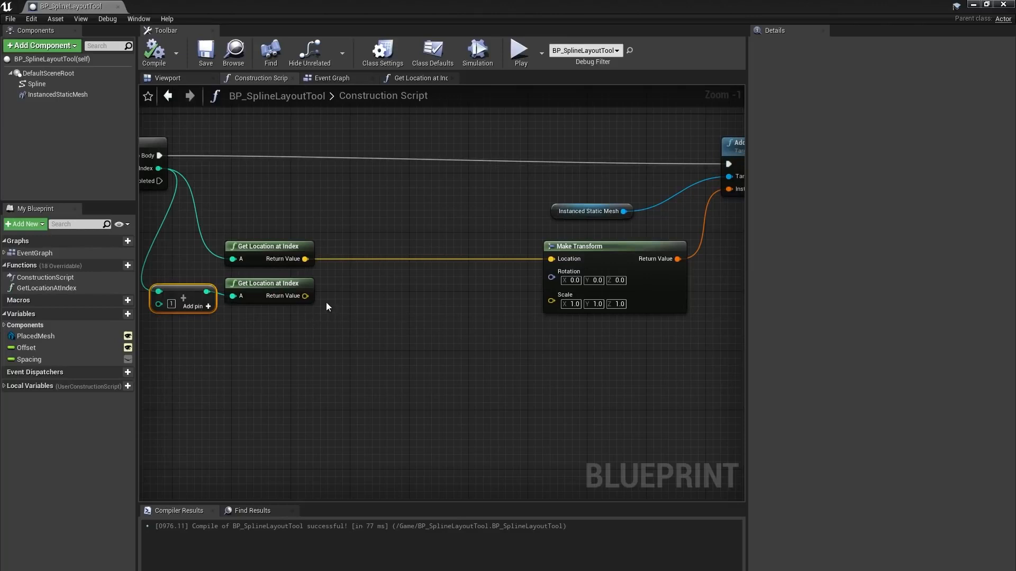
pyautogui.moveTo(305, 296)
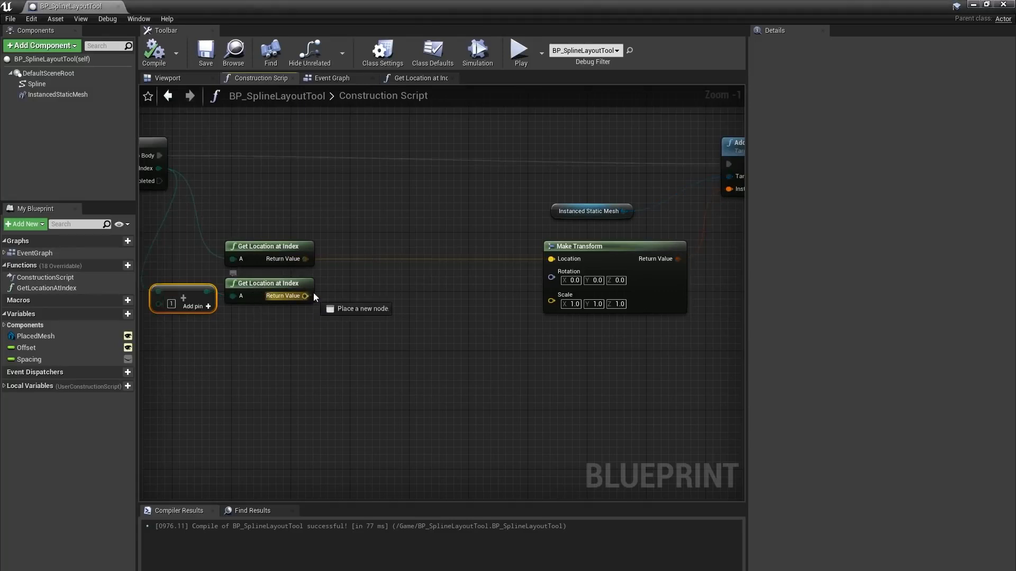
pyautogui.moveTo(304, 296); pyautogui.dragTo(367, 270)
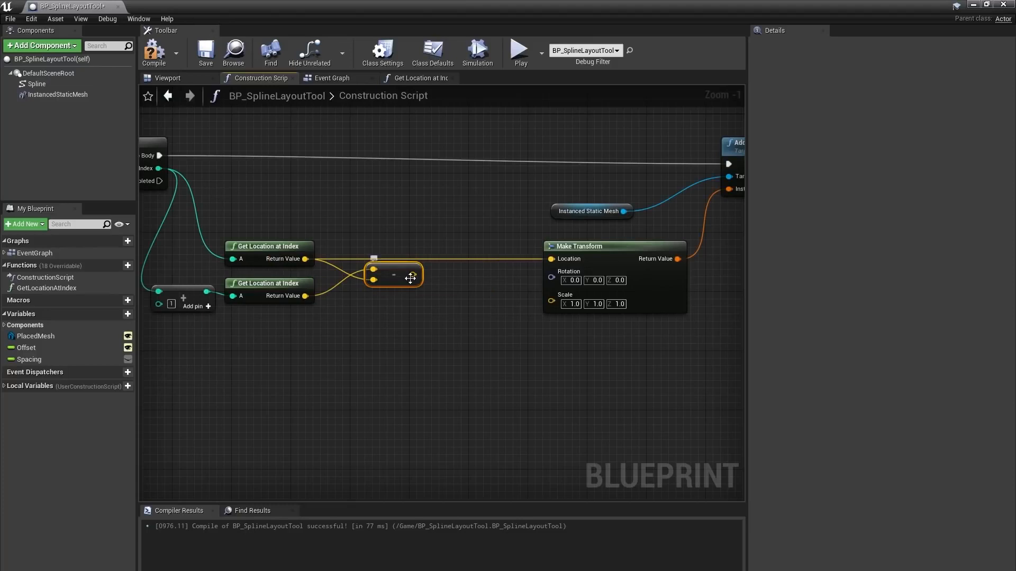
pyautogui.moveTo(416, 274); pyautogui.dragTo(427, 333)
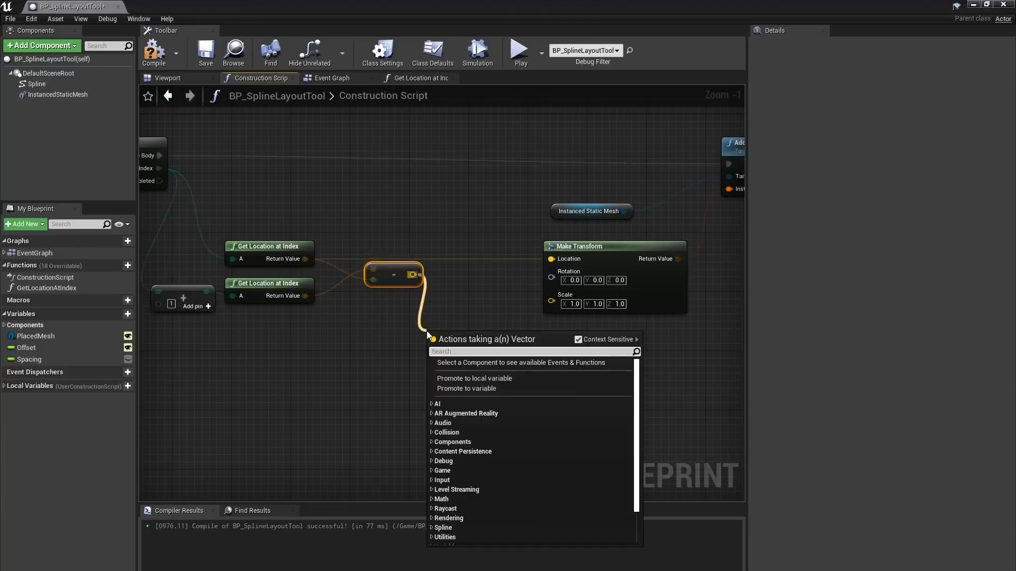
pyautogui.write('make rot')
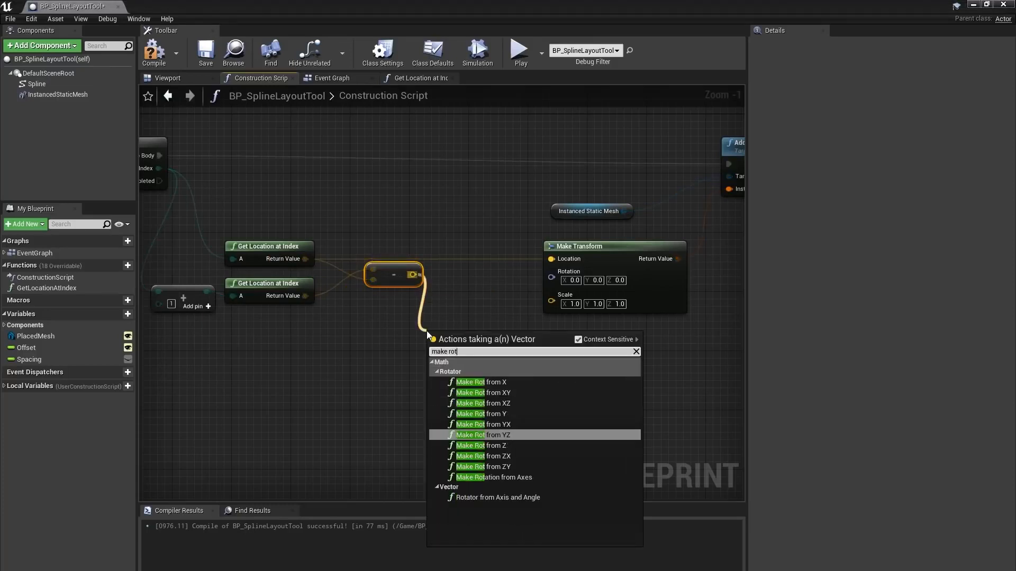
pyautogui.click(480, 382)
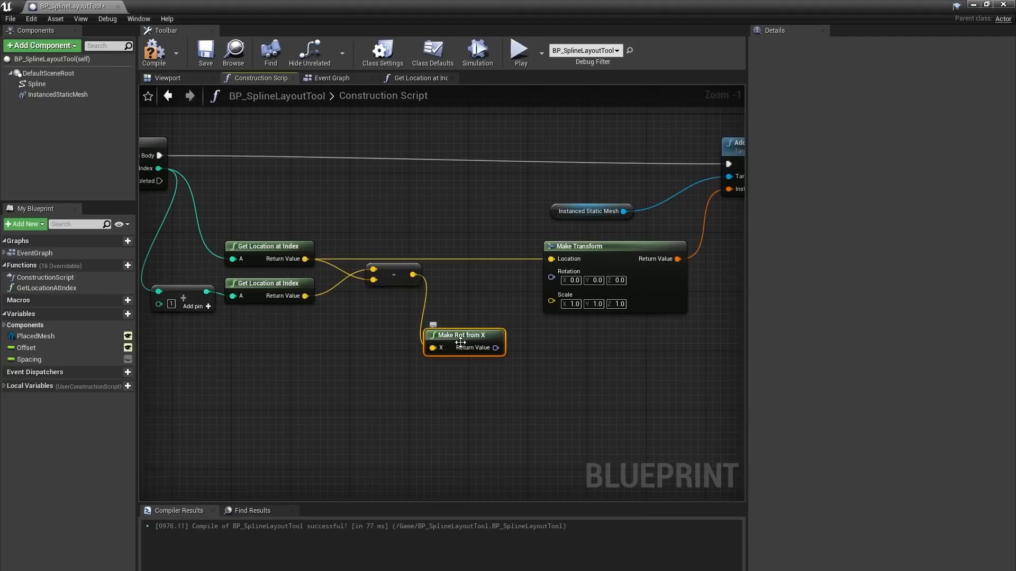
pyautogui.moveTo(464, 341); pyautogui.dragTo(472, 281)
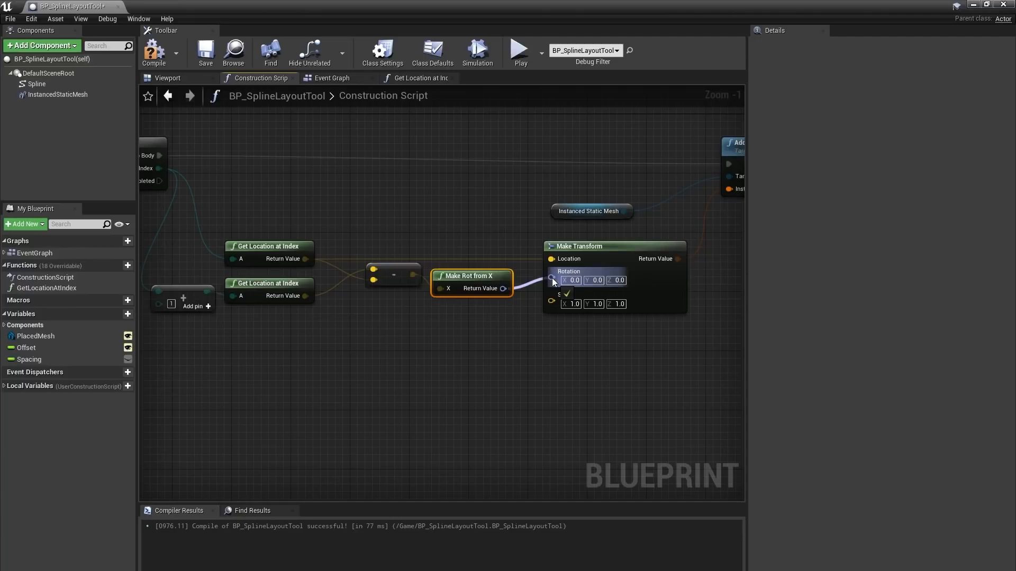
pyautogui.click(161, 50)
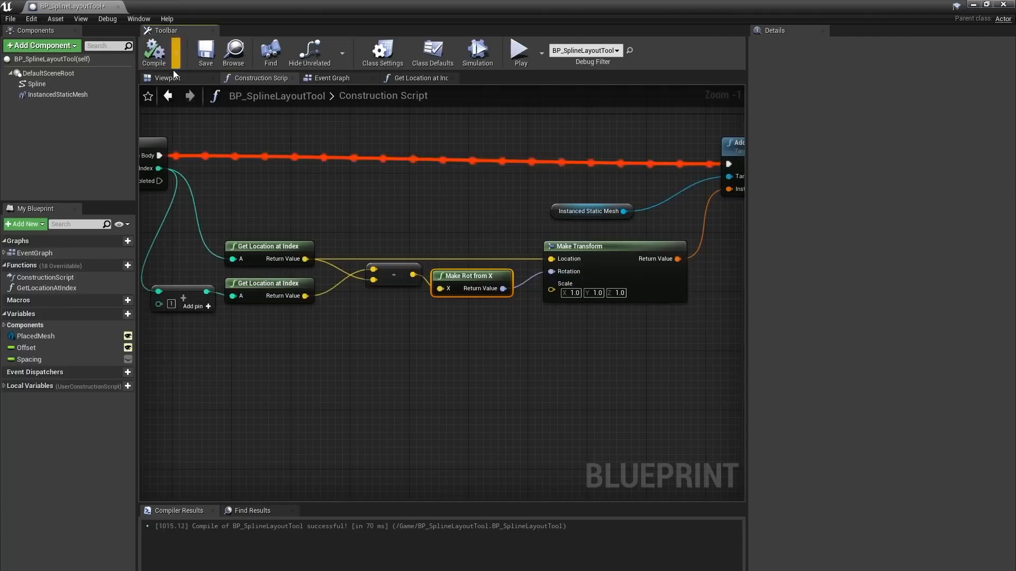
# Switch back to the race track level to see the barriers rotated along the spline
pyautogui.click(167, 78)
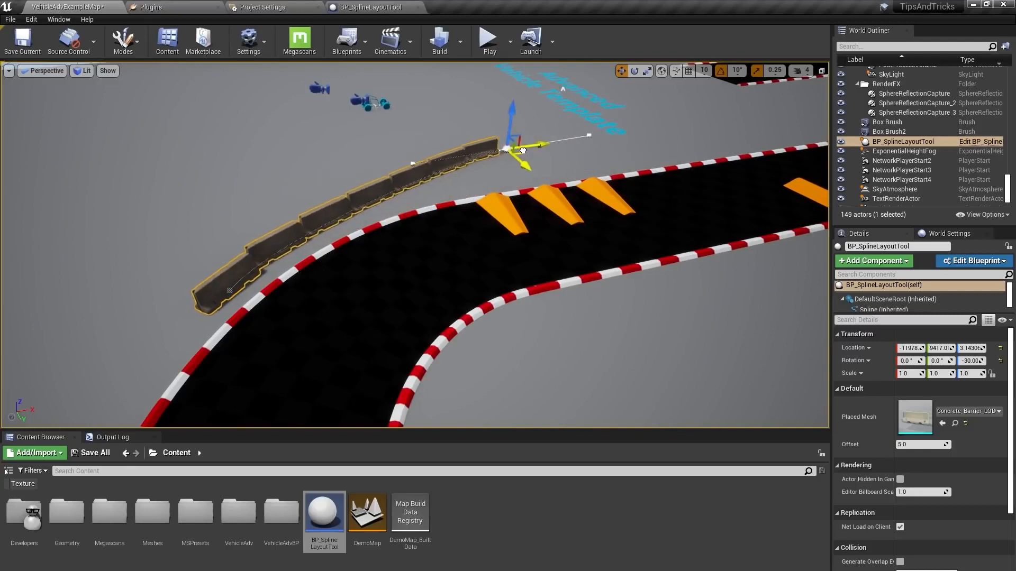
# Select the tire stack layout tool and inspect its SM_TireStack instances lining the curve
pyautogui.moveTo(518, 150); pyautogui.dragTo(553, 278)
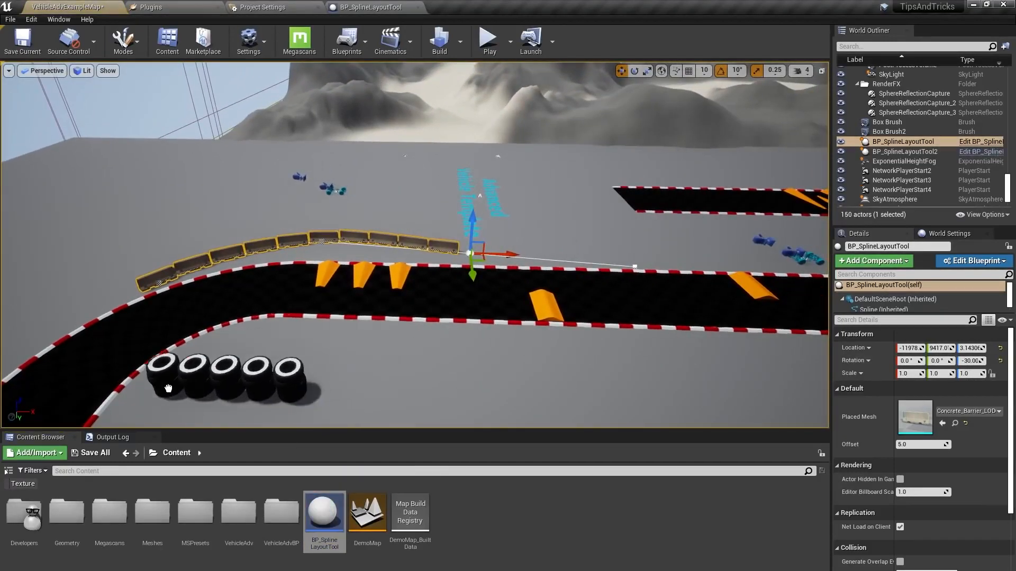
pyautogui.click(907, 151)
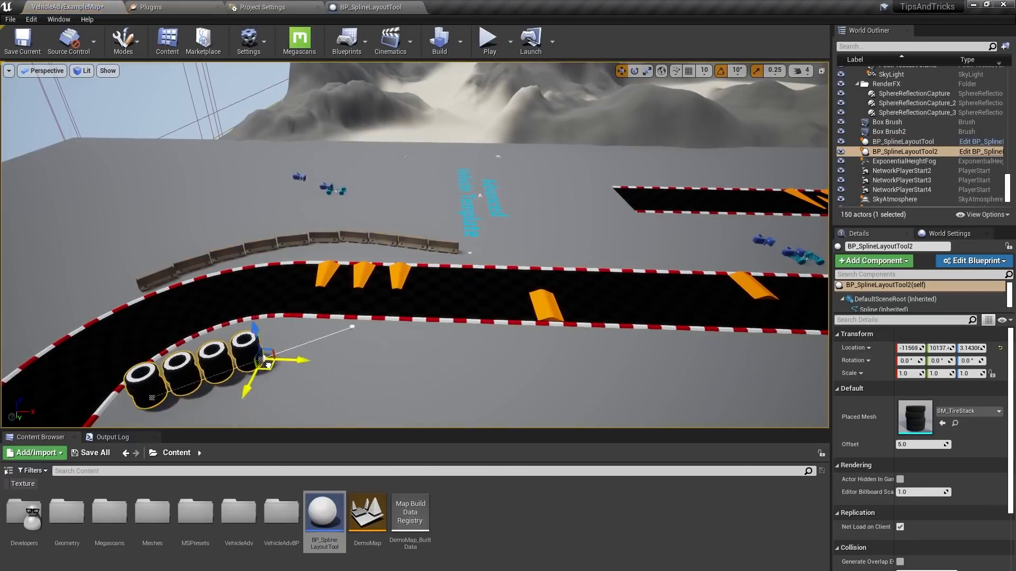
pyautogui.moveTo(265, 360); pyautogui.dragTo(301, 324)
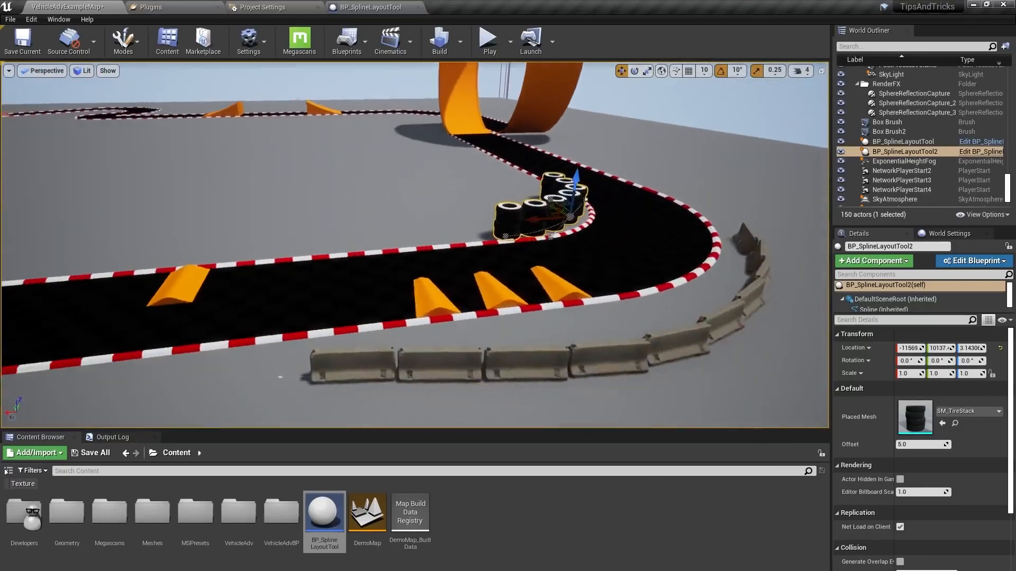
# Select the concrete barrier layout tool and shift its barriers along the track edge at the bend
pyautogui.click(910, 142)
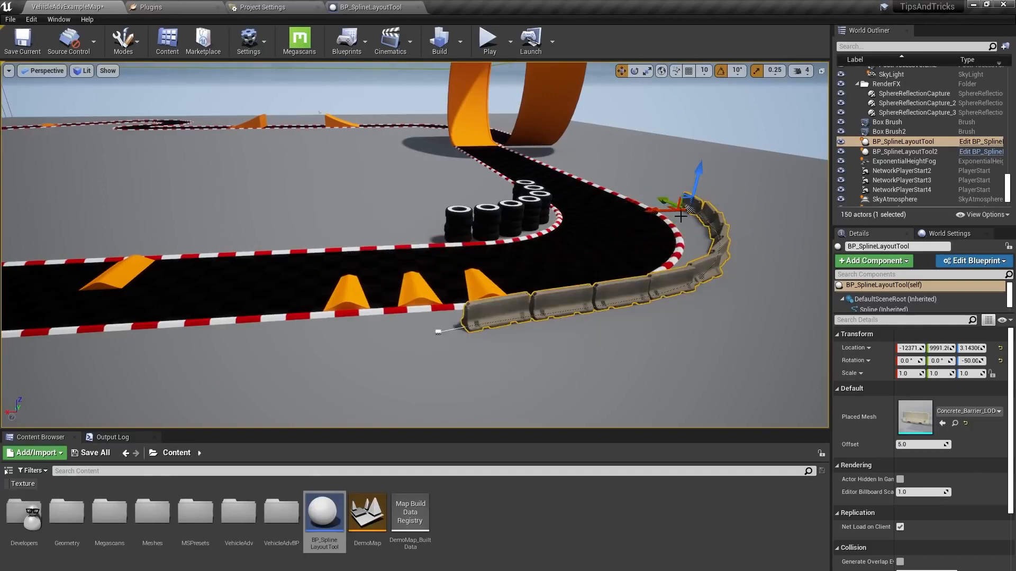
pyautogui.moveTo(681, 216); pyautogui.dragTo(648, 214)
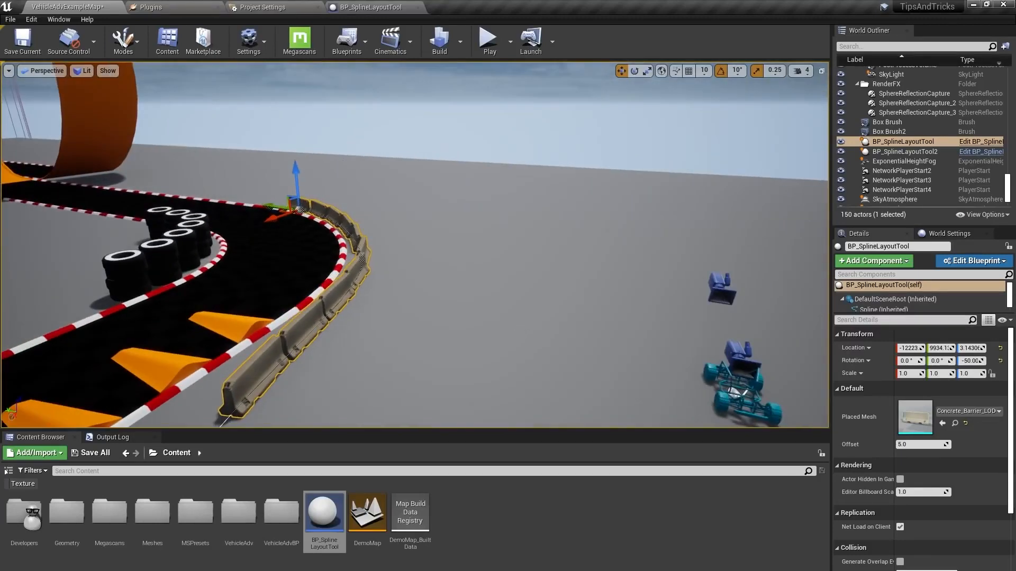
pyautogui.click(886, 122)
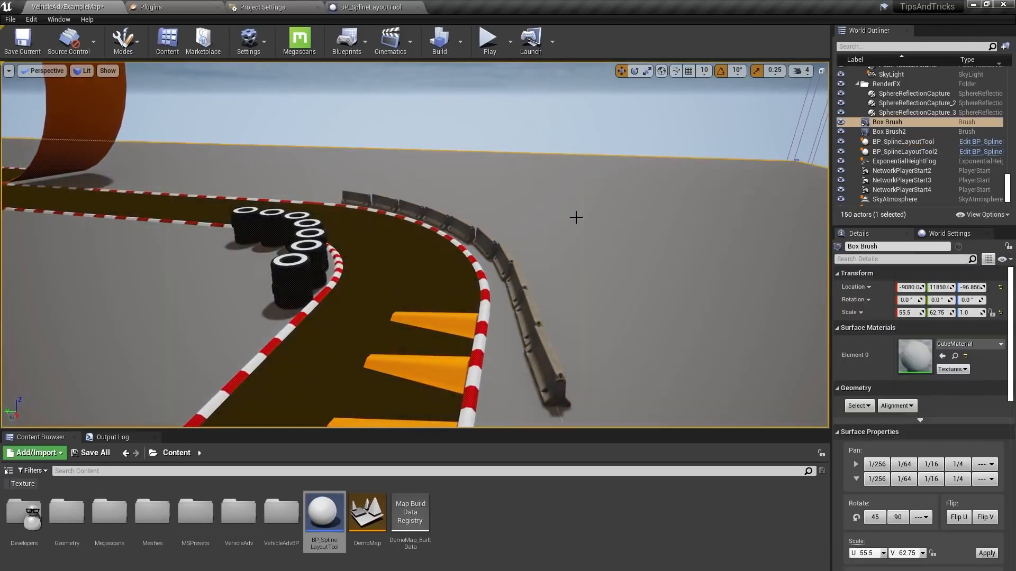